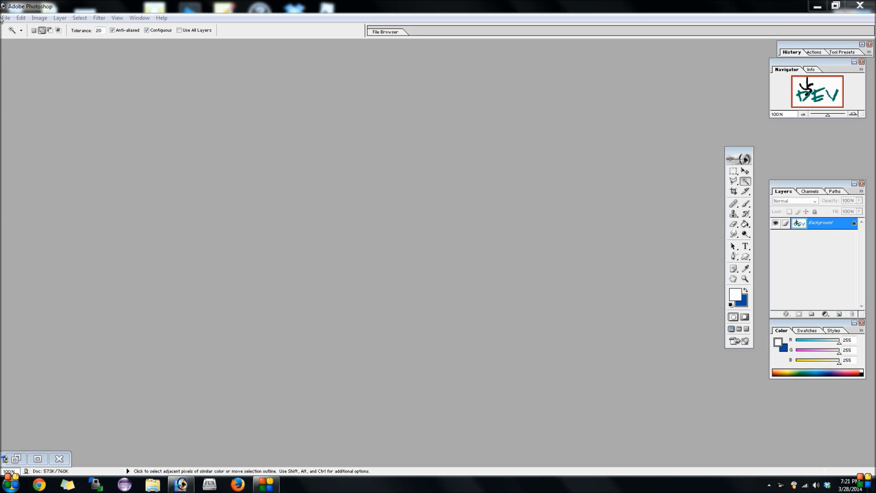
Open all Snapchat theme images from JSDev > Snapchat.app > com.toyopagroup.picaboo
click(6, 18)
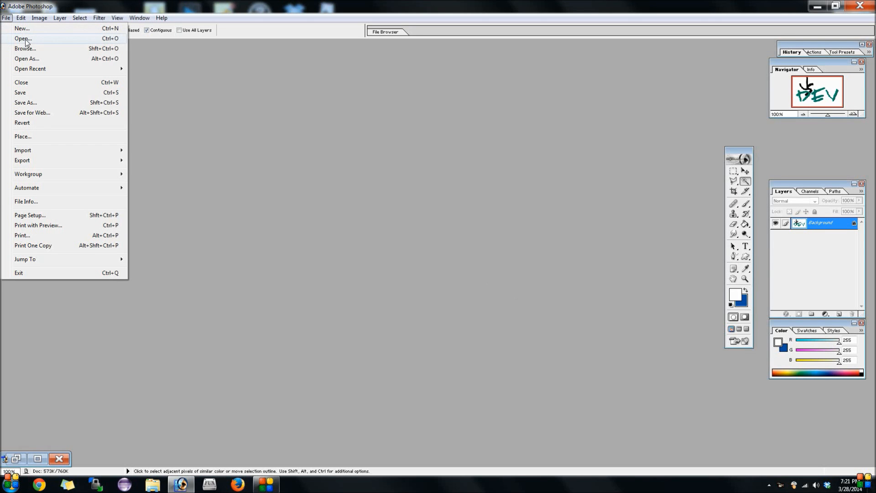
click(22, 38)
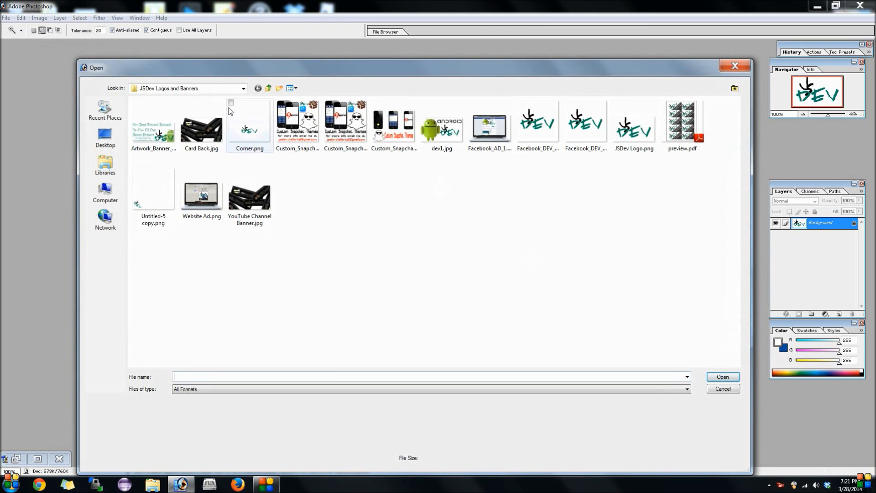
click(244, 89)
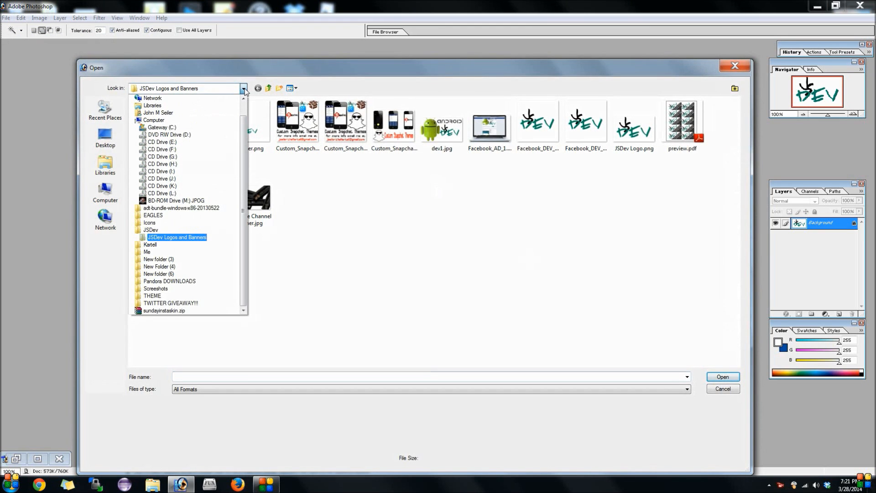
click(149, 230)
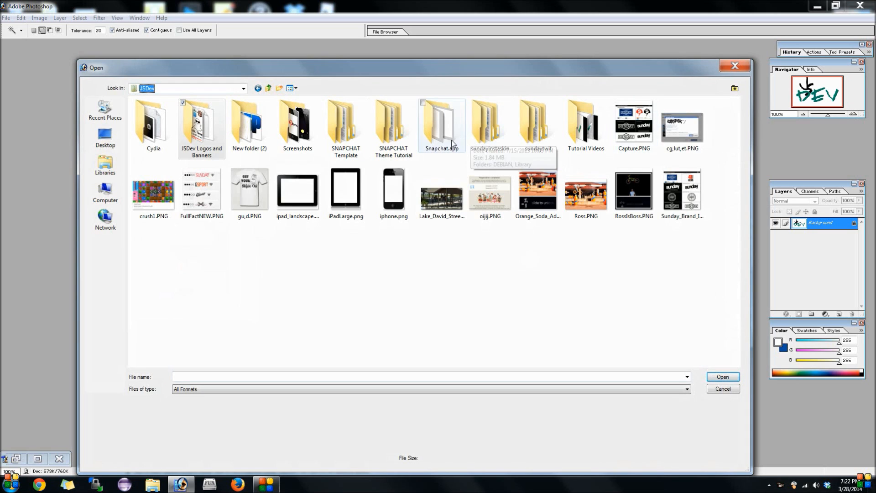
double_click(392, 123)
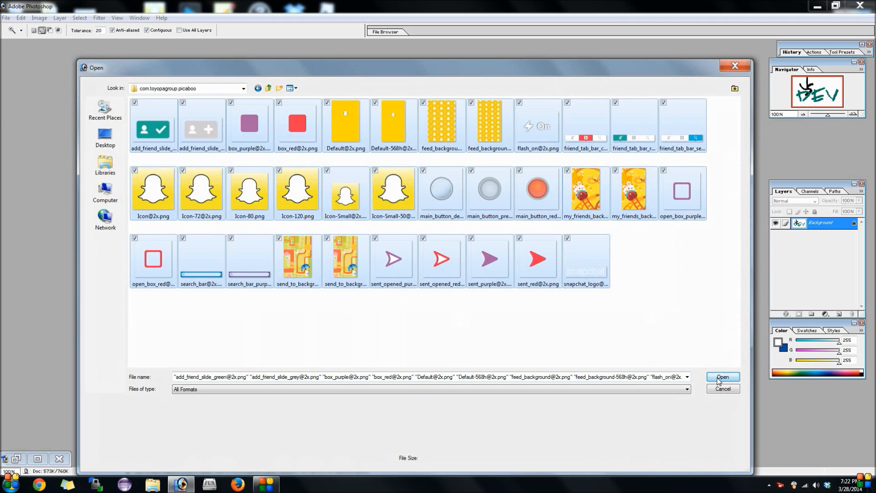
click(723, 377)
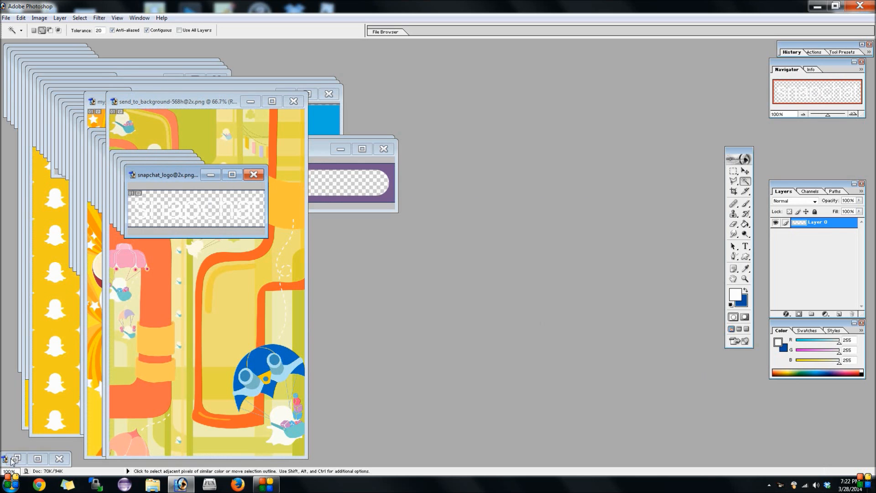
click(23, 17)
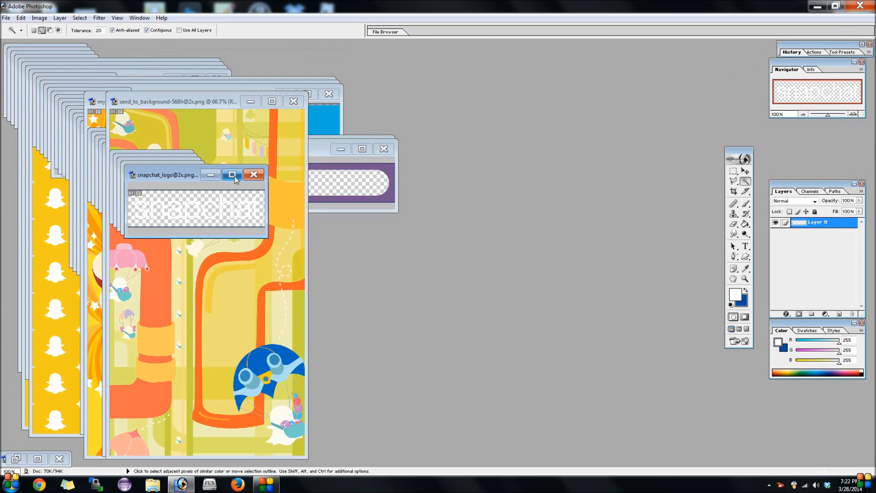
click(232, 175)
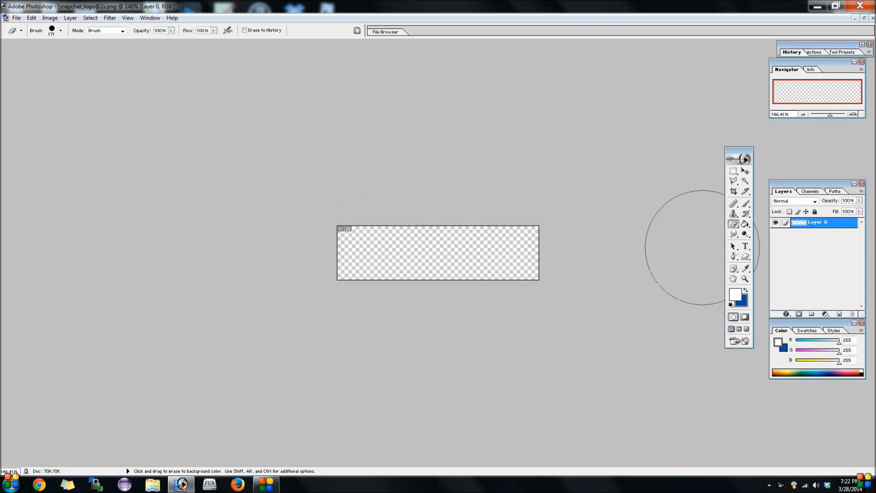
mouse_move(28, 69)
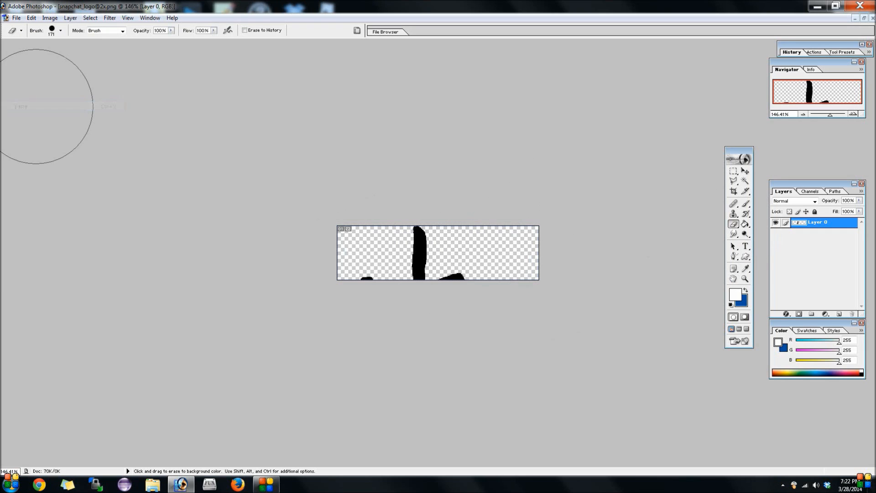
click(745, 172)
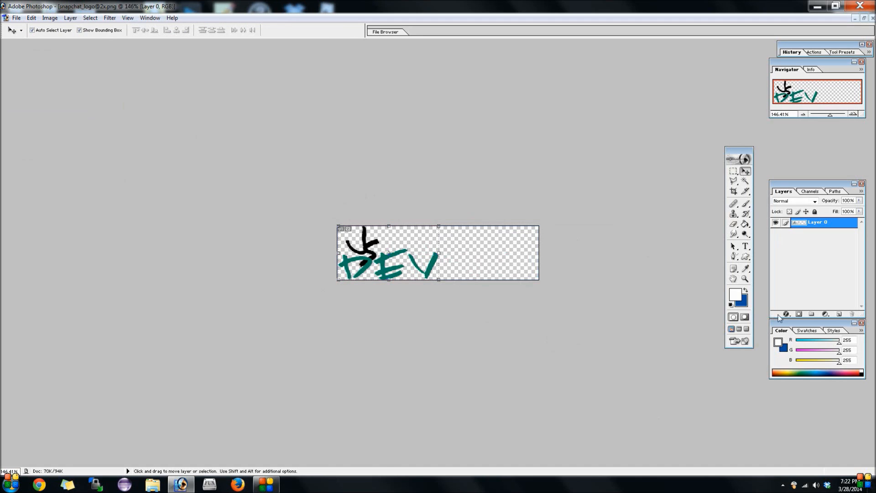
click(745, 247)
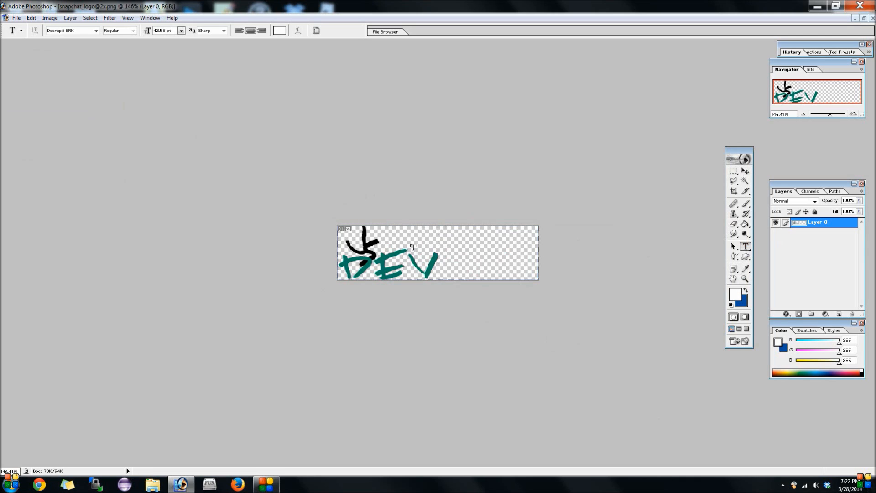
click(415, 246)
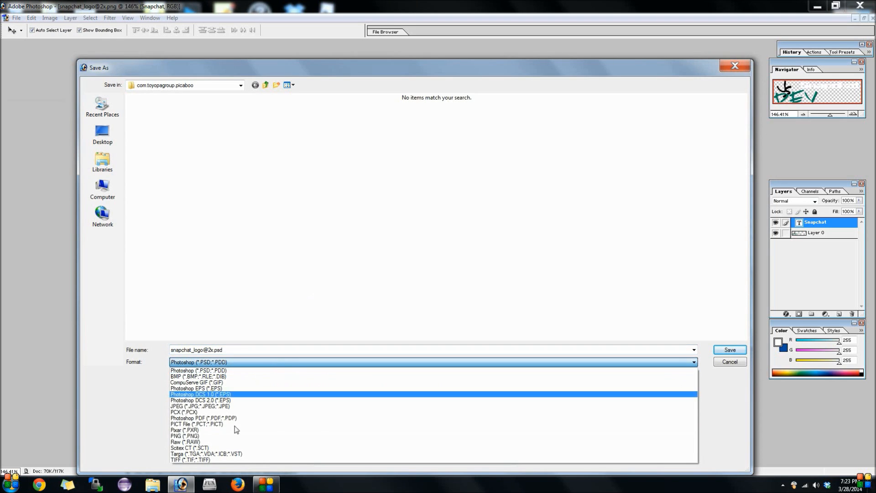
click(180, 436)
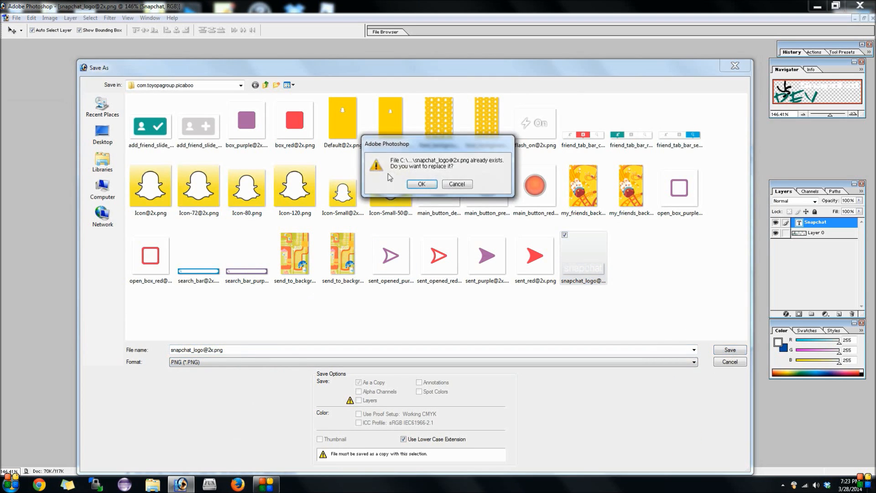
click(422, 184)
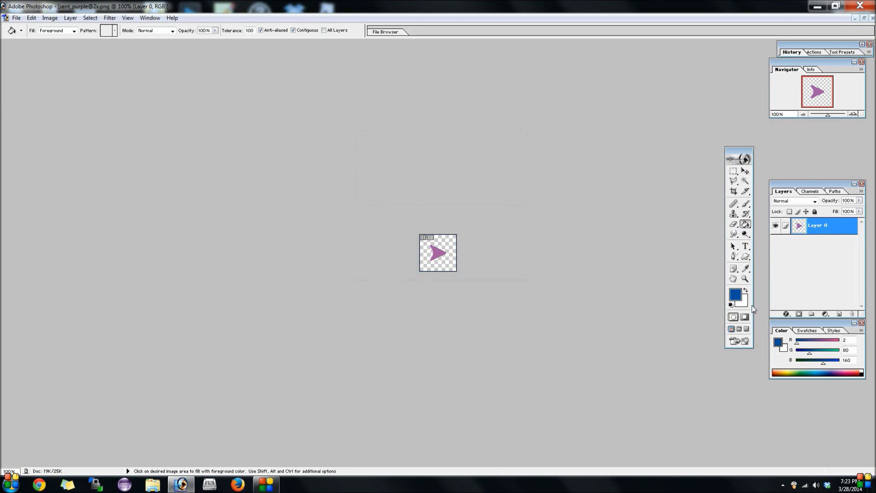
Fill the sent arrows orange, blue and orange with the Paint Bucket, saving each on close
click(735, 294)
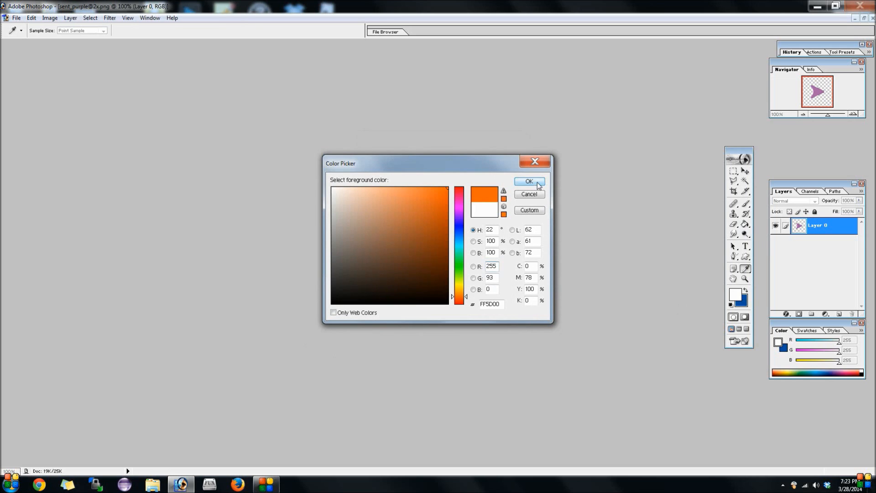
click(529, 180)
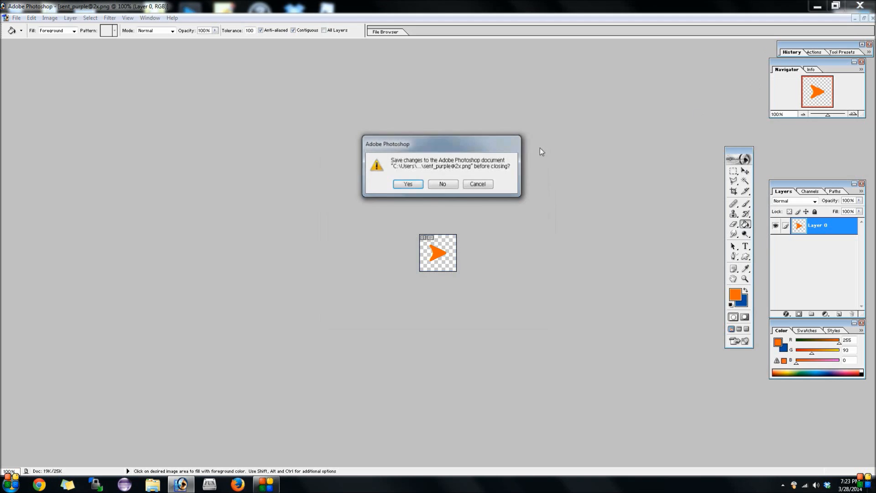
click(443, 184)
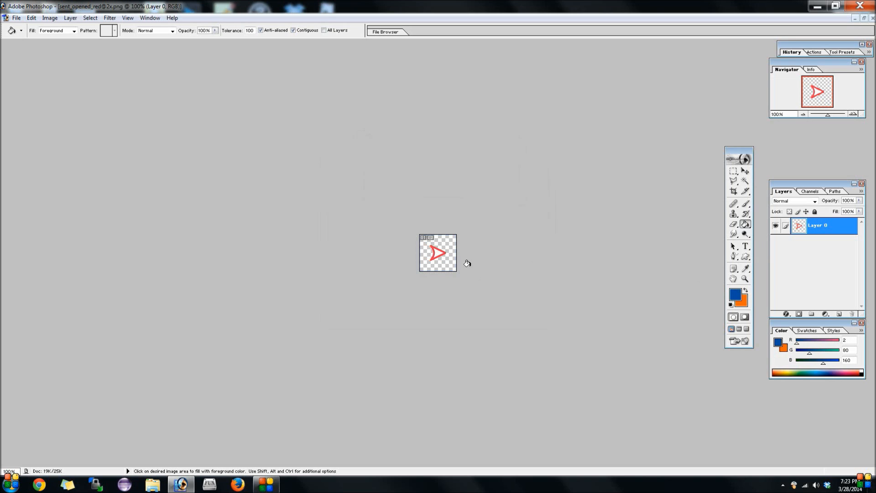
click(435, 256)
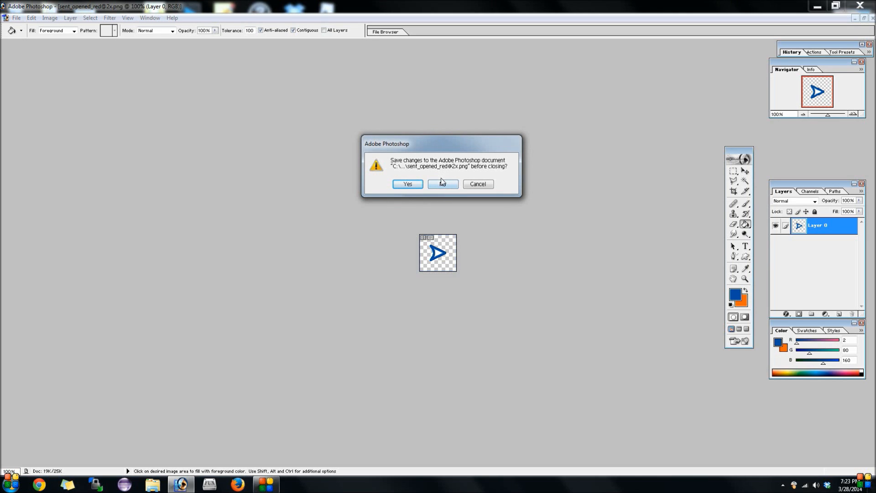
click(442, 185)
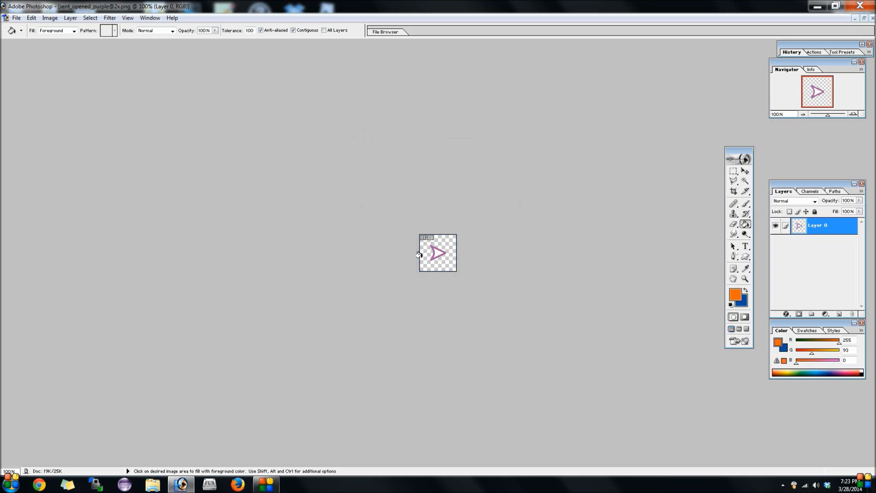
click(438, 254)
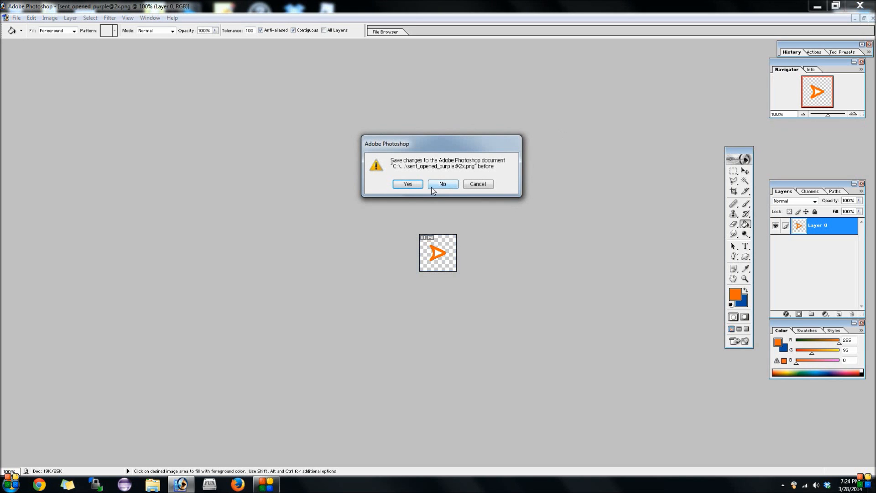
click(443, 184)
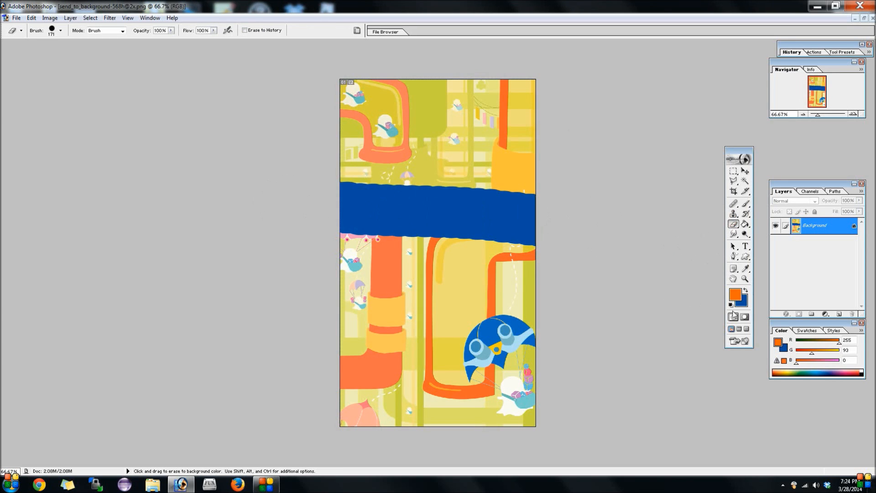
mouse_move(746, 291)
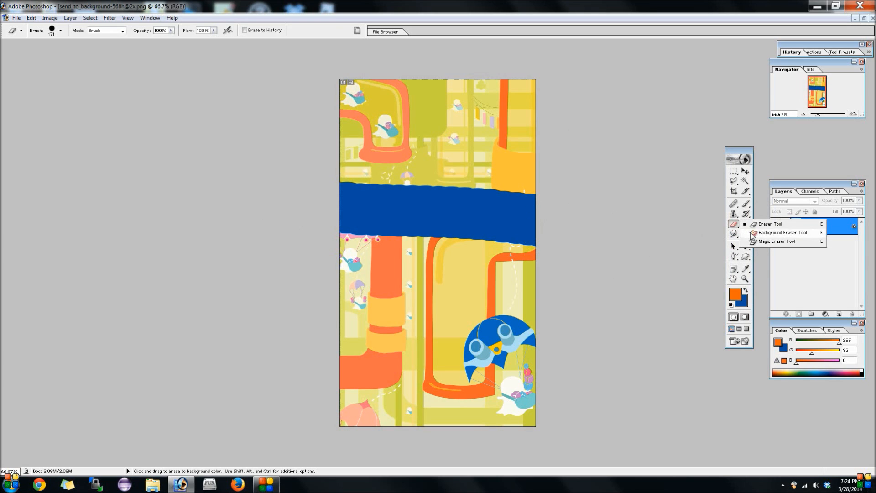
Erase the send-to-background artwork to white with the Background Eraser
click(776, 233)
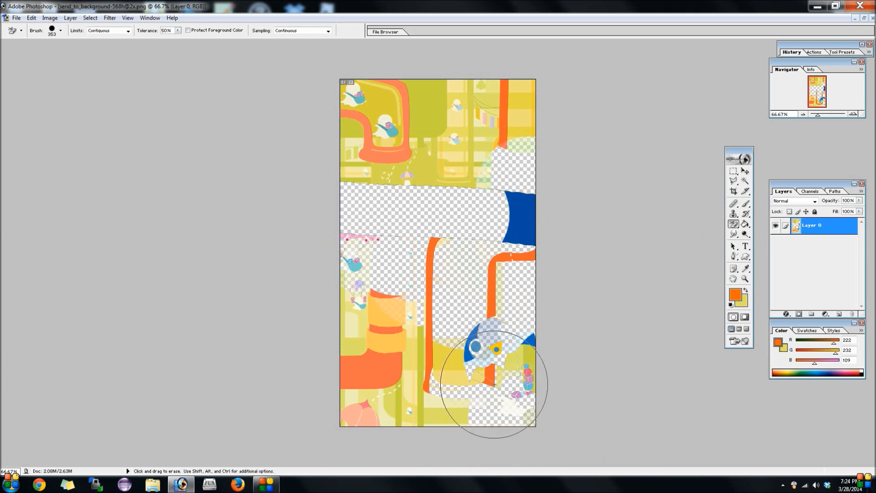
drag(489, 385, 432, 303)
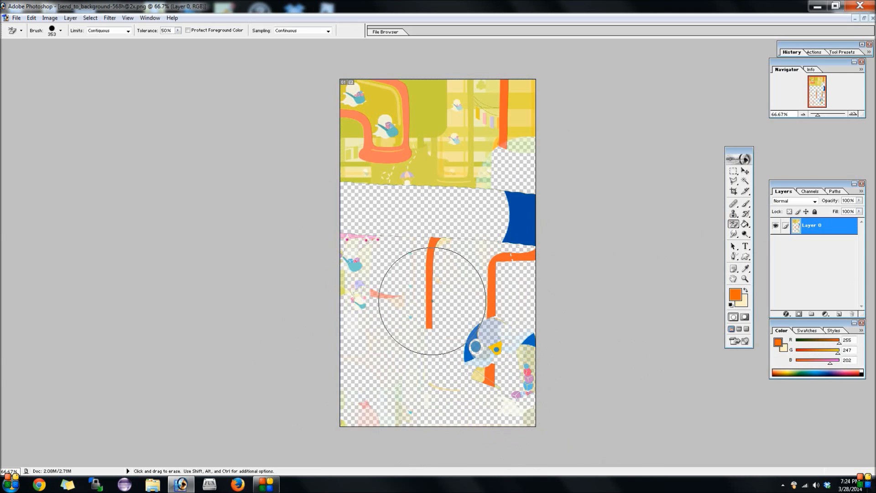
drag(430, 302, 352, 151)
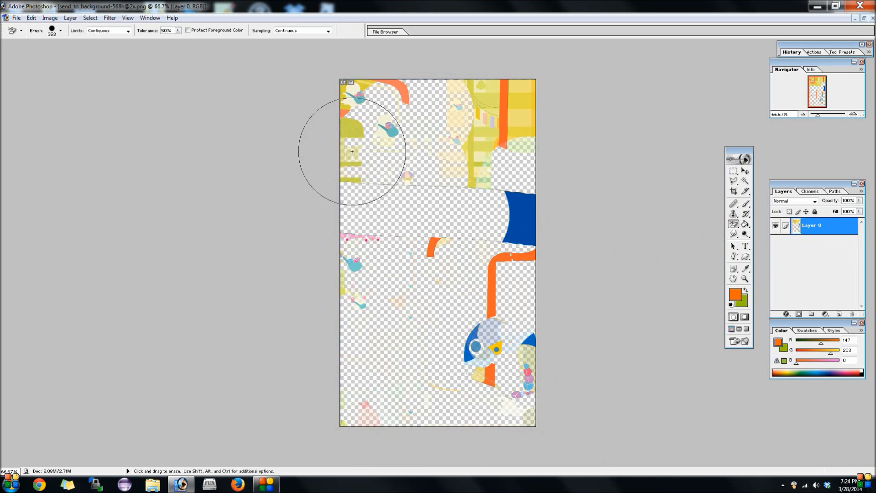
drag(352, 151, 557, 305)
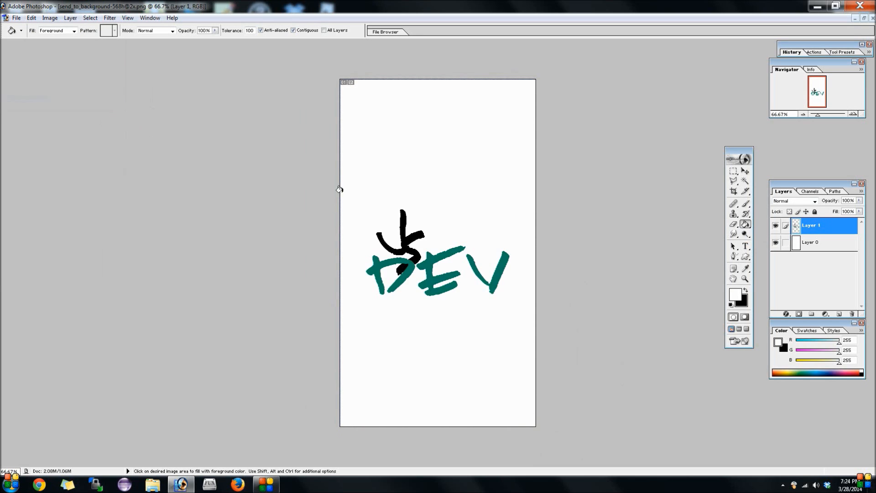
mouse_move(762, 177)
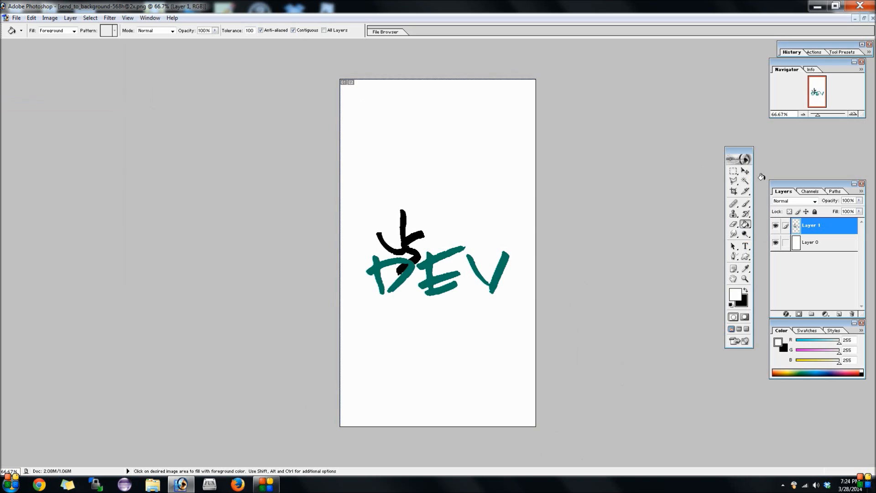
Enlarge the tilted DEV logo and place it across the lower half of the canvas
click(746, 172)
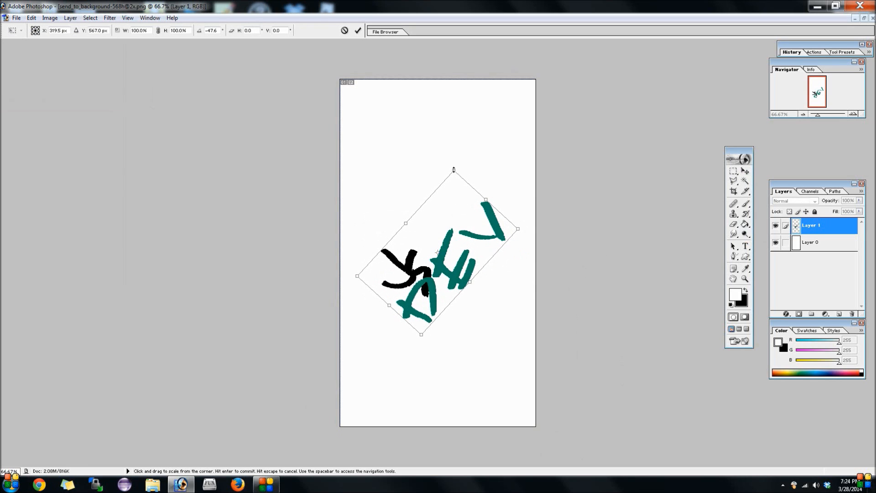
drag(517, 228, 579, 161)
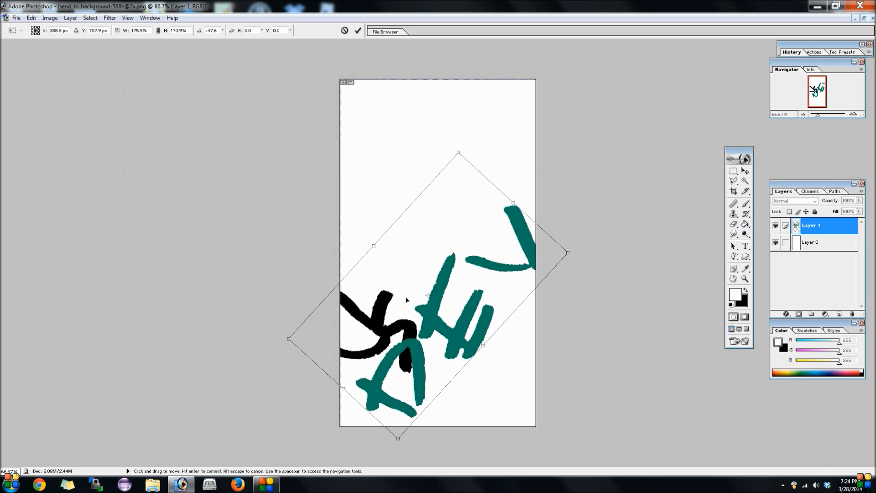
drag(407, 300, 419, 325)
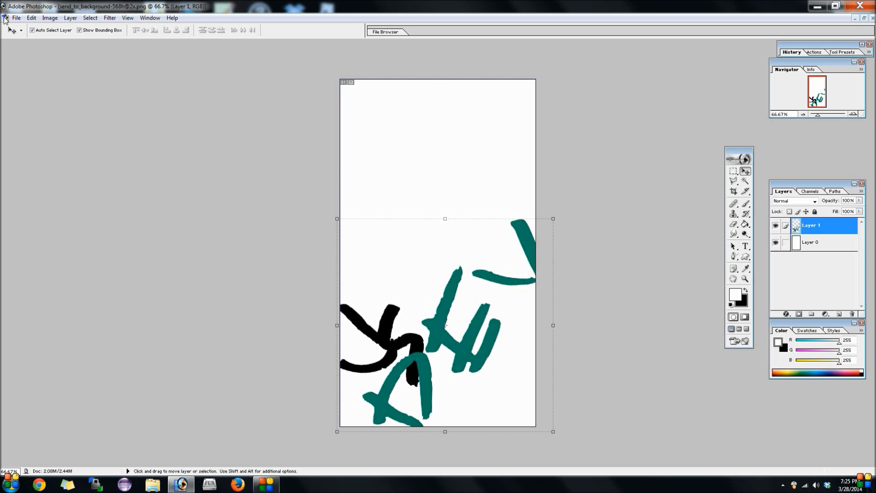
click(17, 17)
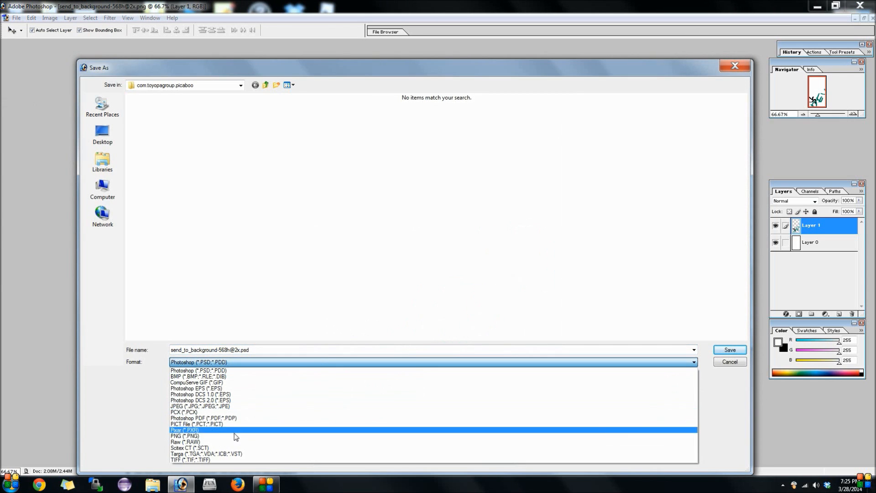
click(184, 436)
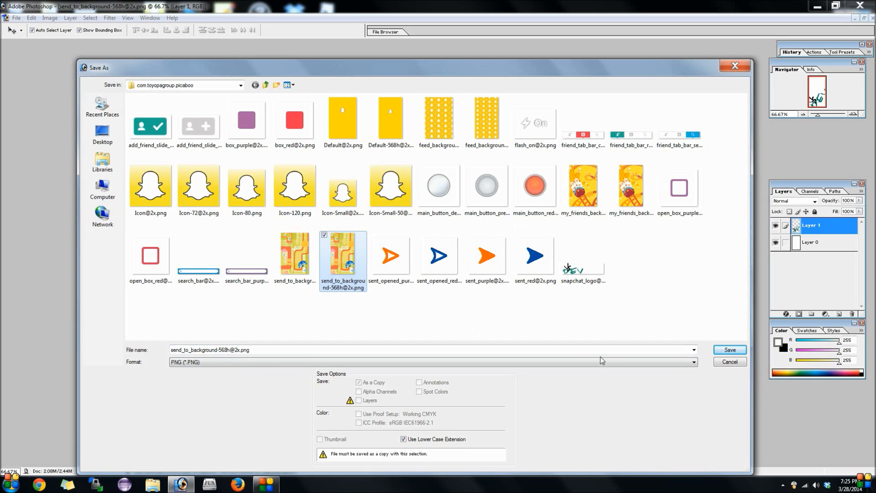
click(730, 350)
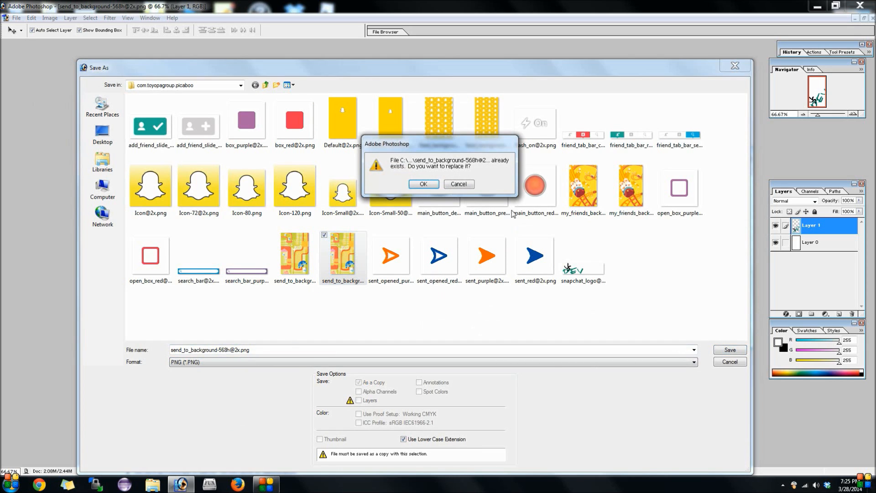
click(423, 184)
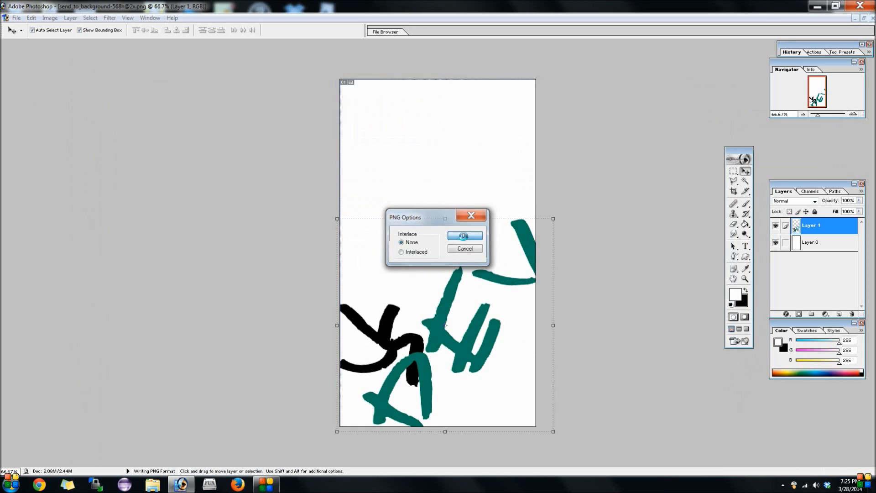
click(464, 235)
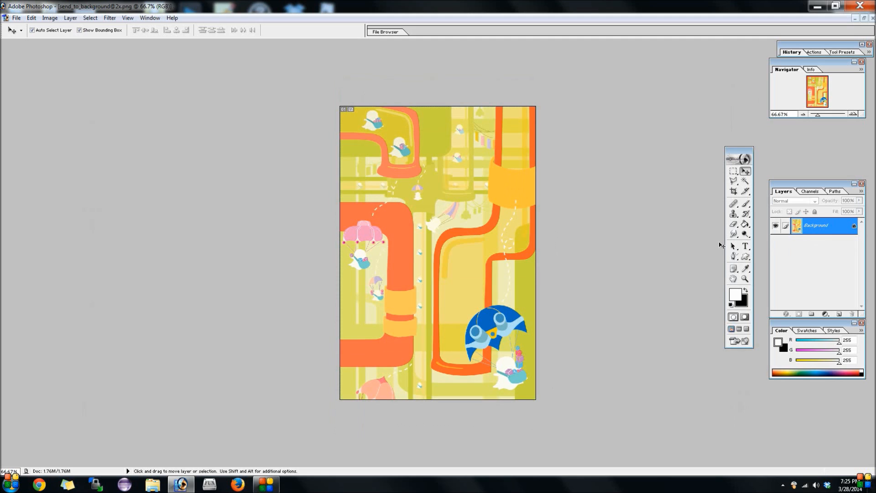
click(734, 225)
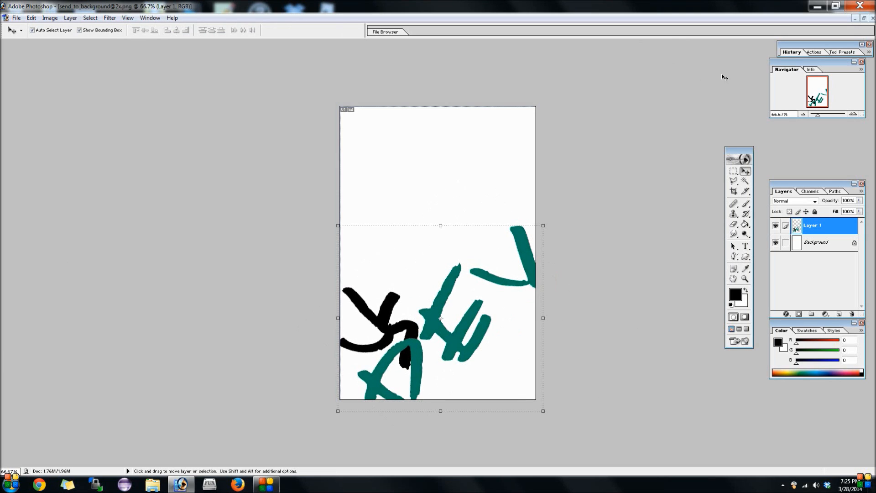
click(16, 17)
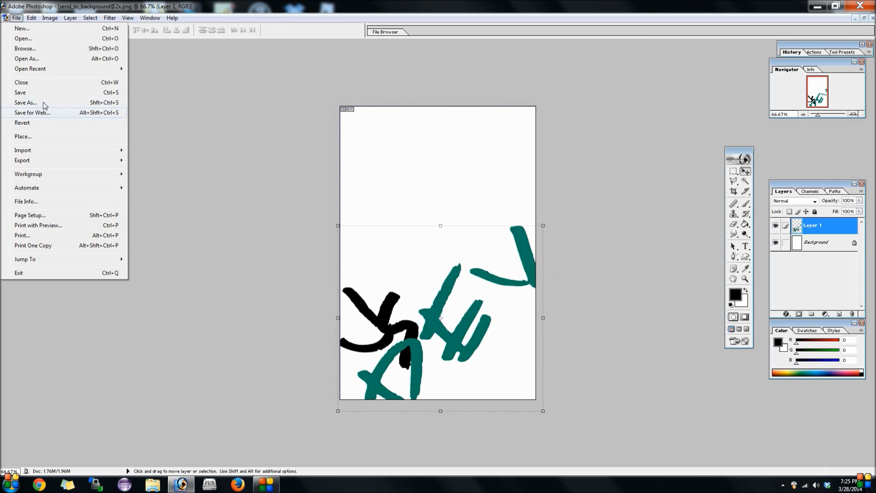
click(26, 102)
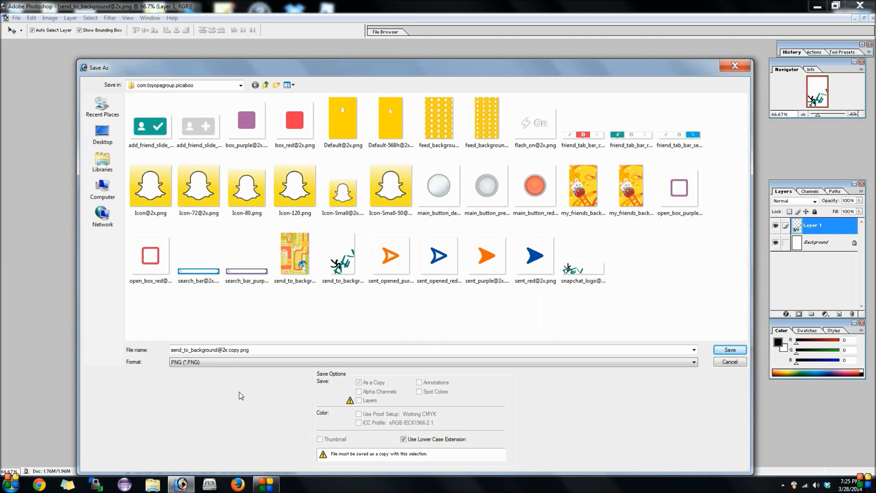
click(730, 349)
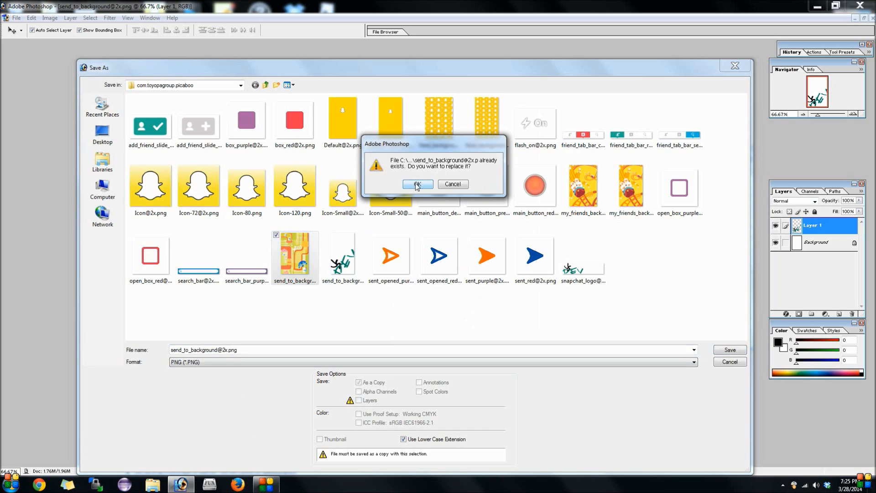
click(418, 185)
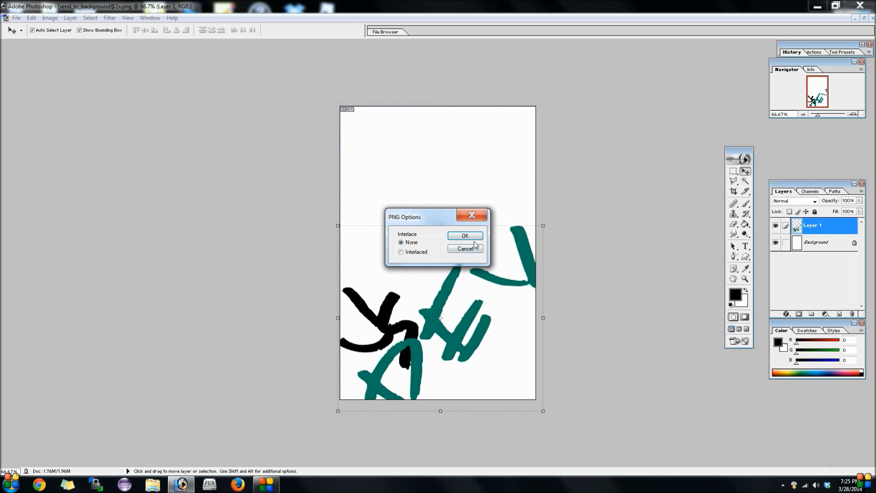
click(464, 236)
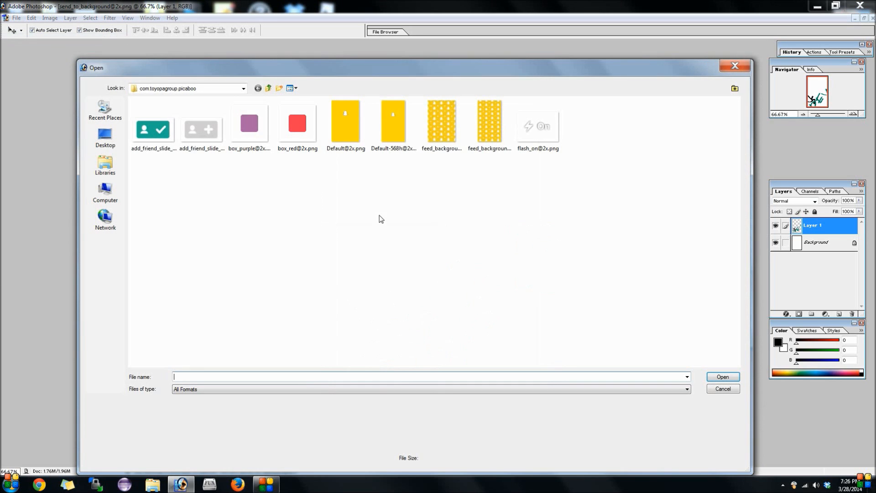
click(538, 257)
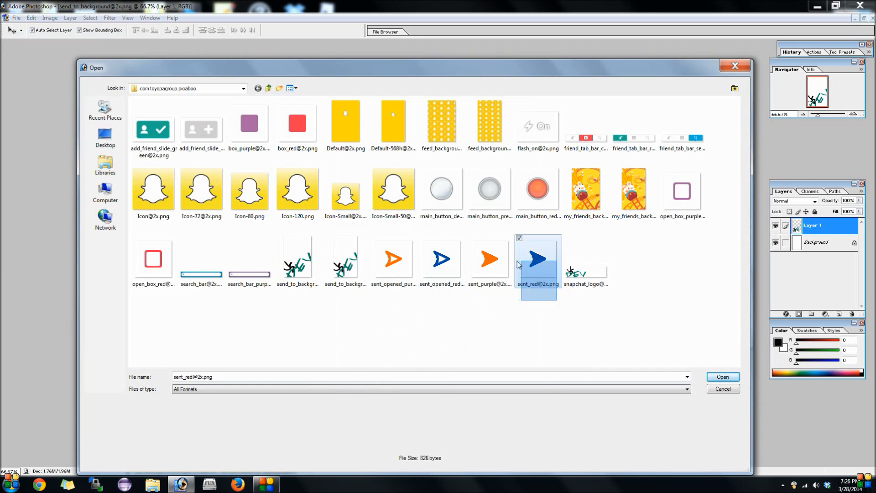
click(724, 376)
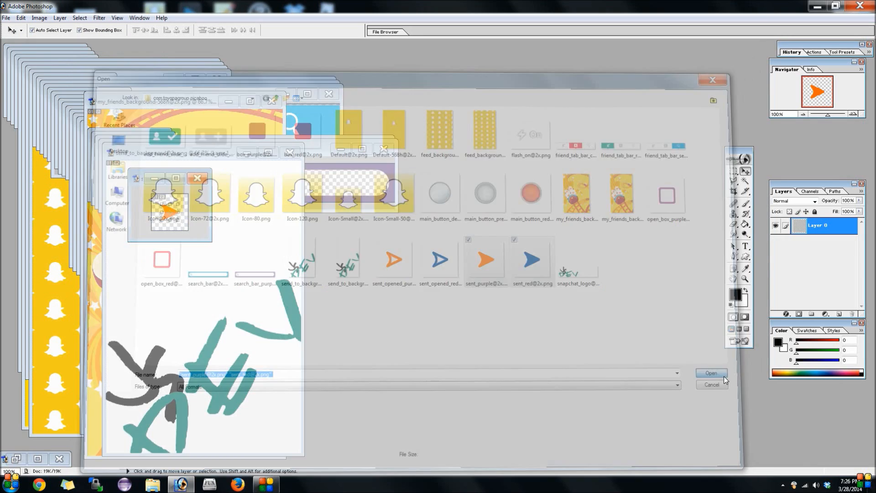
click(712, 372)
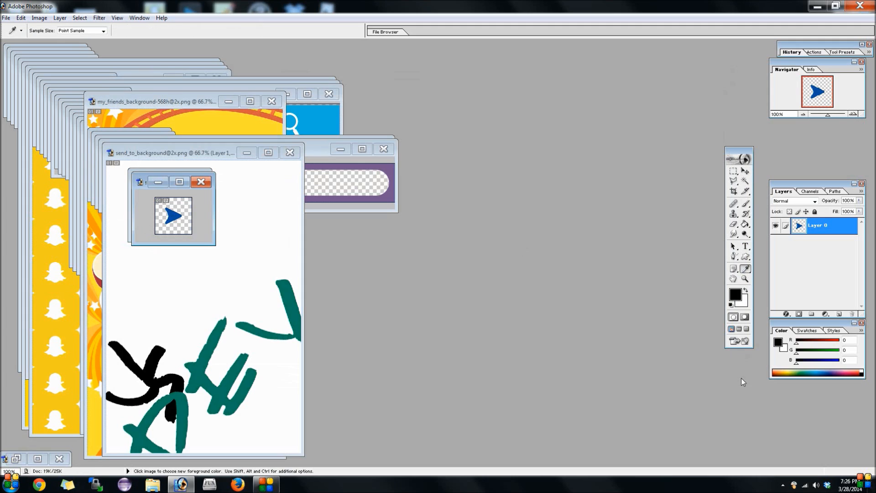
mouse_move(729, 305)
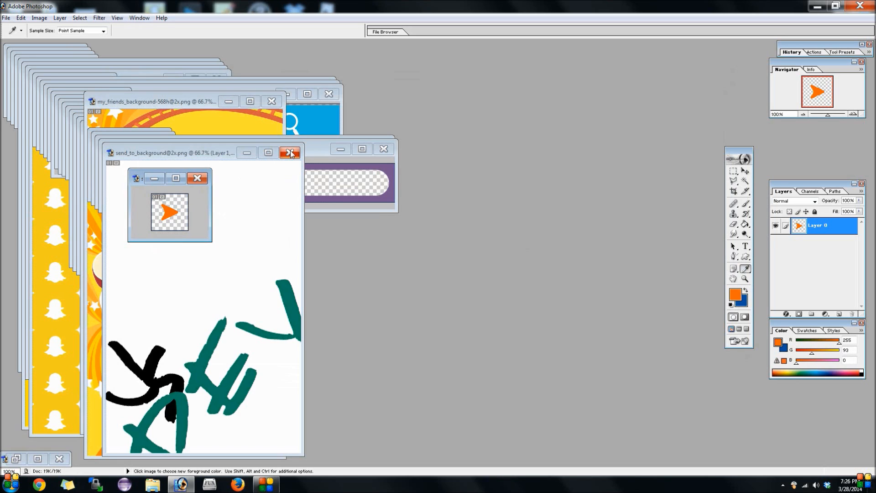
click(289, 151)
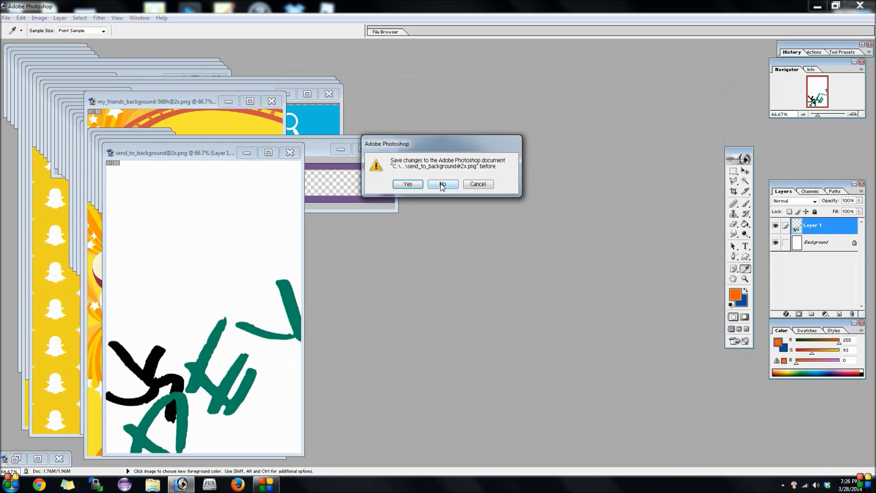
click(443, 184)
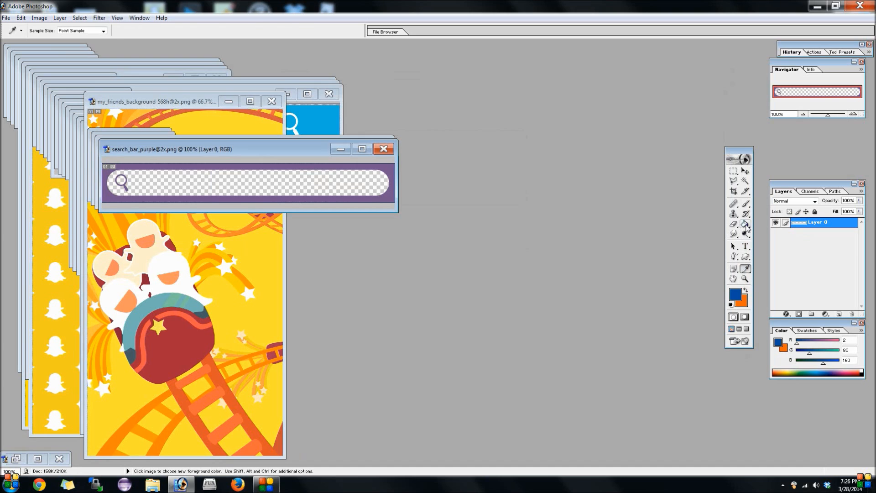
Fill the purple search bar frame blue with the Paint Bucket and save it on close
click(745, 225)
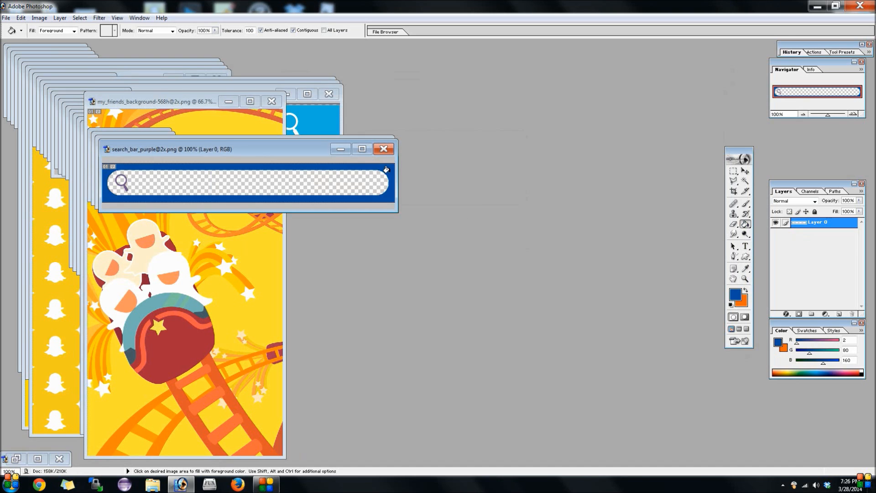
click(383, 148)
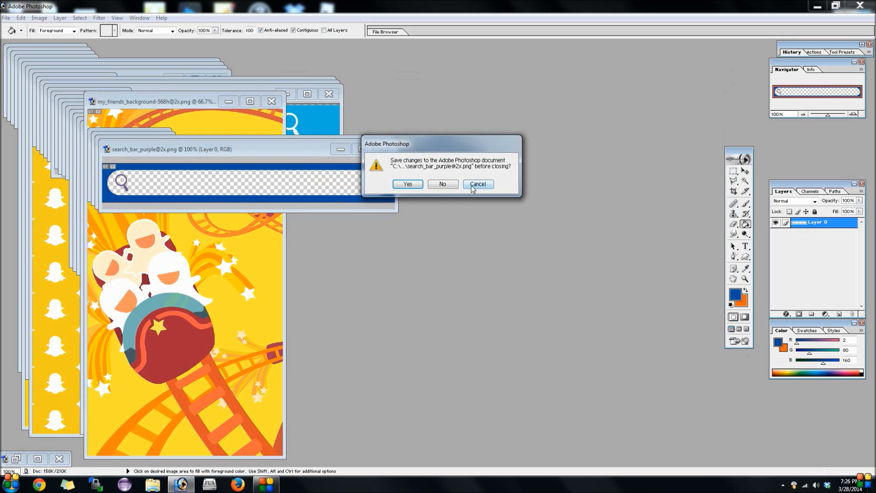
click(478, 184)
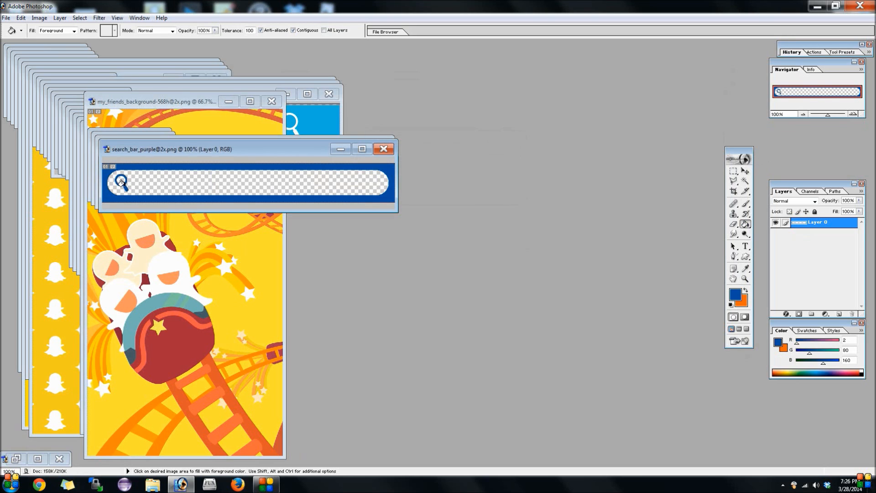
click(383, 149)
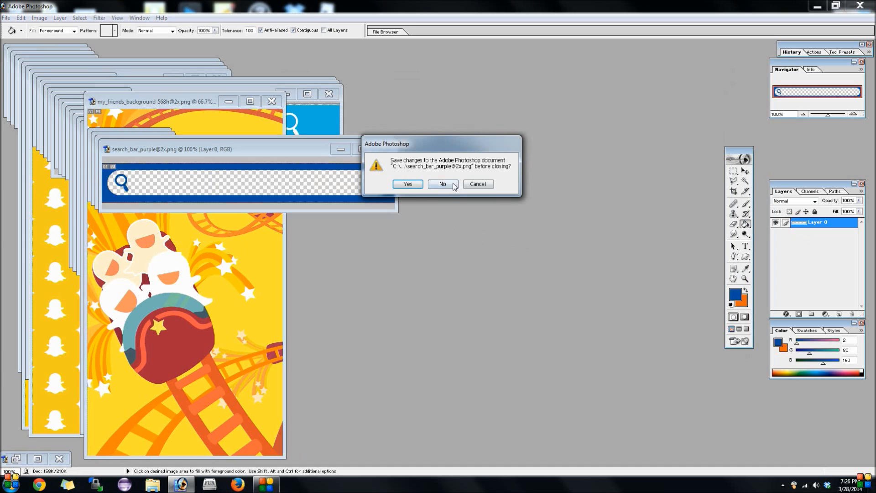
click(443, 184)
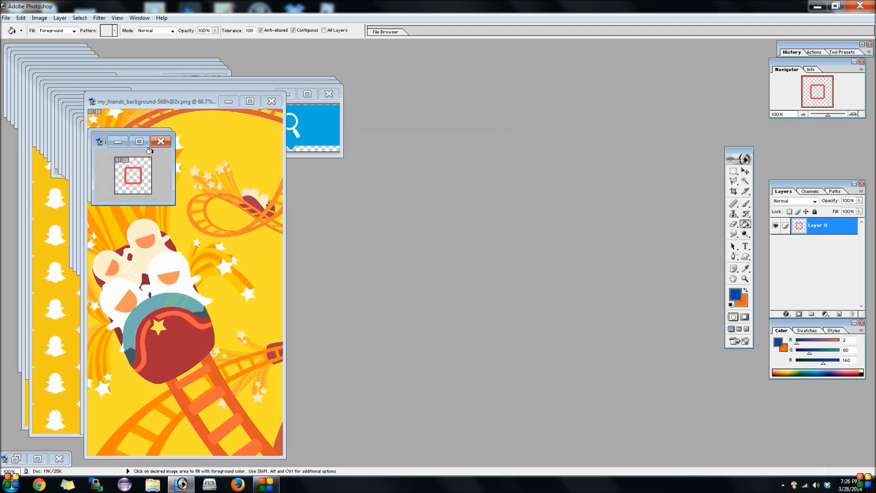
mouse_move(139, 162)
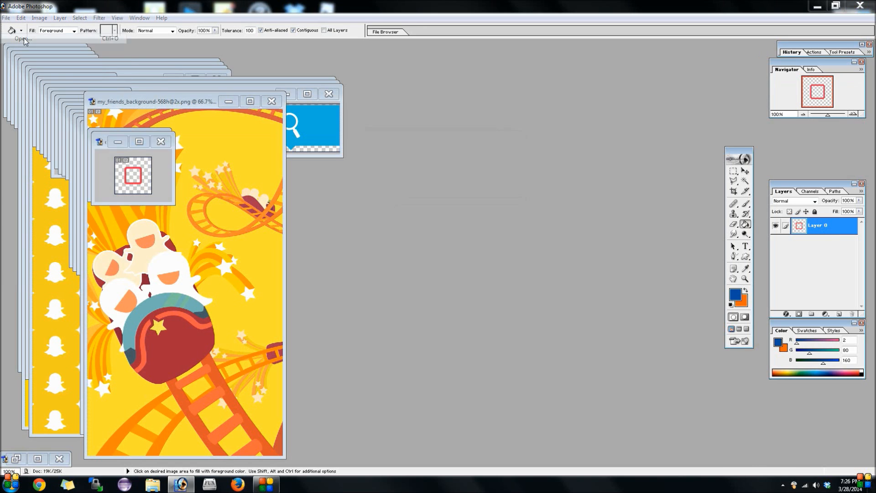
Recolour open_box_red blue and open_box_purple orange, saving each on close
click(18, 38)
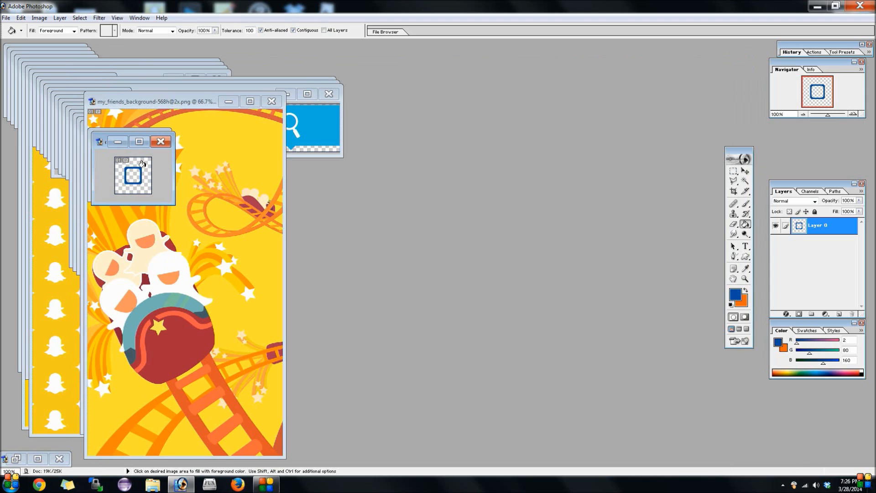
click(160, 141)
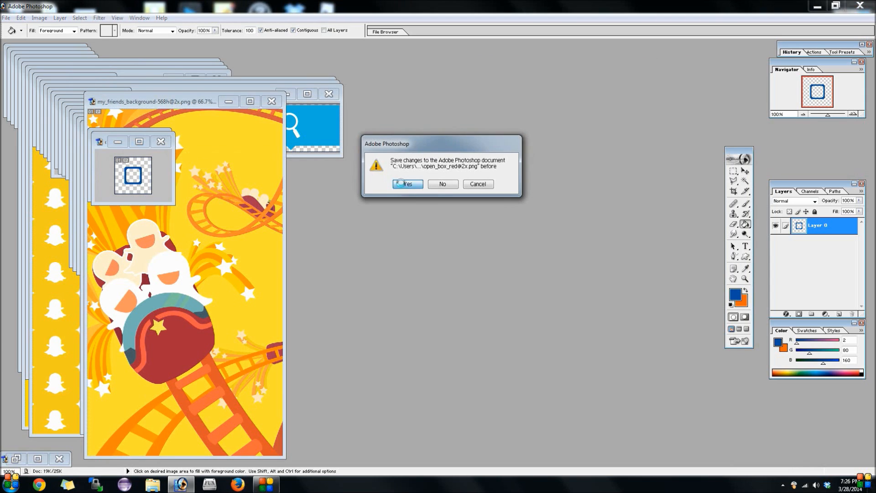
click(407, 184)
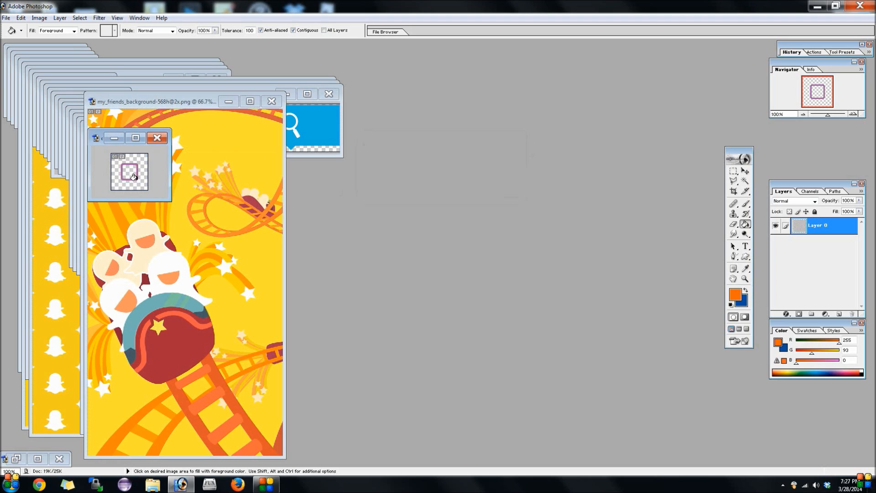
click(157, 137)
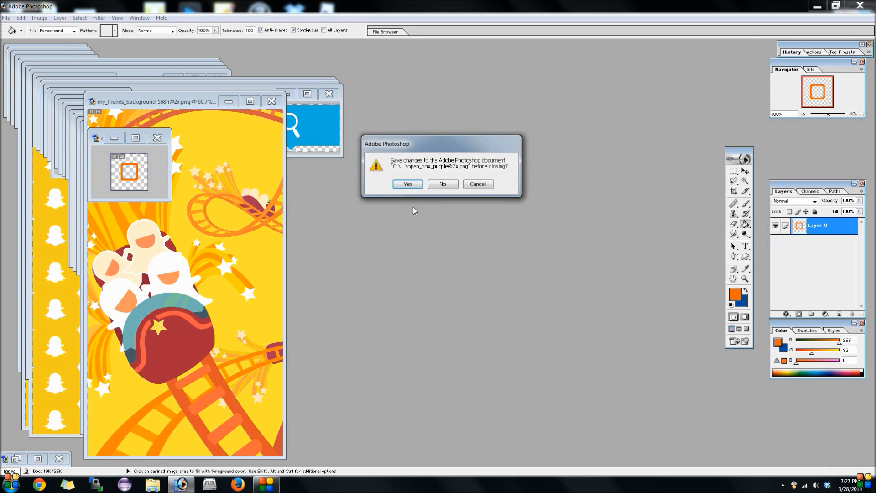
click(443, 184)
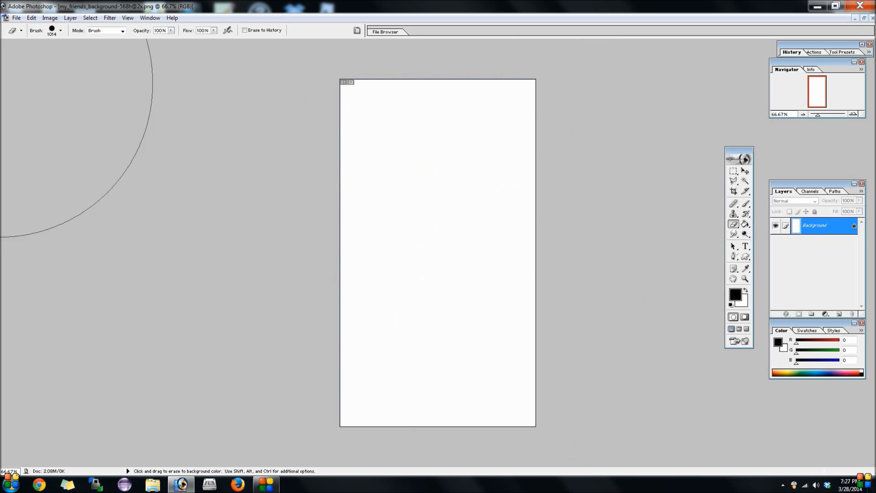
click(28, 17)
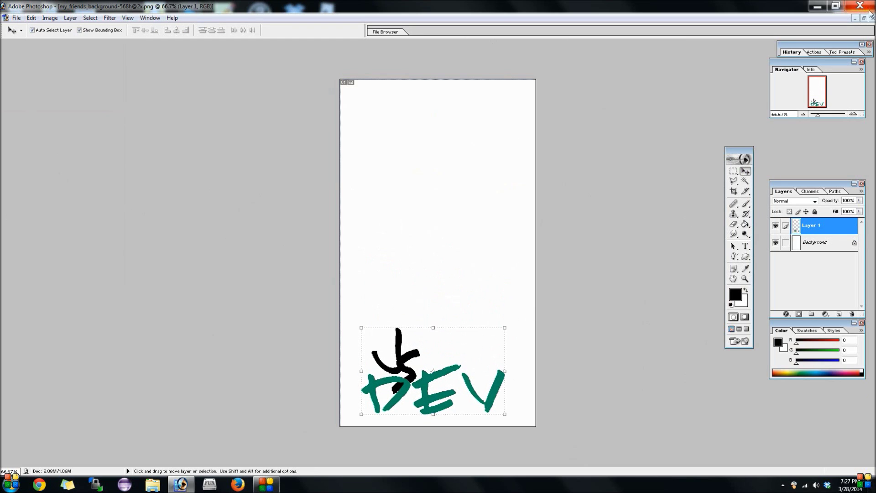
click(17, 17)
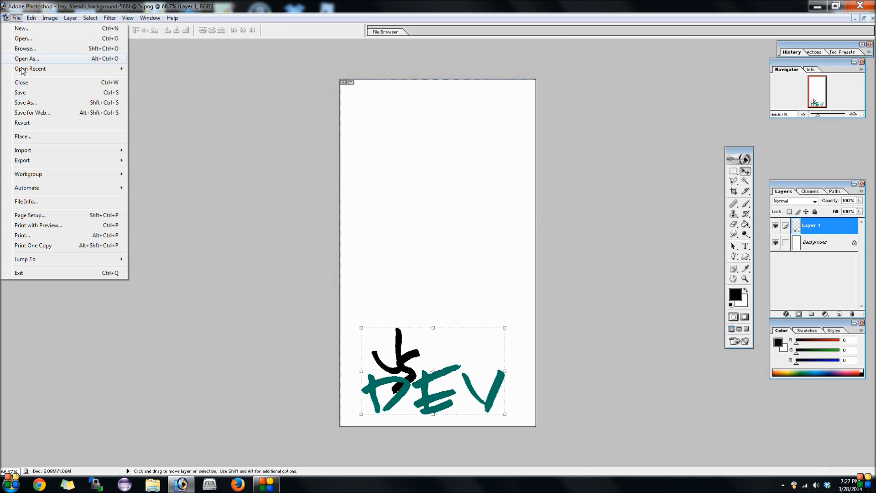
click(26, 102)
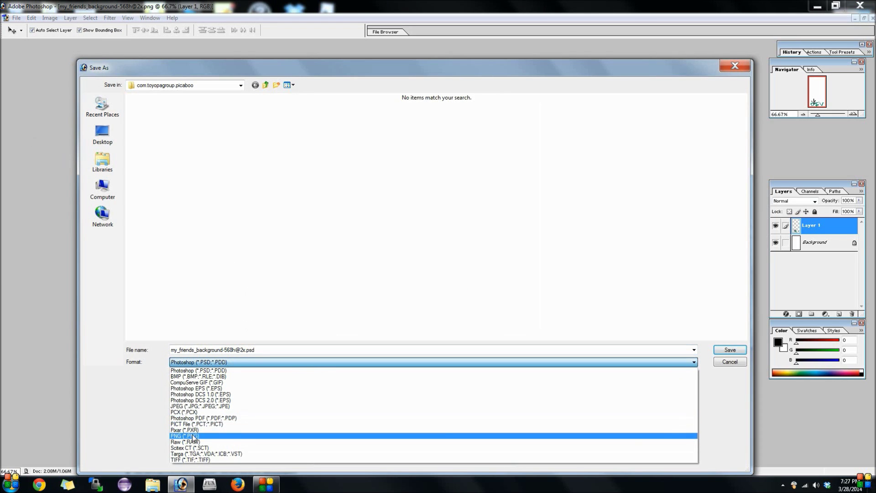
click(184, 434)
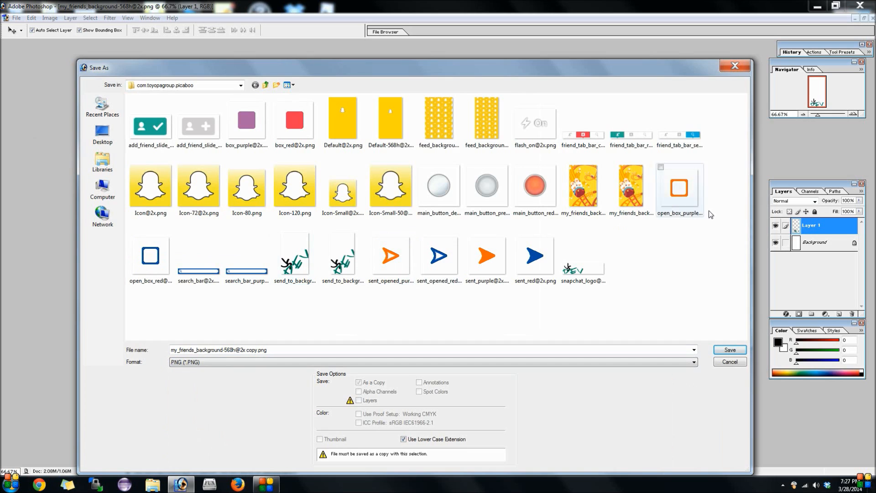
click(731, 350)
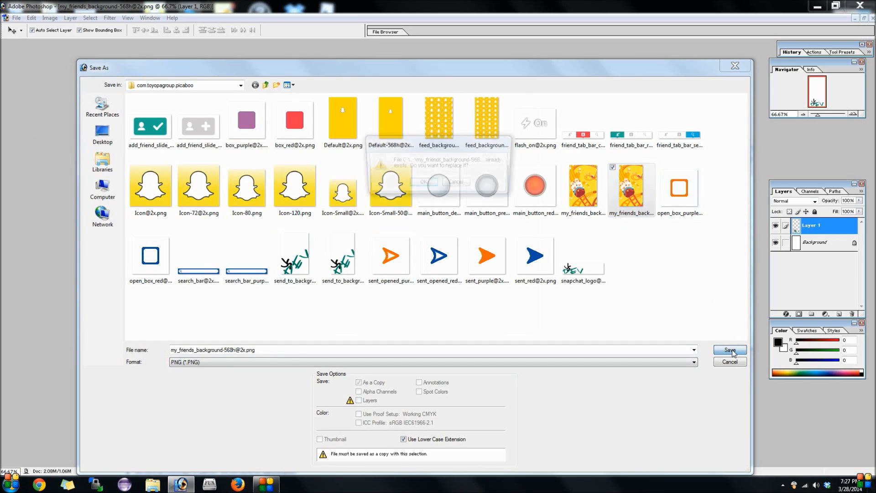
click(729, 351)
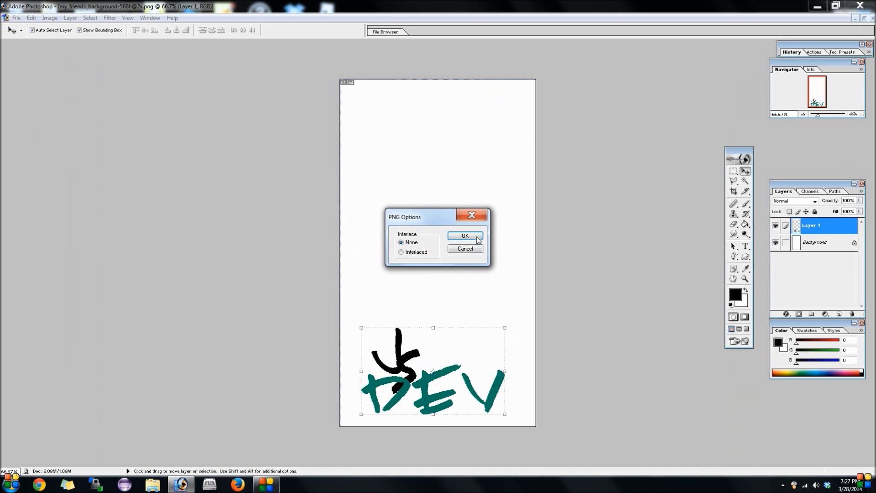
click(465, 235)
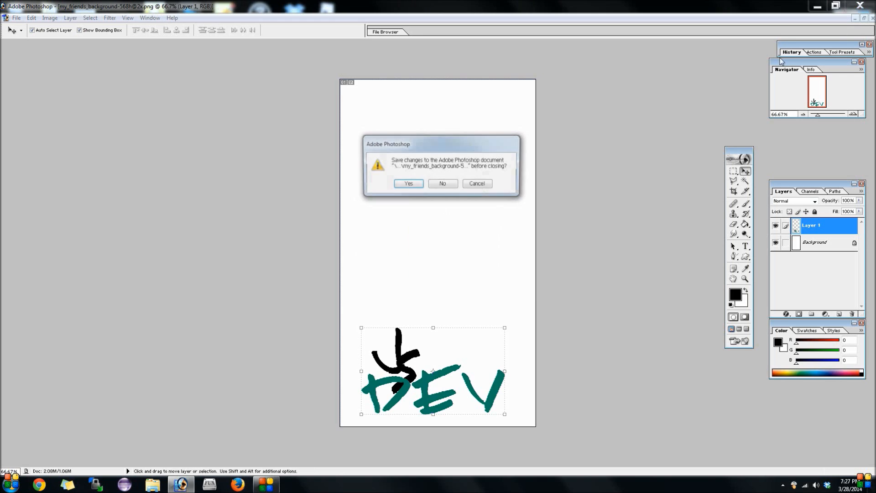
click(443, 183)
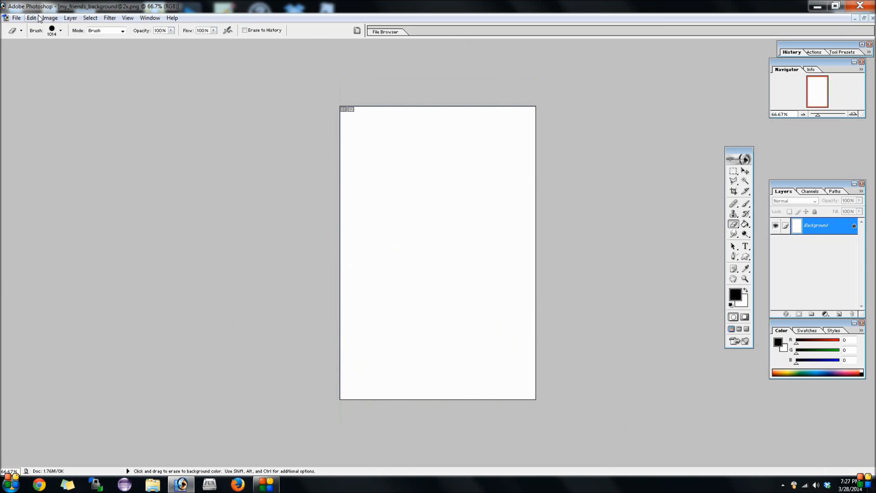
click(29, 17)
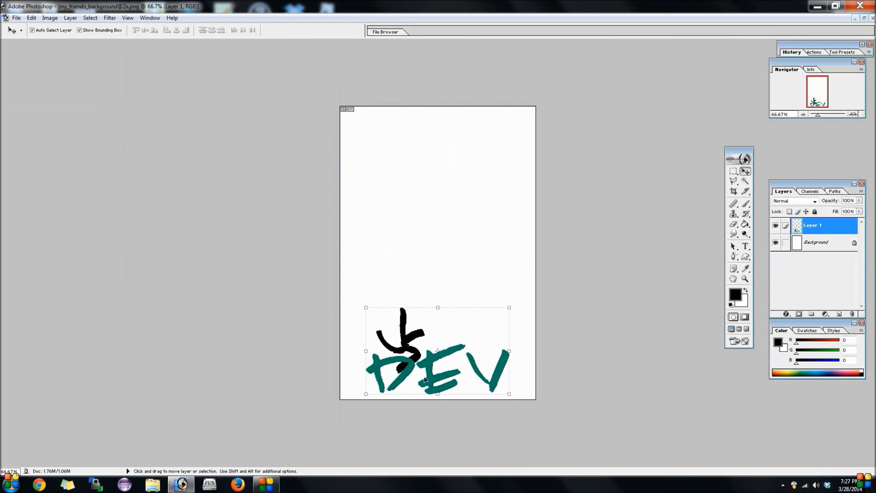
click(19, 17)
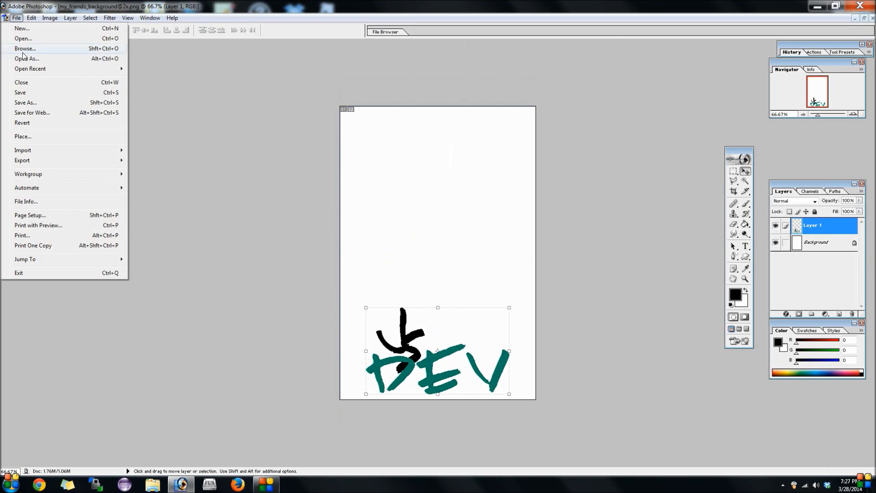
click(25, 102)
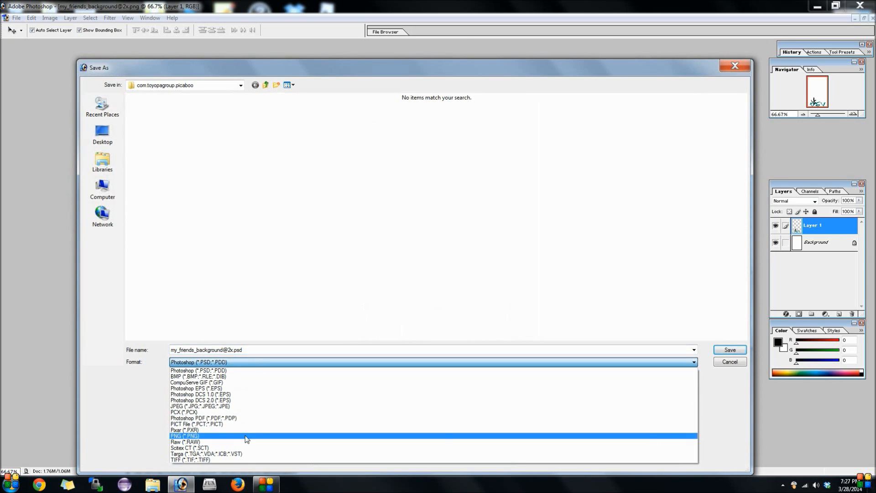
click(184, 436)
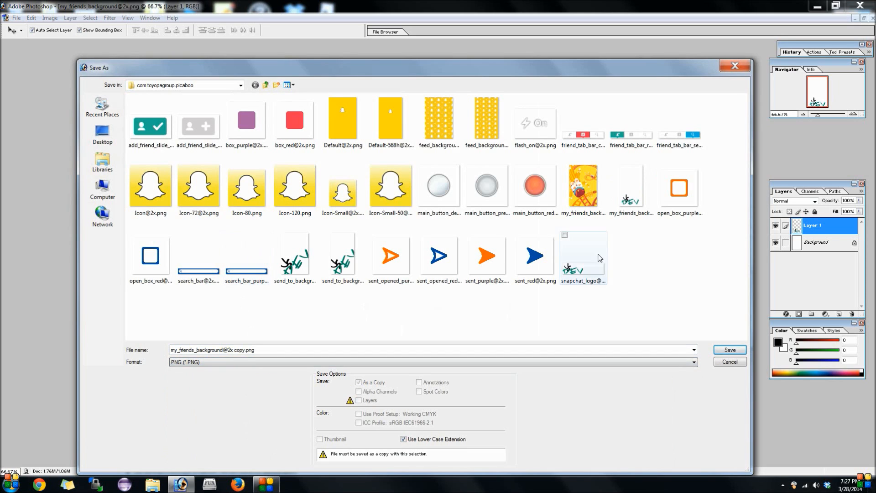
click(730, 349)
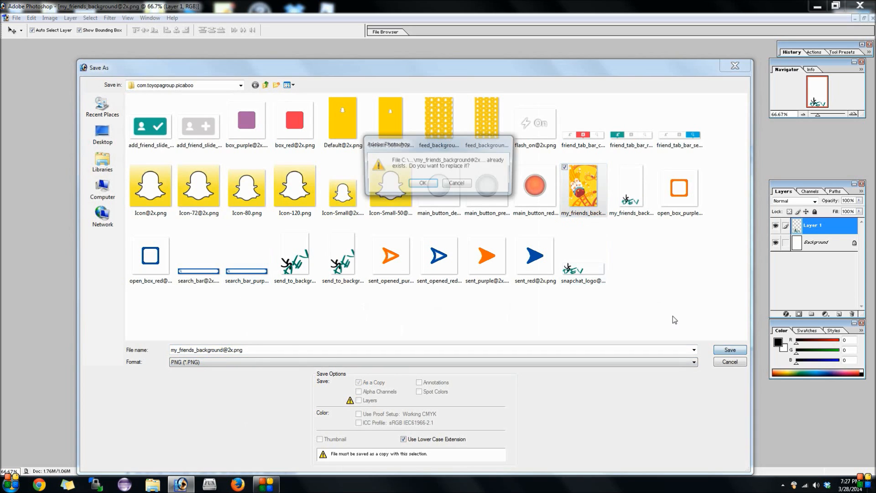
click(424, 183)
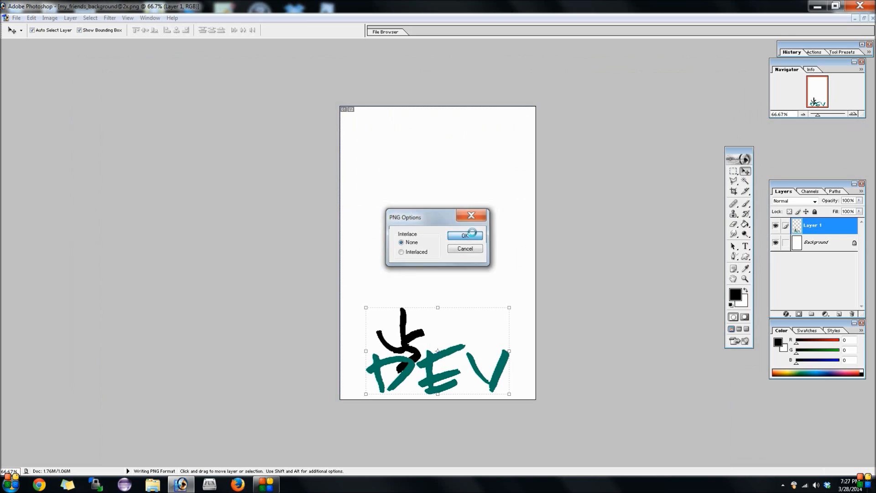
click(464, 236)
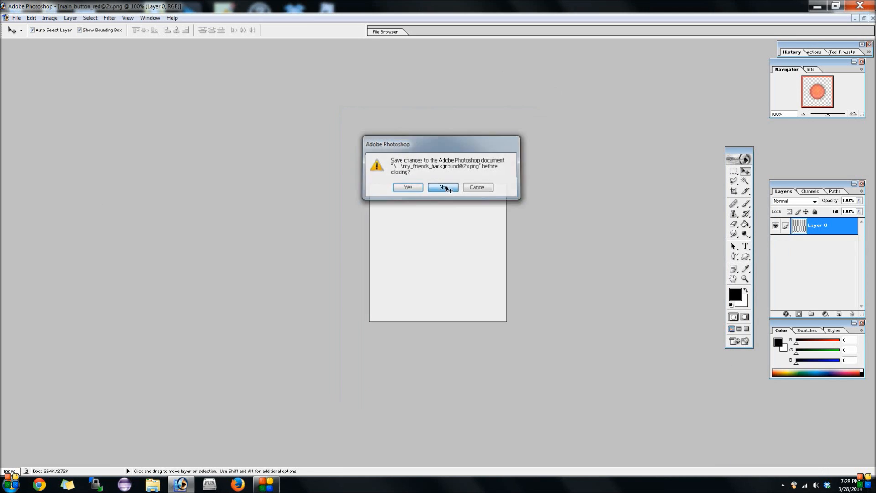
click(443, 187)
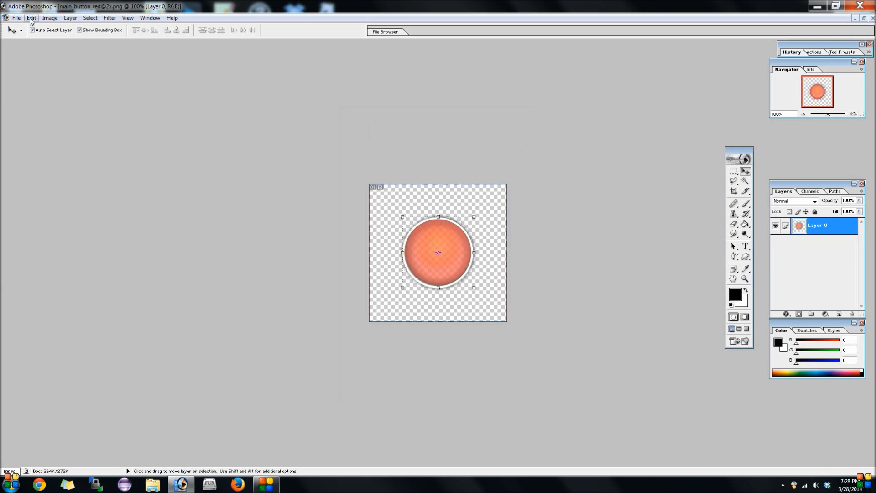
click(30, 17)
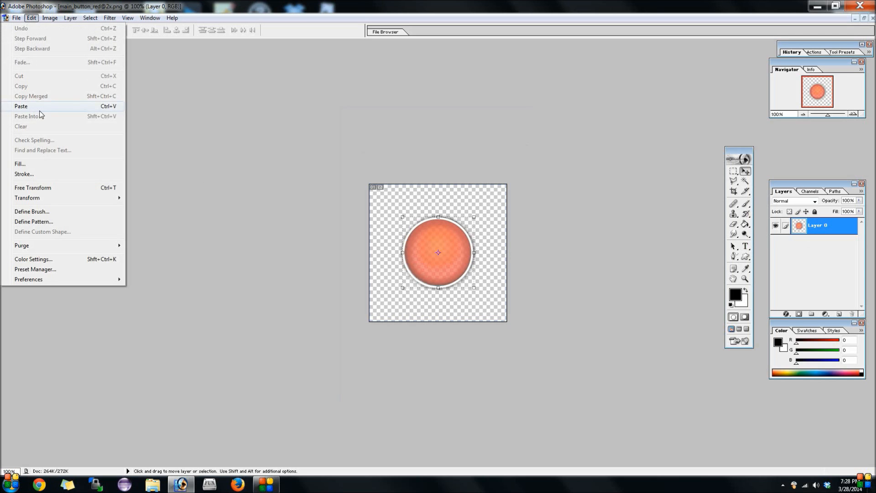
click(20, 106)
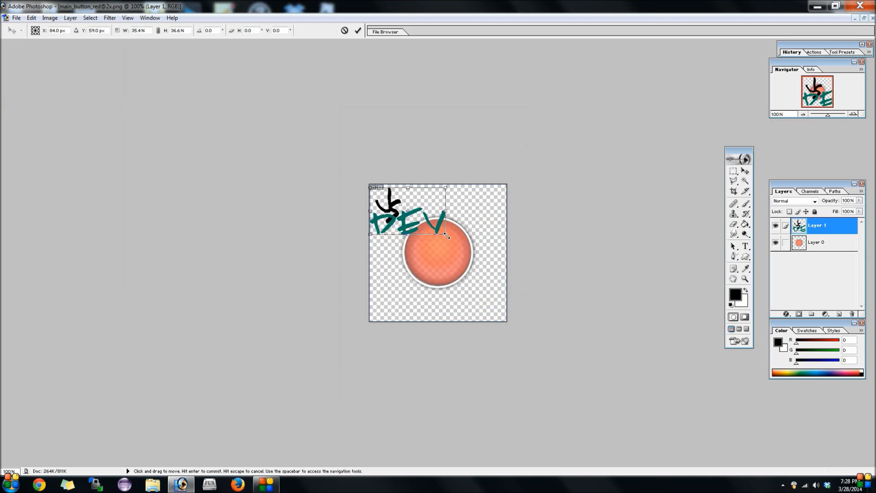
drag(408, 218, 448, 263)
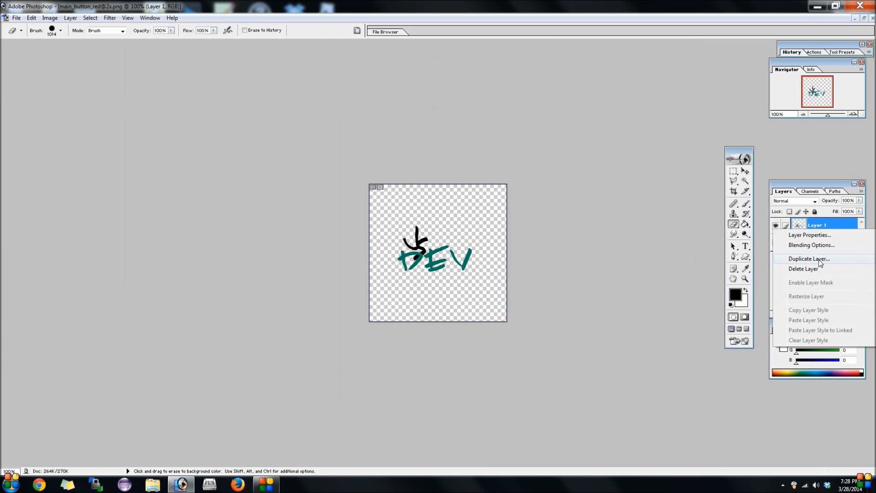
Duplicate the logo layer, paint the copy red and lower its opacity to 48%
click(809, 259)
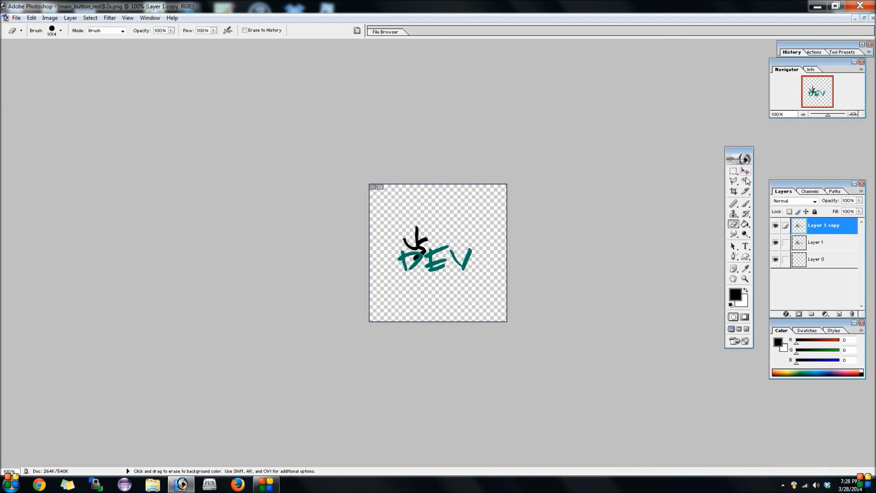
right_click(491, 297)
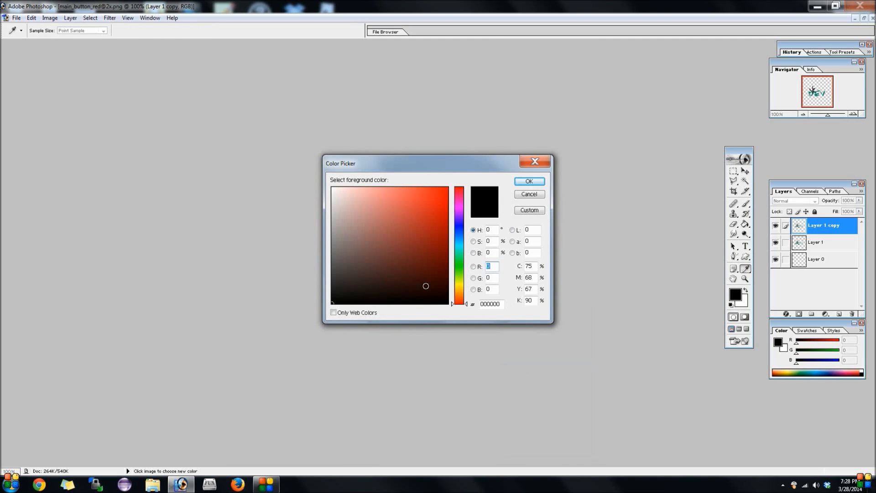
click(529, 180)
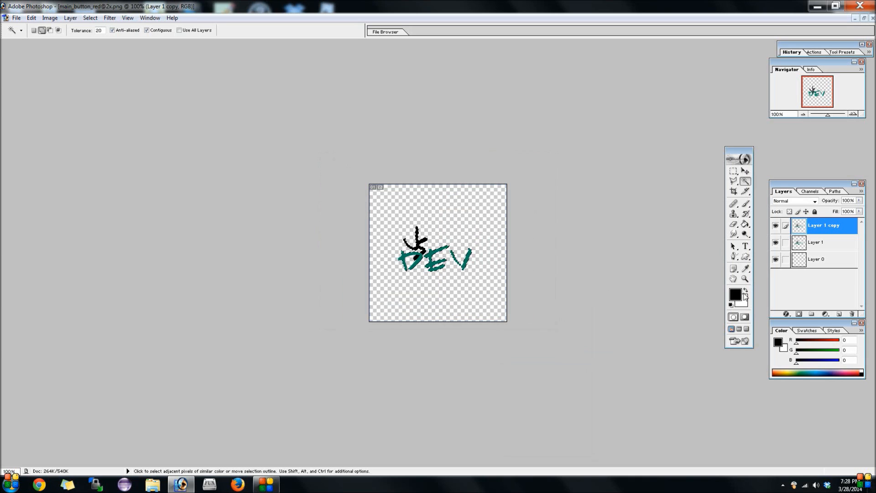
click(728, 294)
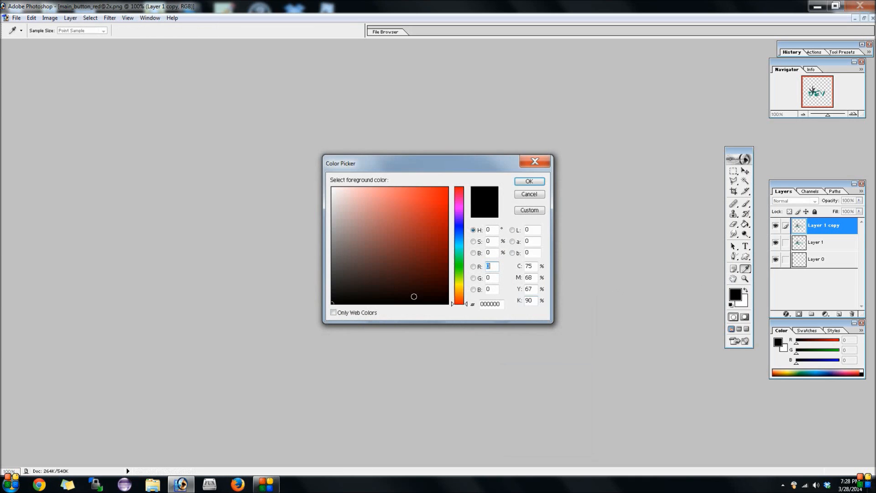
click(530, 181)
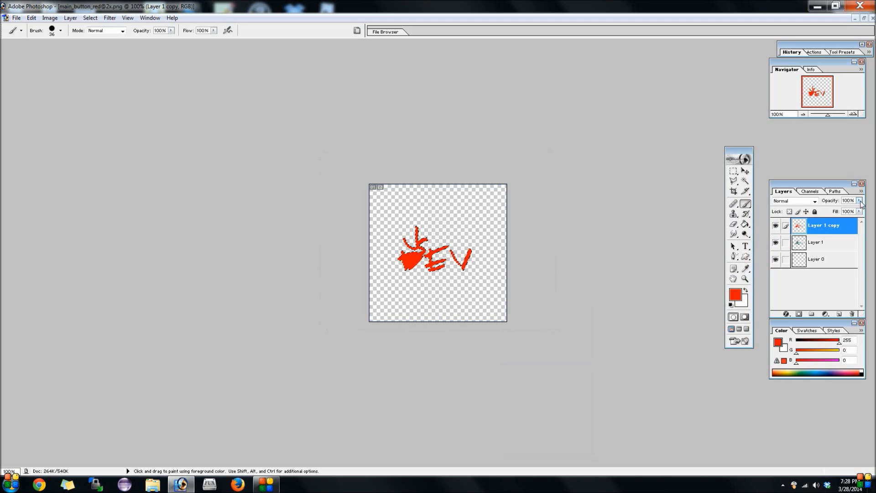
drag(861, 208, 835, 208)
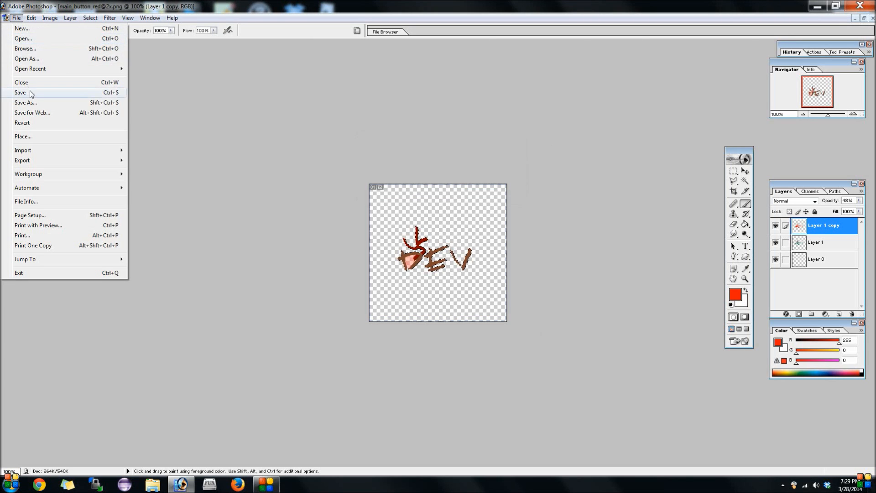
click(26, 102)
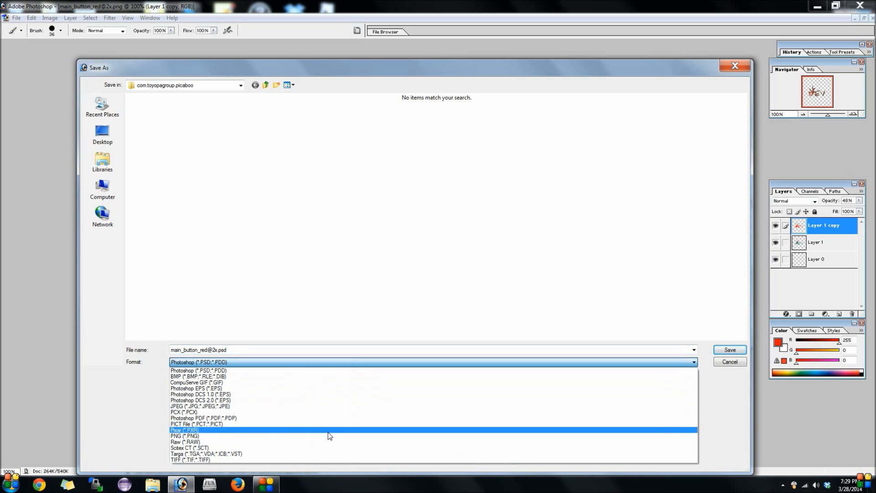
click(179, 435)
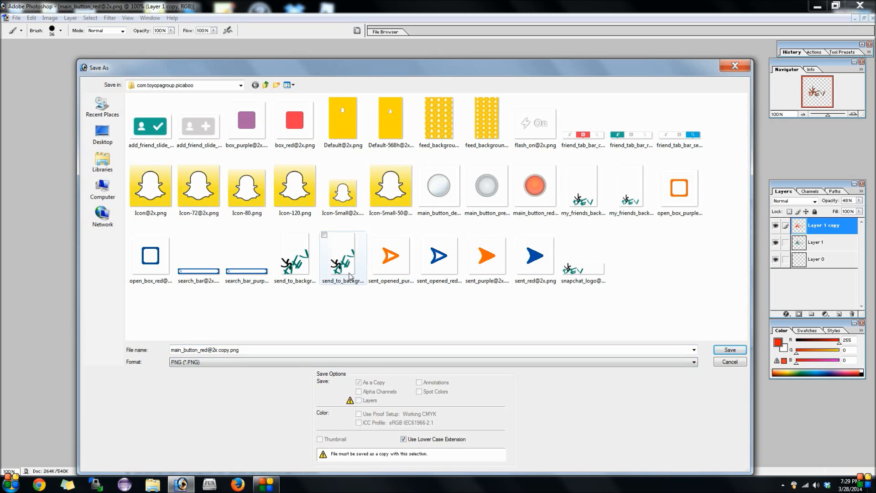
click(730, 349)
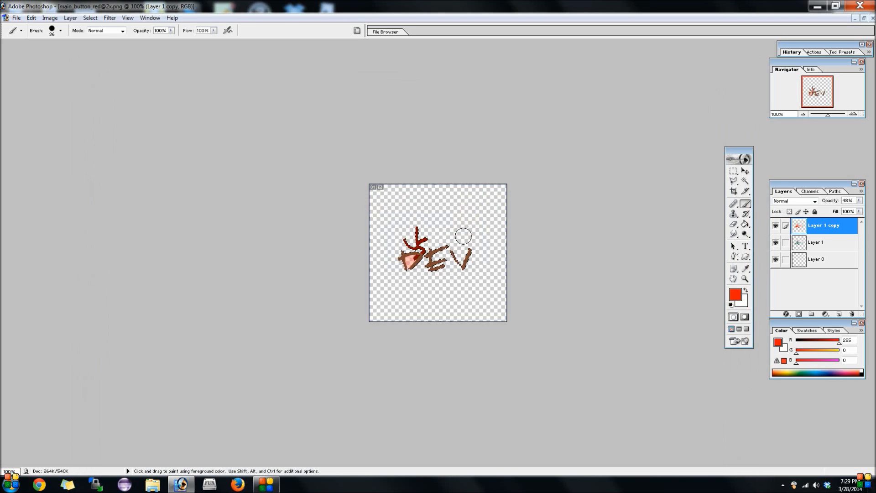
Delete the red Layer 1 copy and set the teal logo's opacity to 74%
right_click(823, 225)
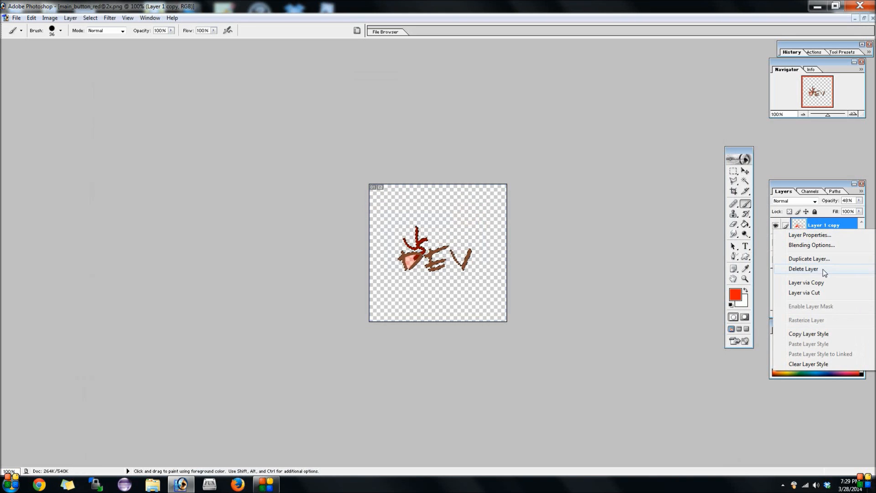
click(803, 268)
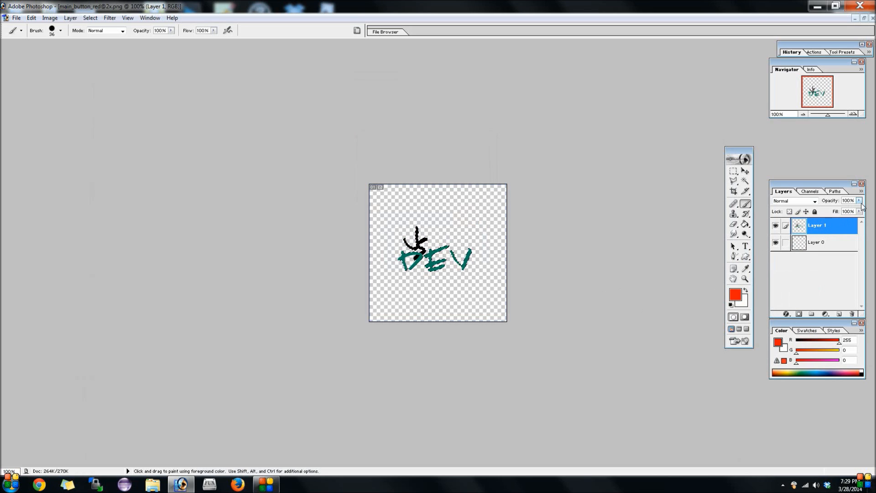
drag(860, 211, 840, 211)
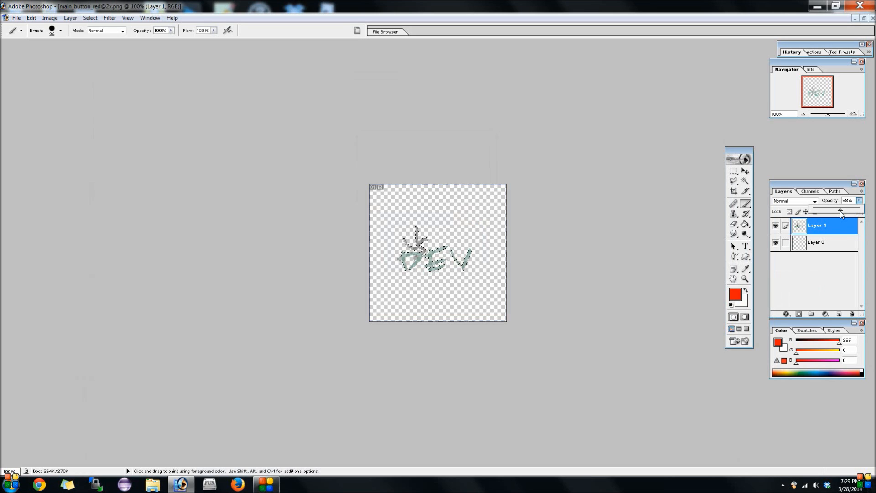
drag(841, 214, 848, 213)
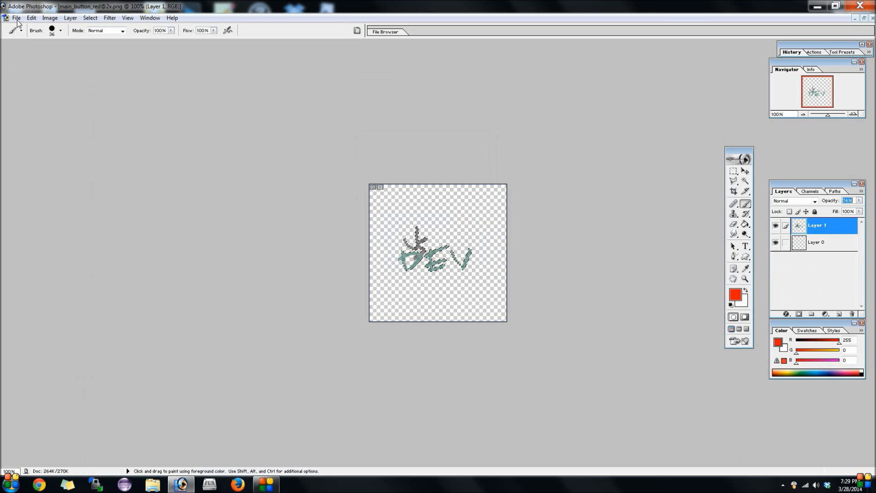
click(18, 17)
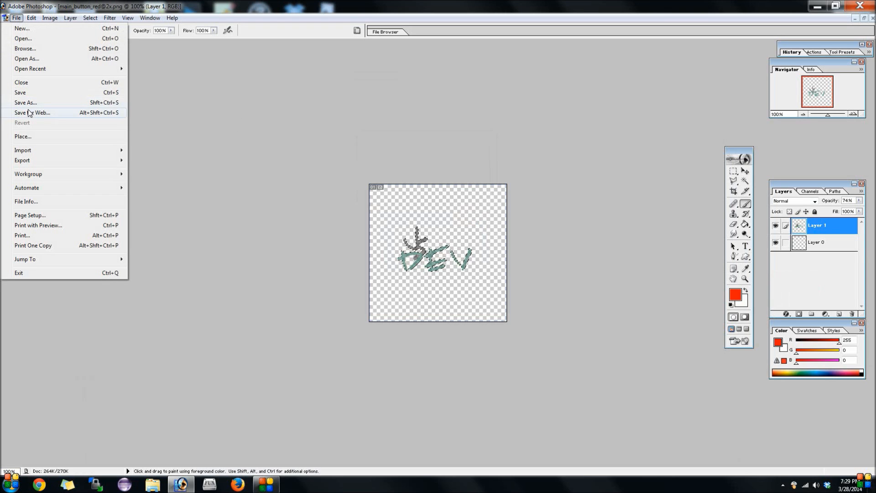
click(26, 102)
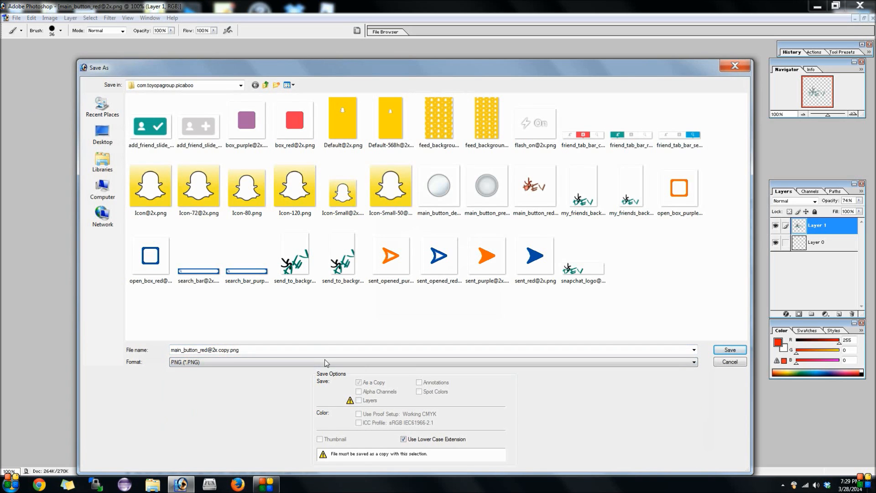
click(486, 186)
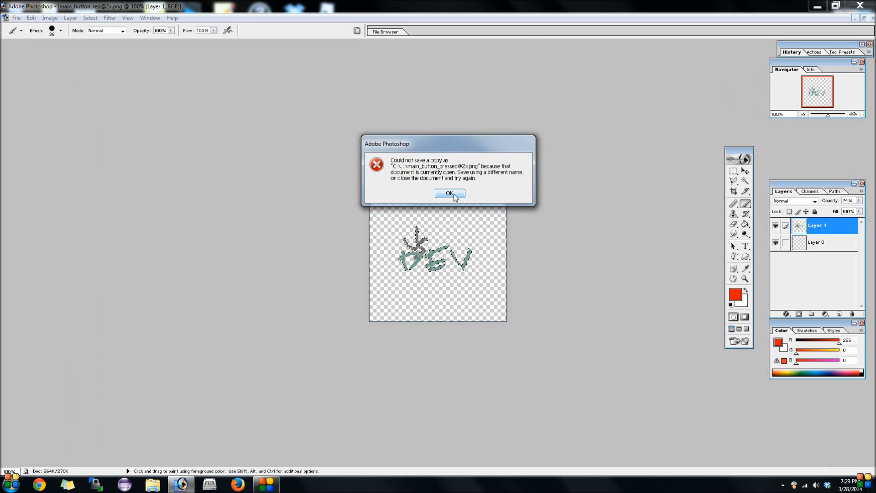
click(451, 194)
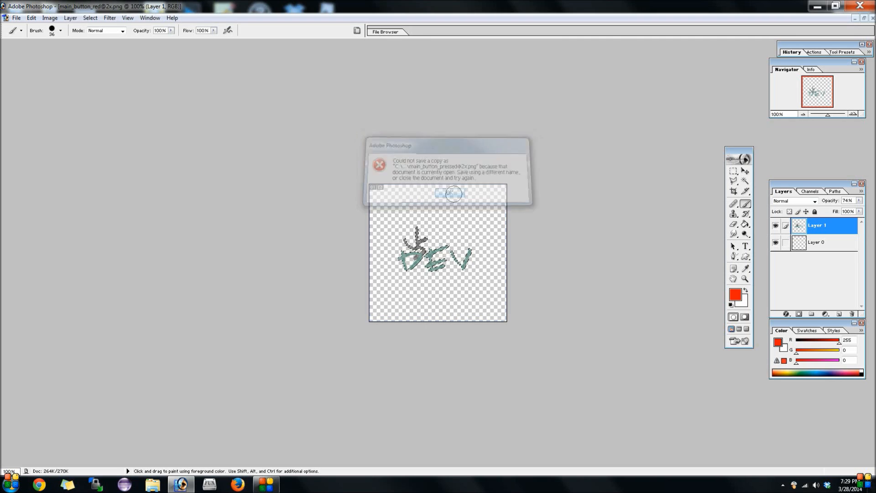
click(451, 194)
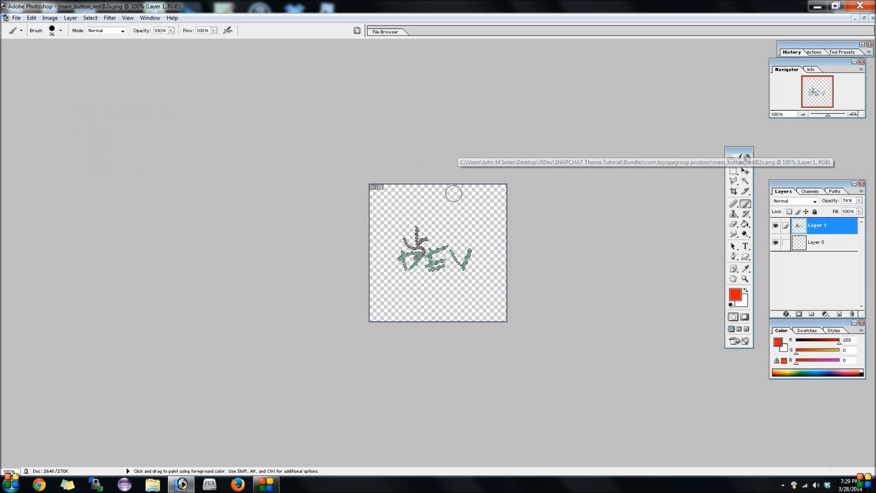
click(17, 17)
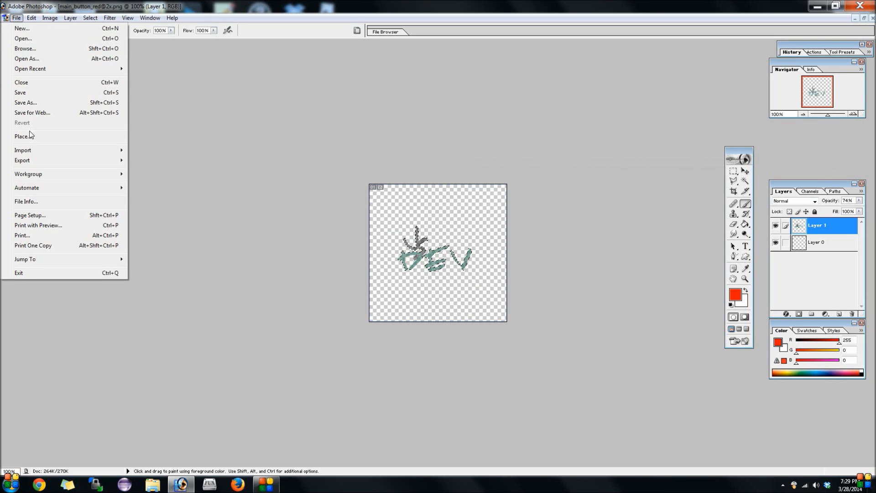
click(26, 102)
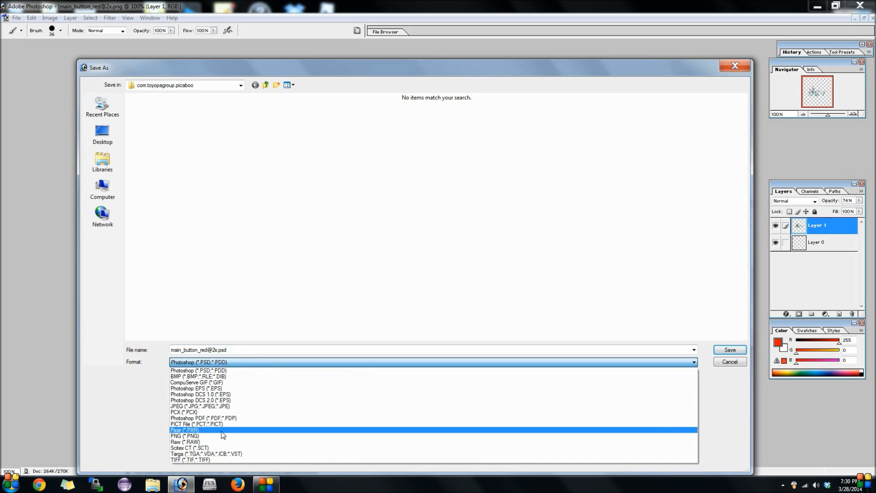
click(185, 435)
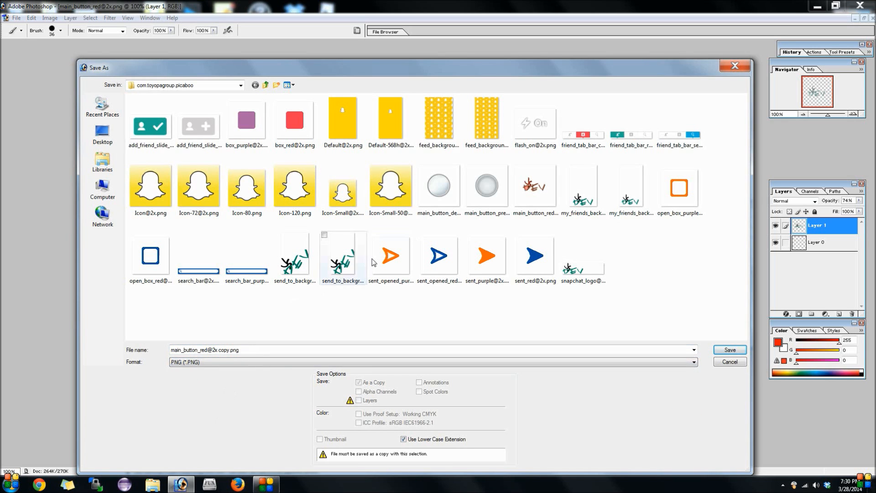
click(488, 184)
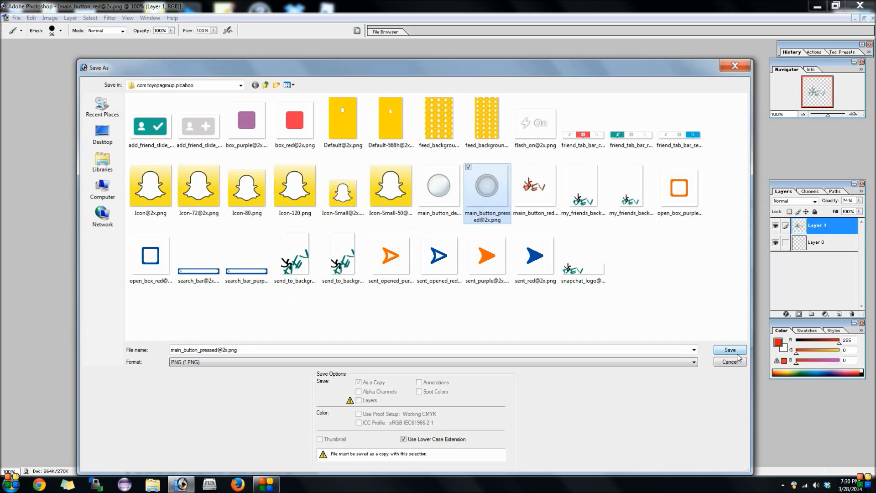
click(730, 350)
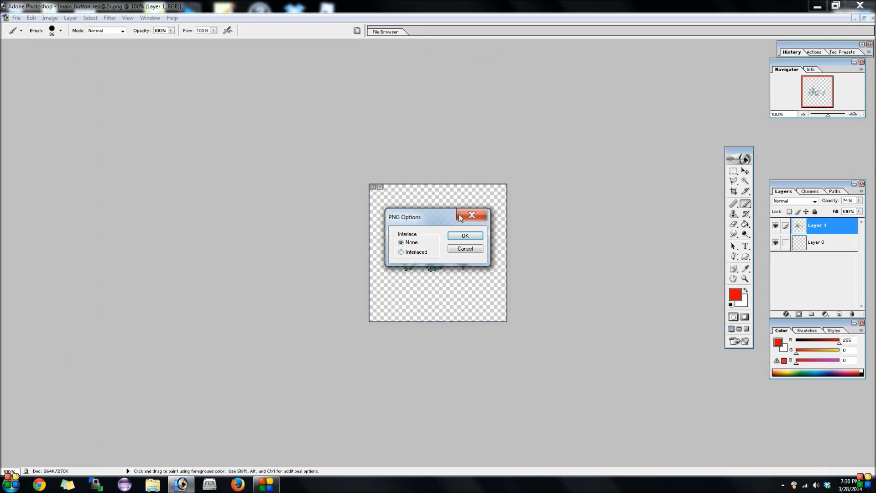
click(464, 235)
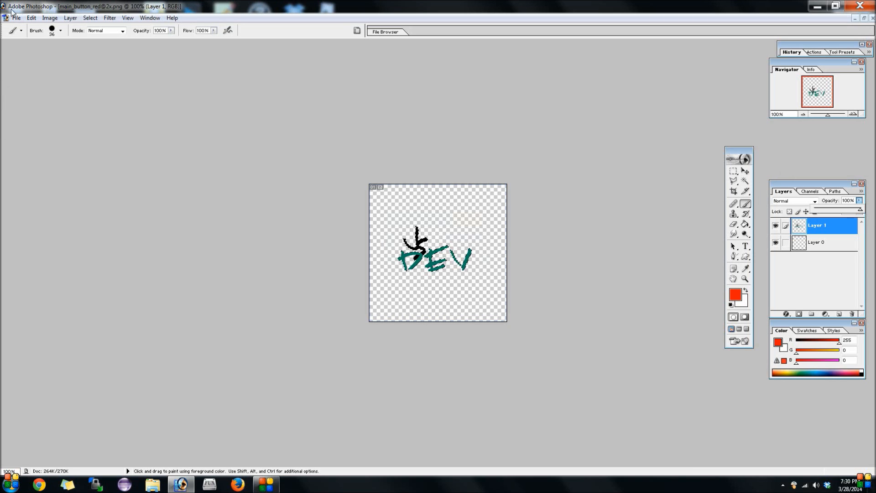
click(15, 31)
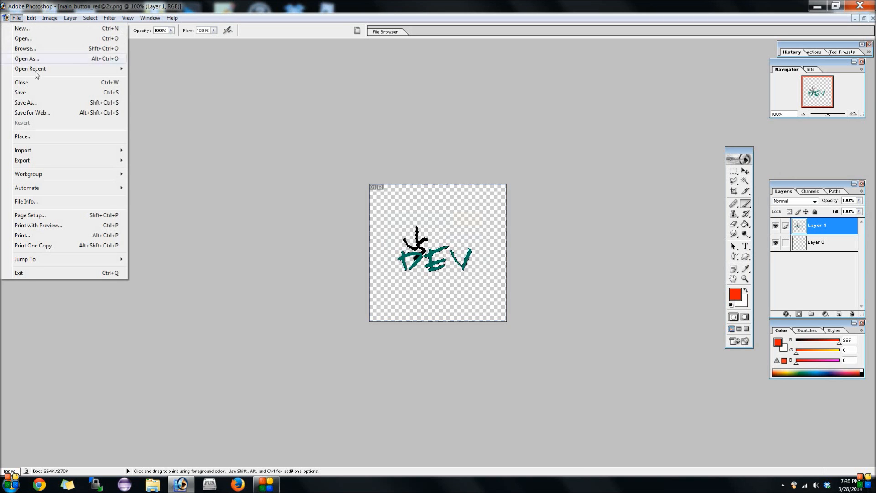
click(26, 102)
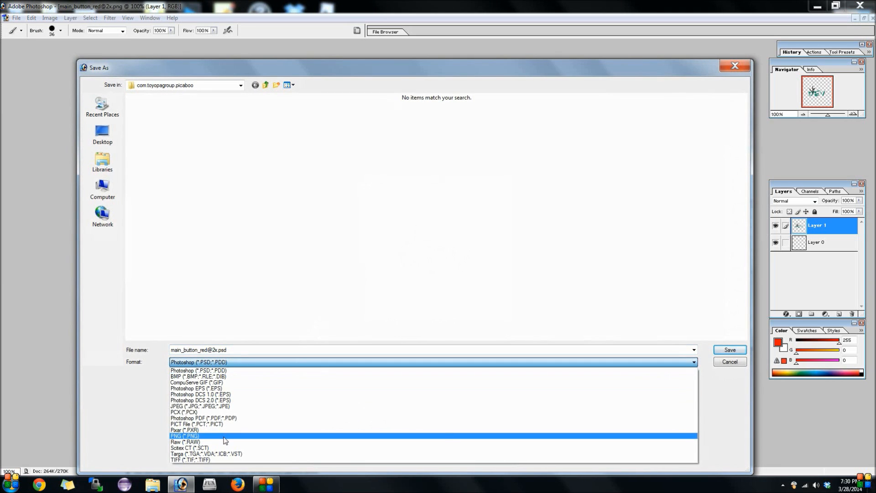
click(186, 435)
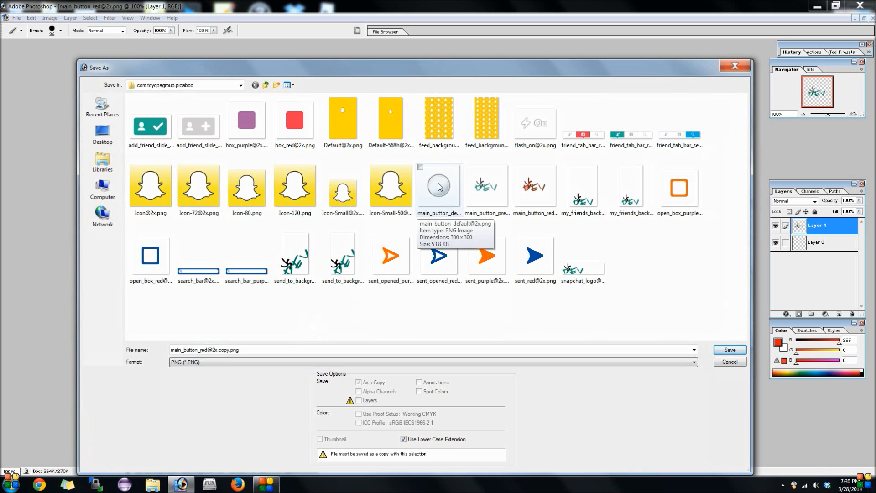
click(439, 186)
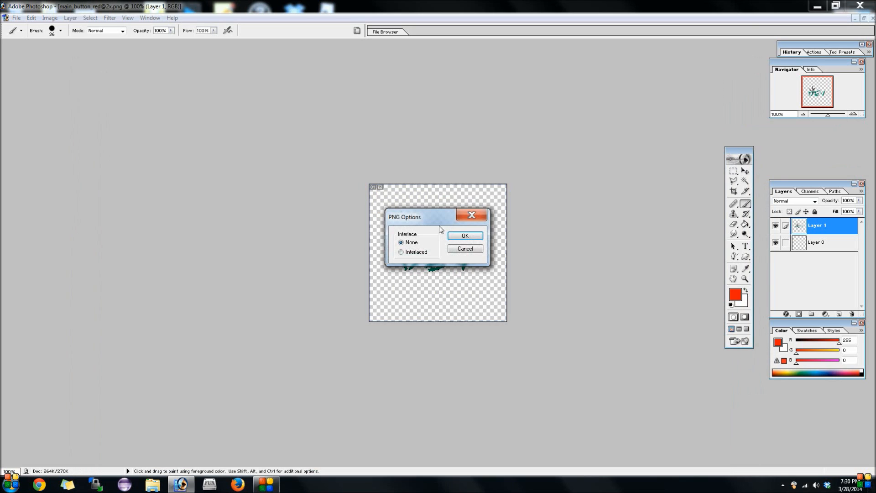
click(465, 235)
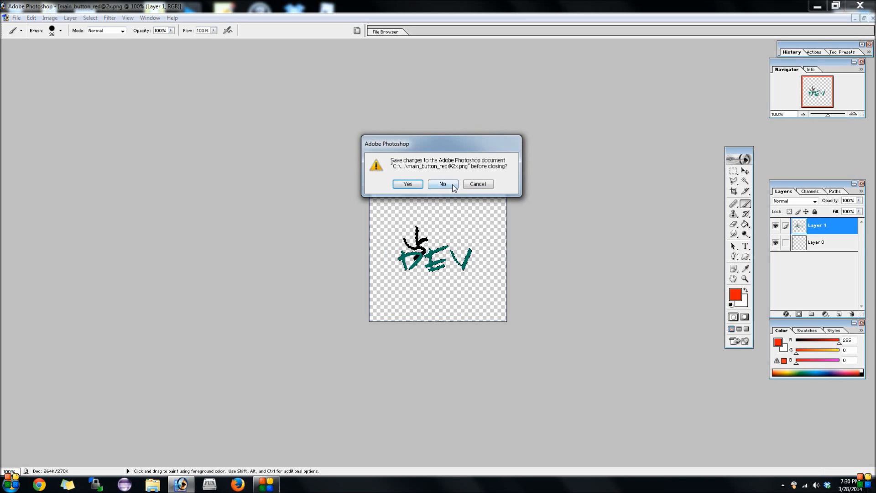
click(443, 185)
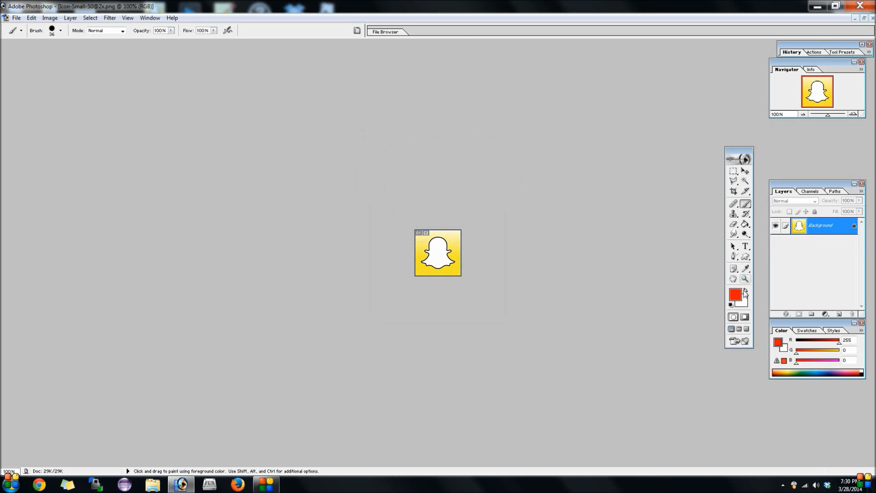
click(15, 17)
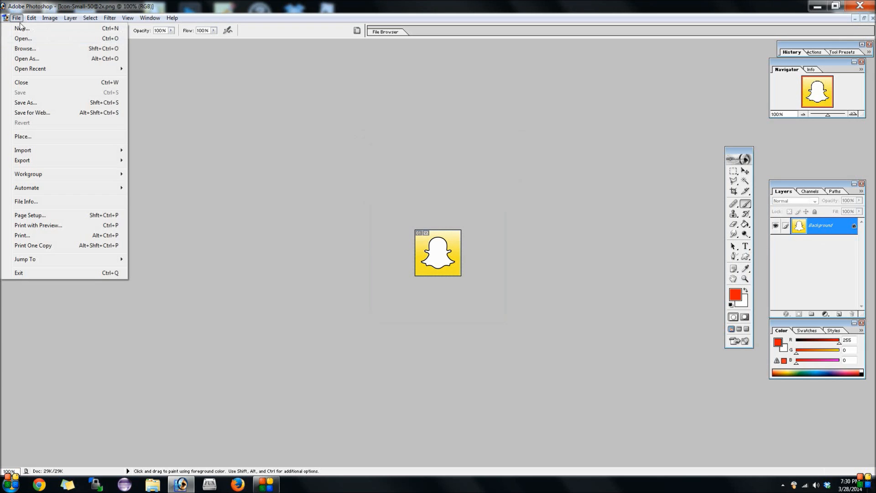
click(22, 38)
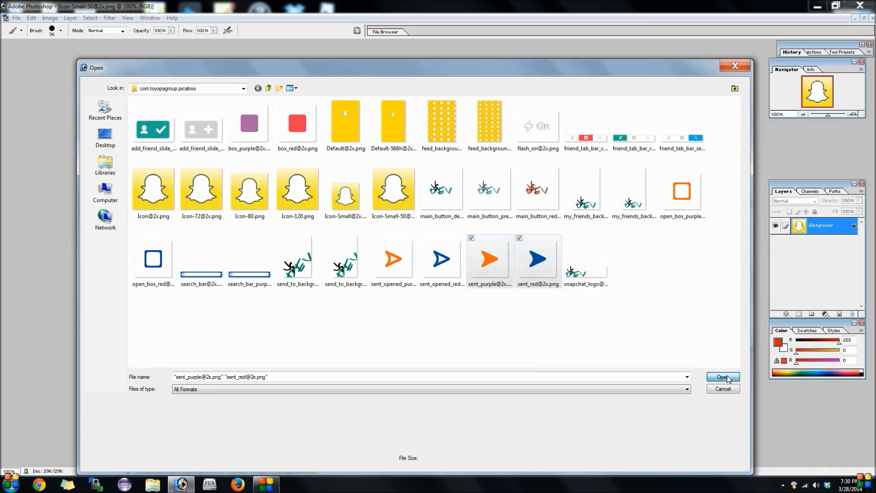
click(723, 377)
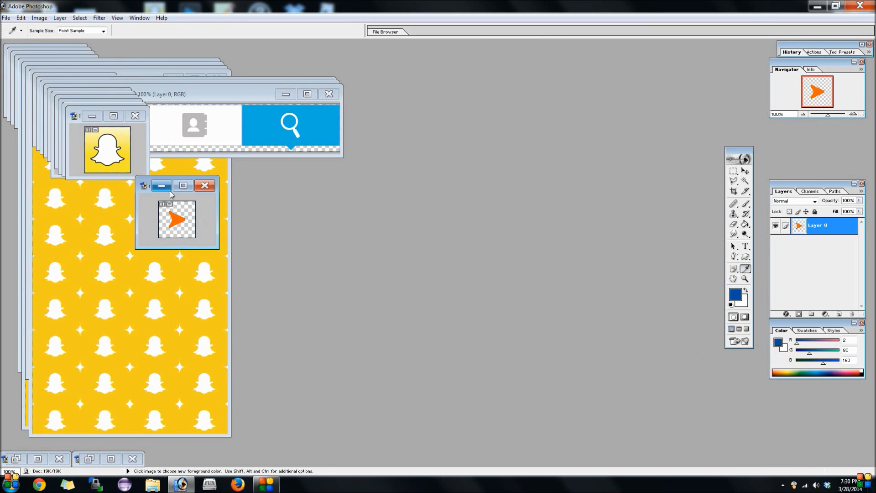
click(161, 222)
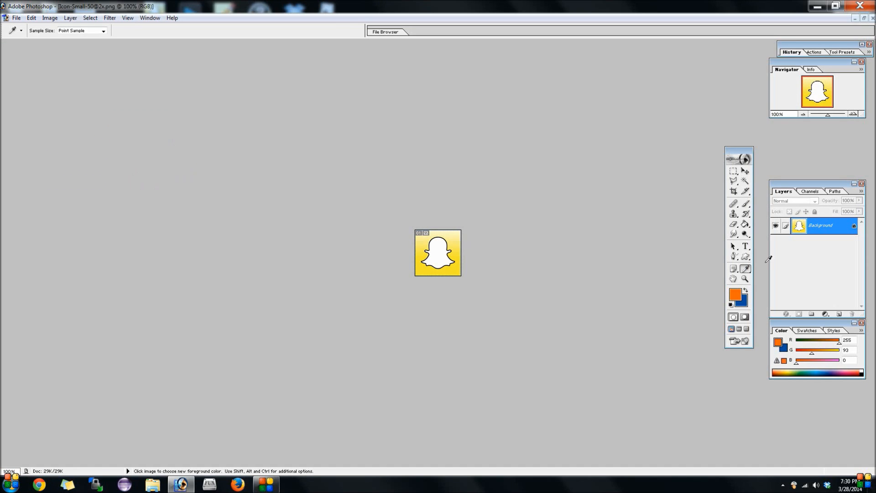
Fill the ghost orange and the yellow background blue, then close saving the icon
click(429, 261)
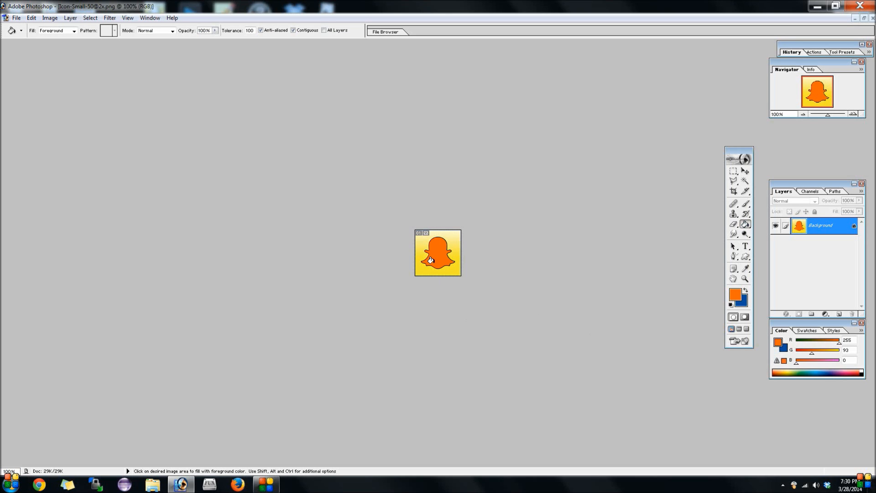
click(749, 291)
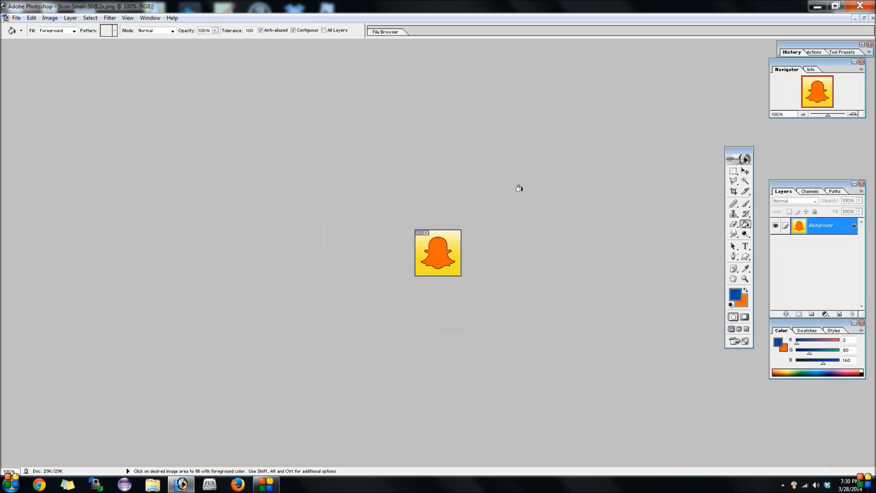
click(453, 275)
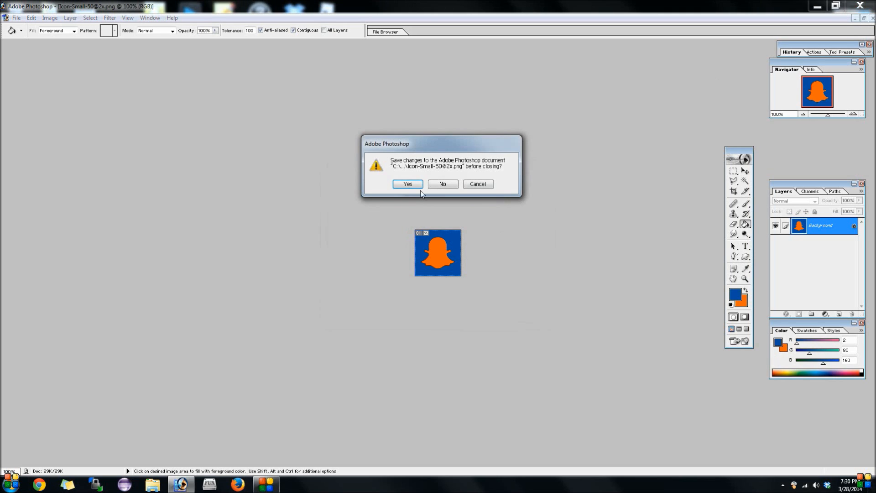
click(442, 185)
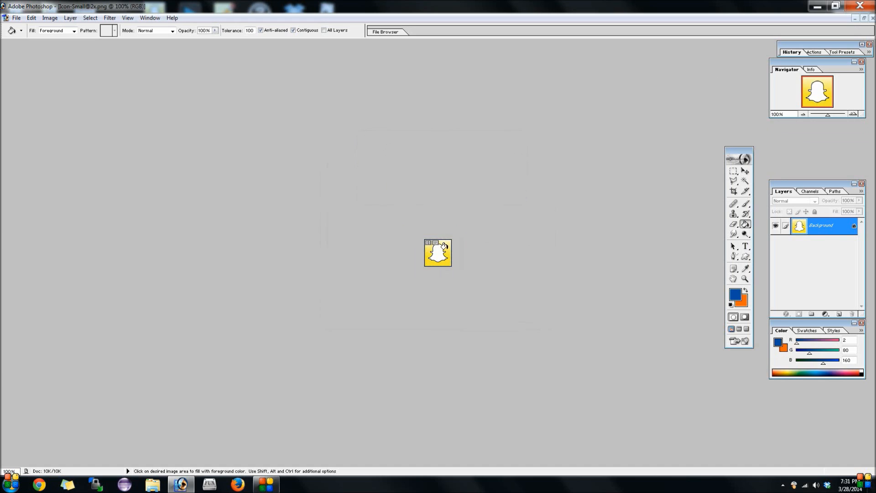
Fill one icon's background blue and another's ghost orange, closing each with changes saved
click(441, 249)
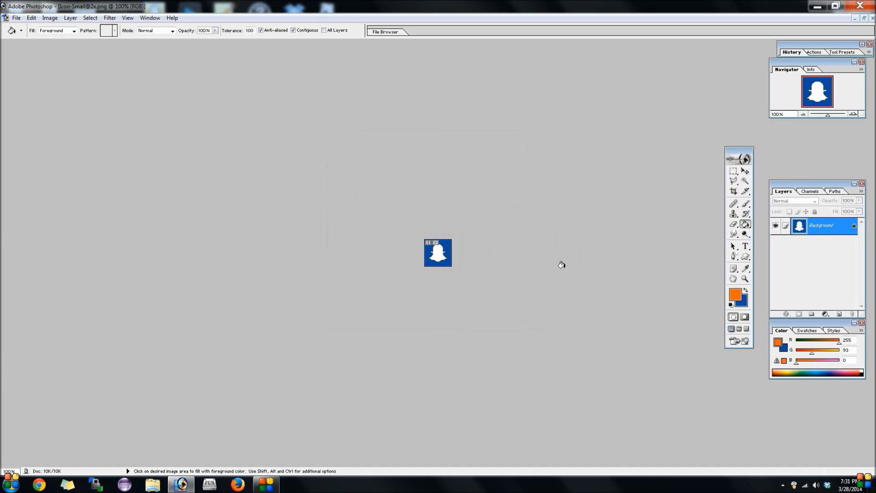
click(438, 255)
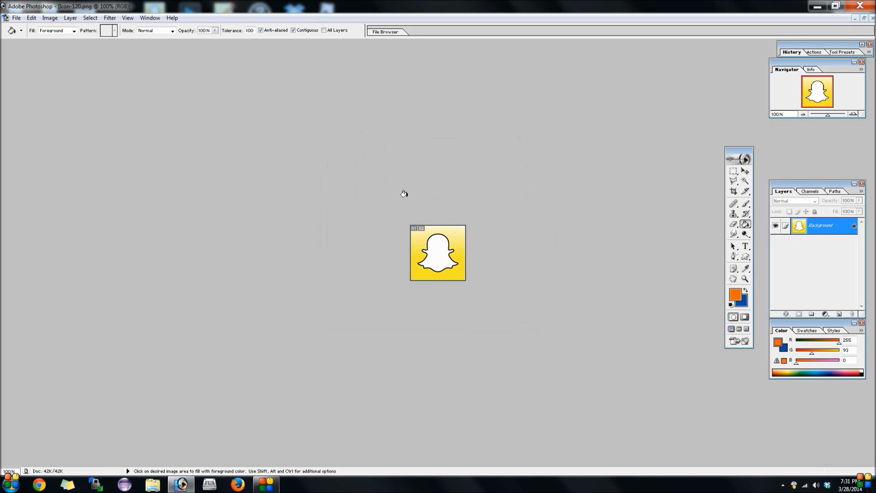
mouse_move(439, 249)
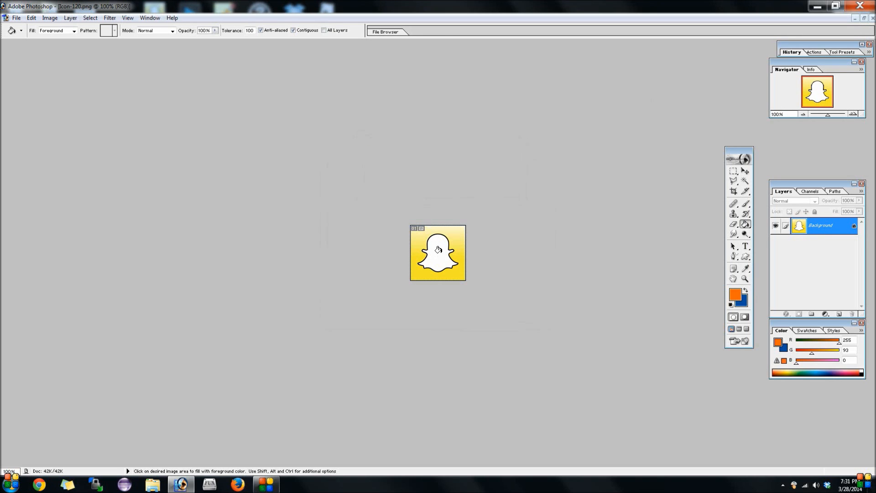
click(438, 252)
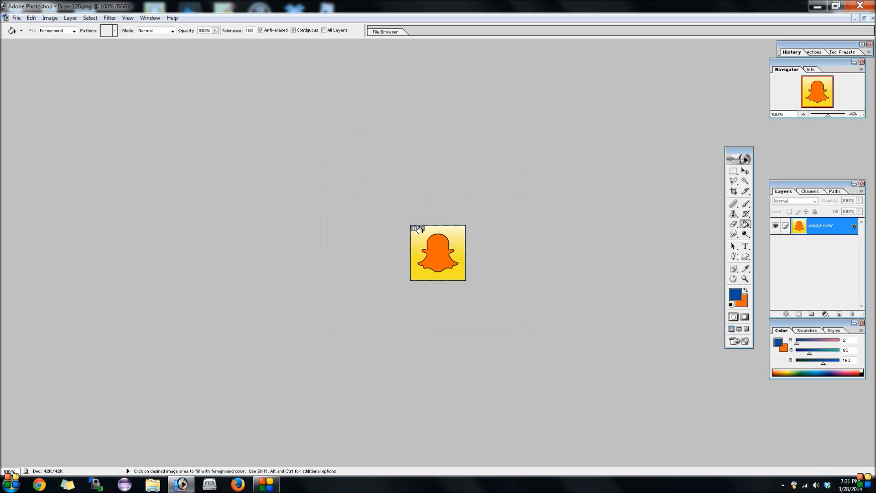
click(419, 230)
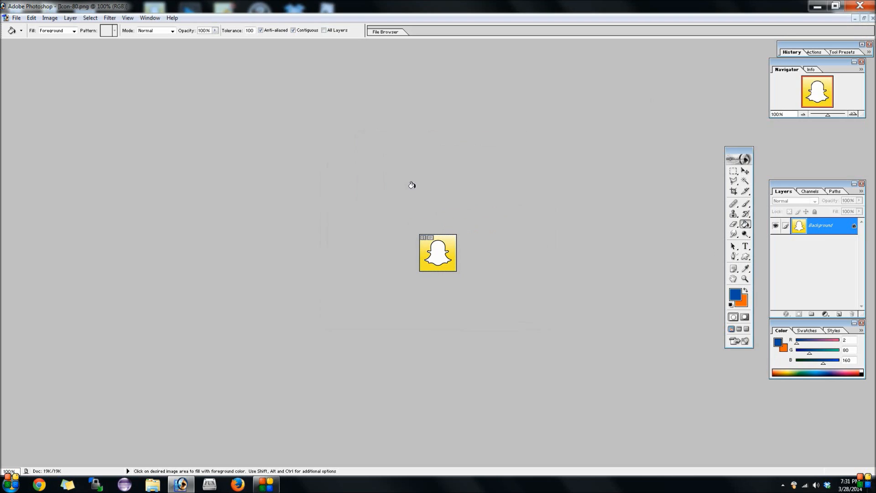
click(446, 237)
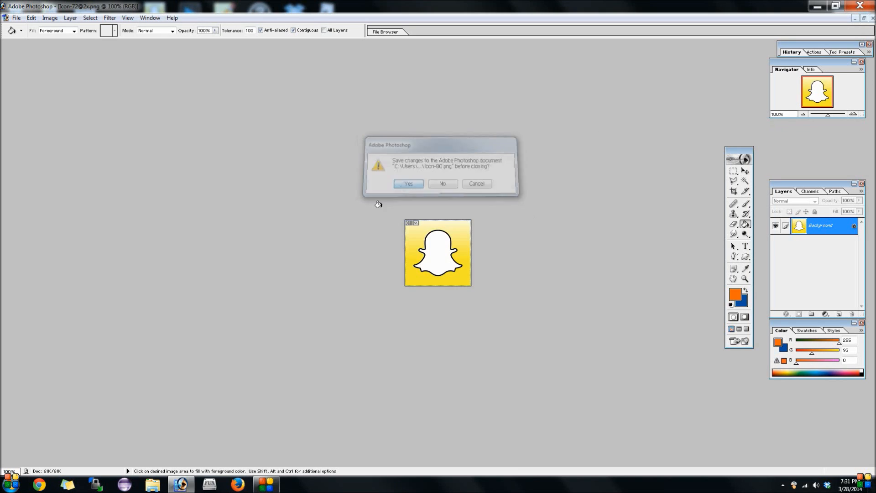
click(443, 184)
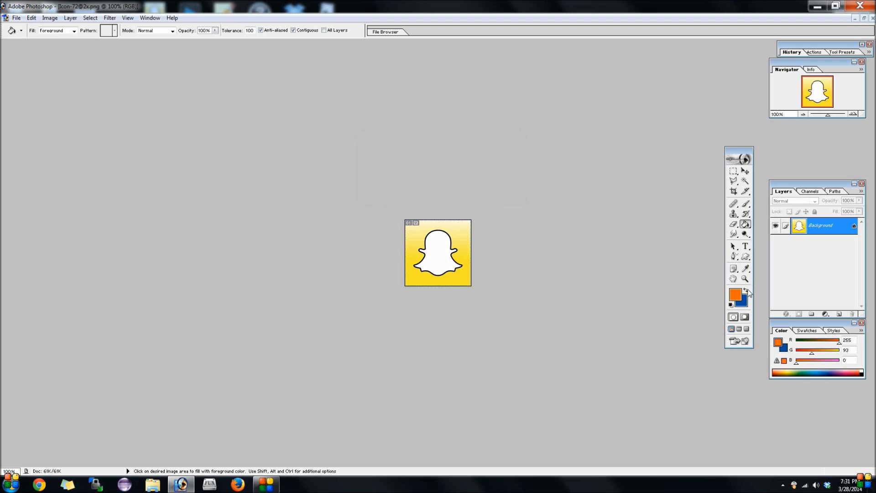
Fill the ghosts of the next icons orange, swapping the fill colour as needed
click(437, 252)
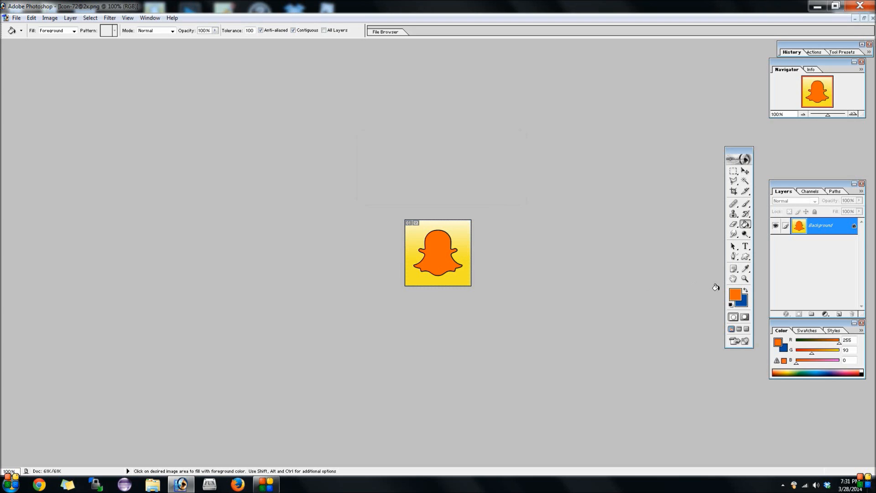
click(456, 247)
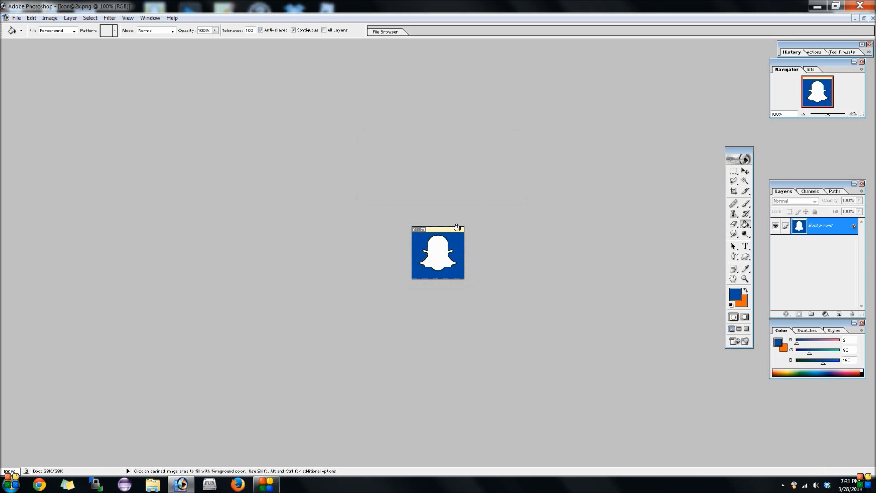
click(747, 293)
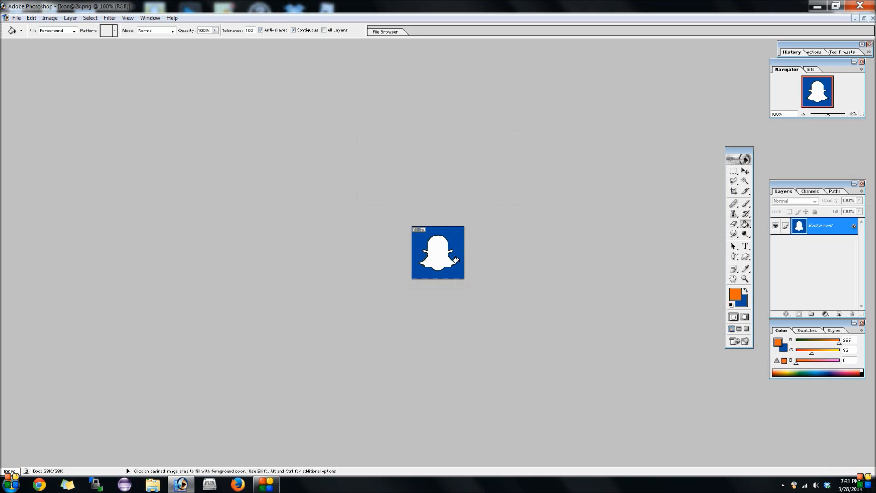
click(444, 259)
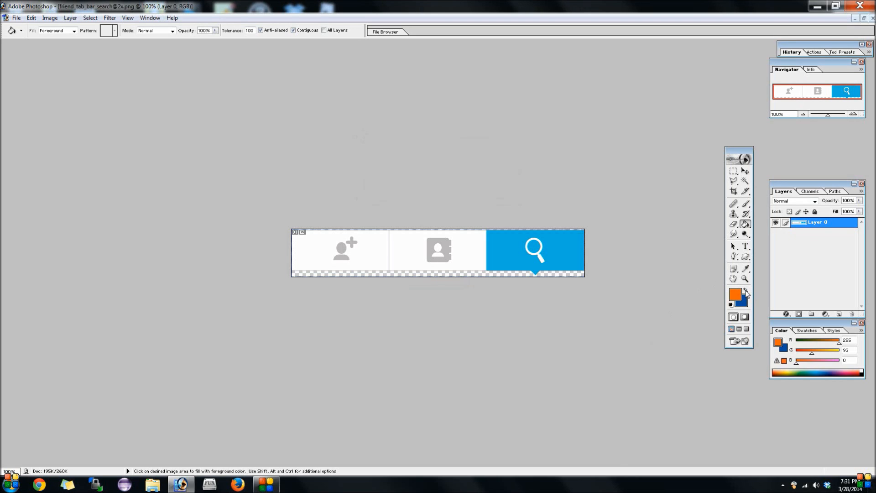
Fill the search tab orange and the add-friend and contacts tabs blue, then close the search tab bar
click(529, 241)
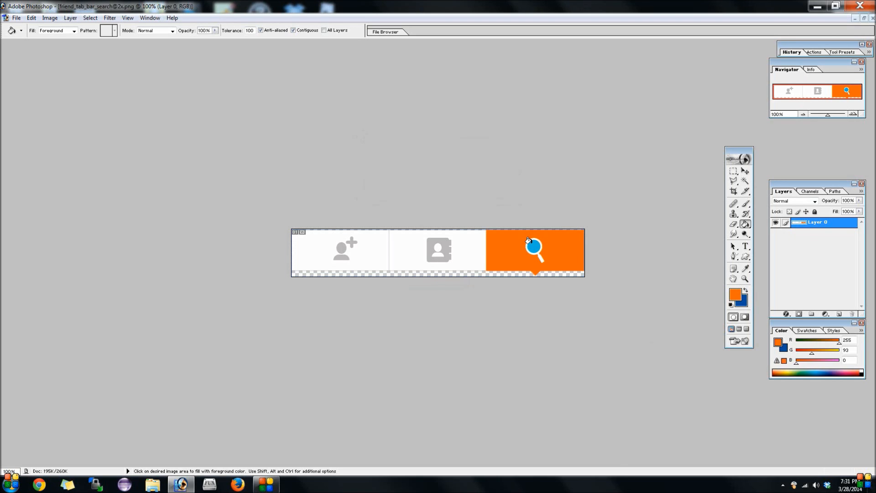
click(749, 290)
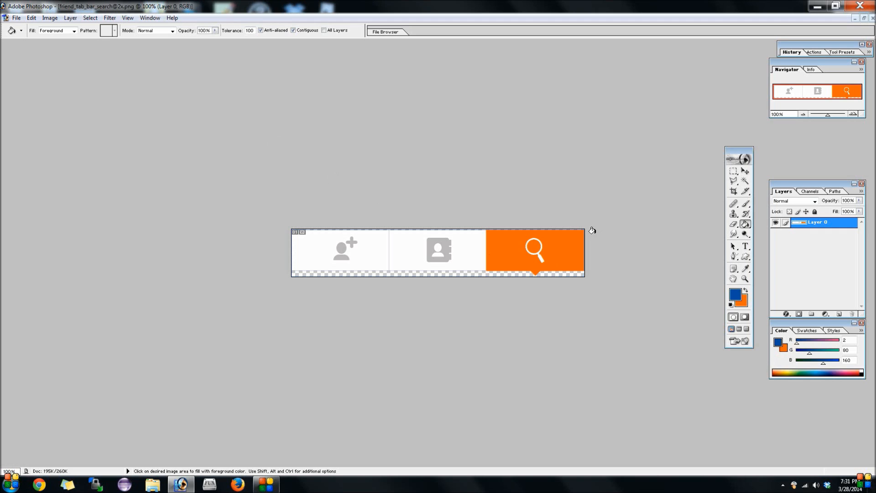
click(746, 181)
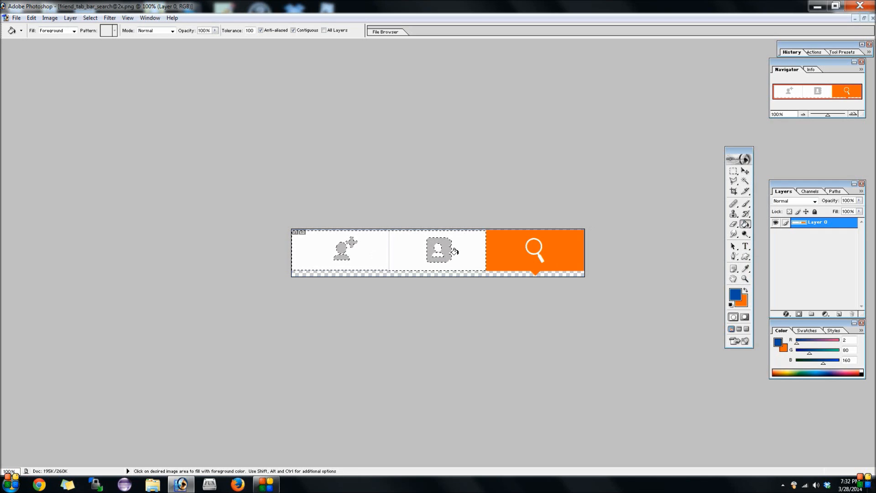
click(451, 251)
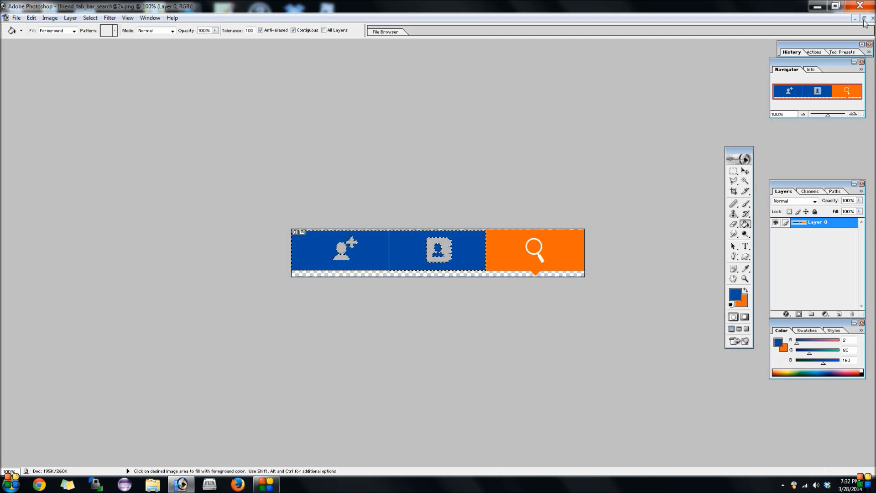
click(863, 17)
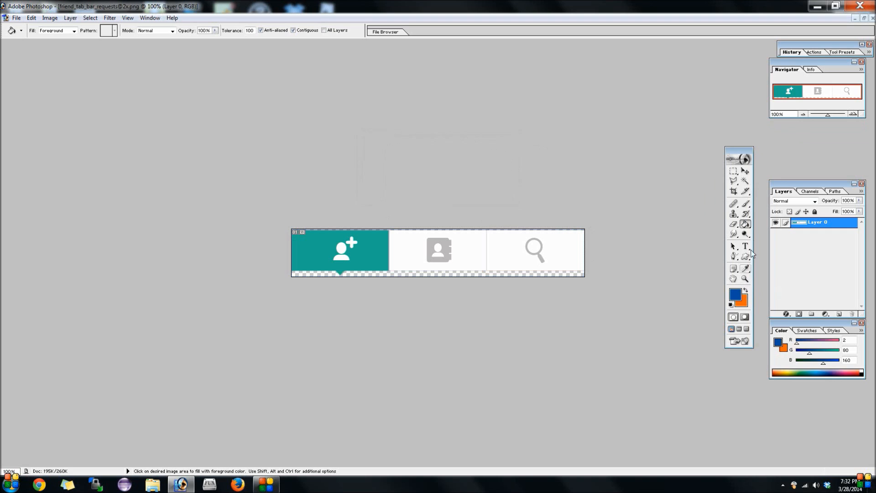
Fill the contacts and search tabs blue and the add-friend tab orange, then close saving the requests tab bar
click(746, 181)
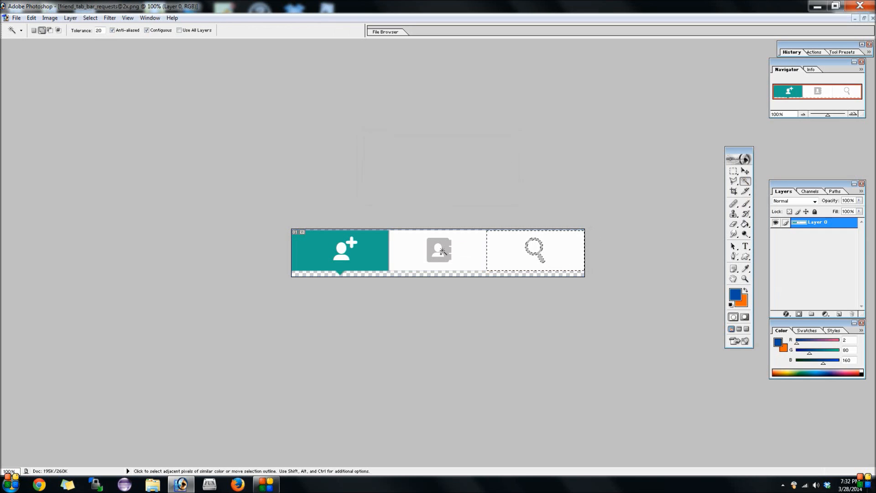
click(438, 250)
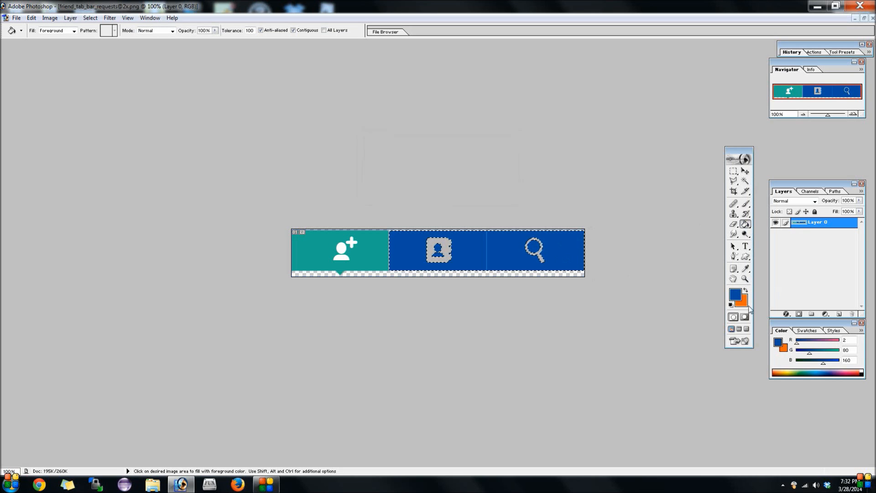
click(747, 181)
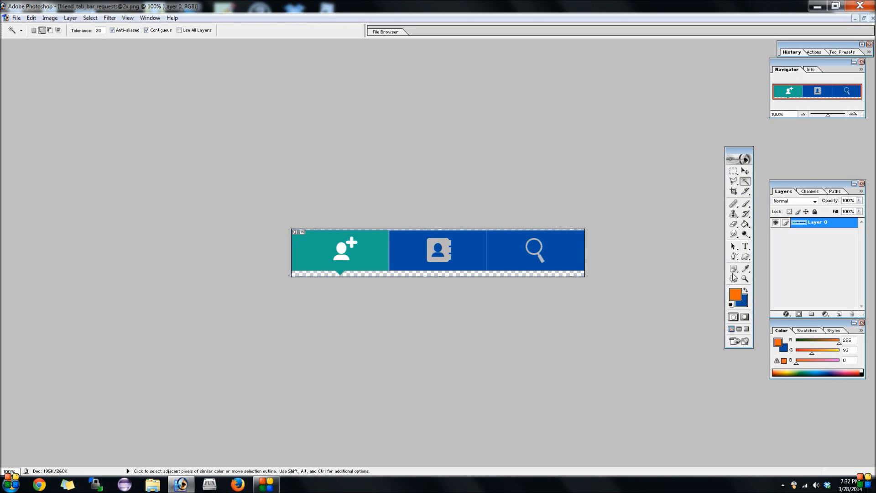
mouse_move(760, 226)
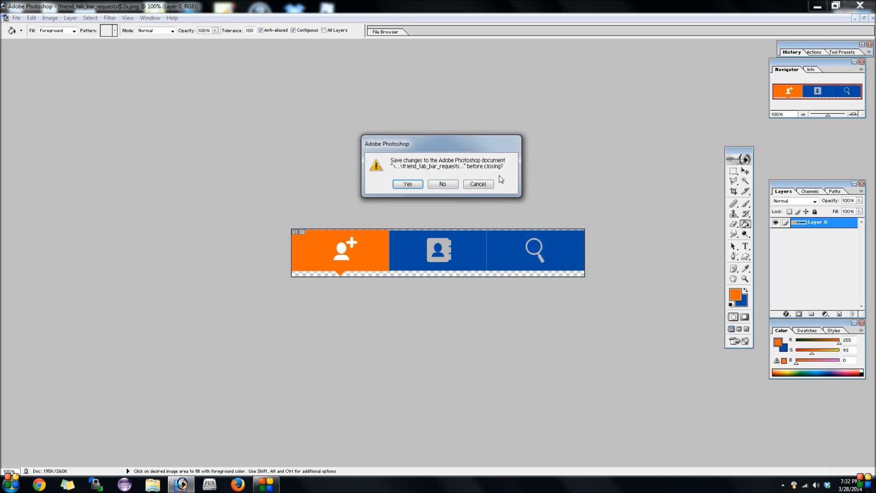
click(443, 184)
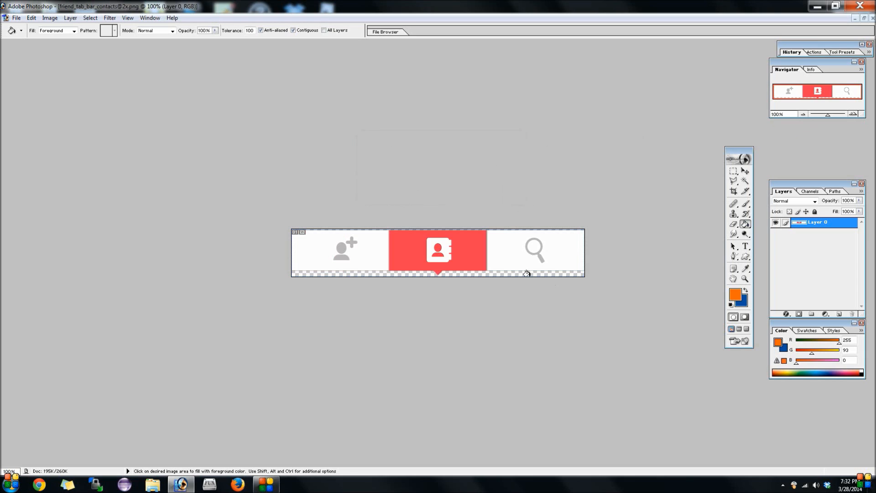
click(433, 246)
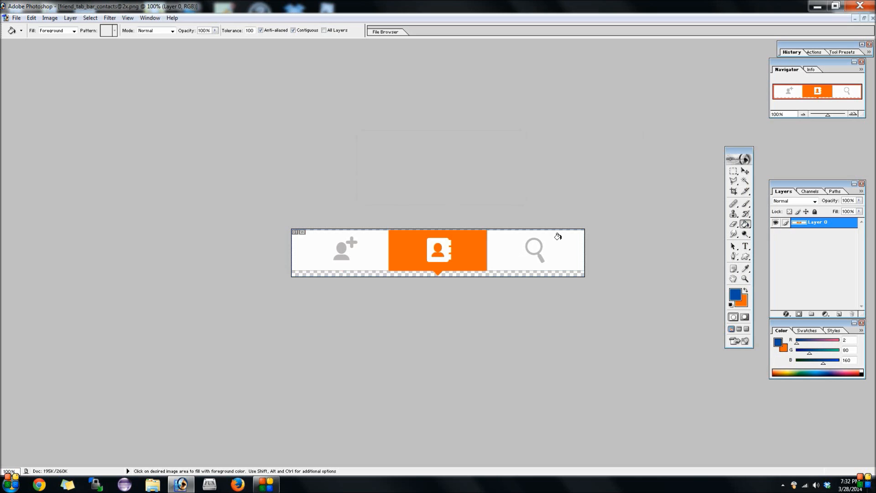
click(554, 250)
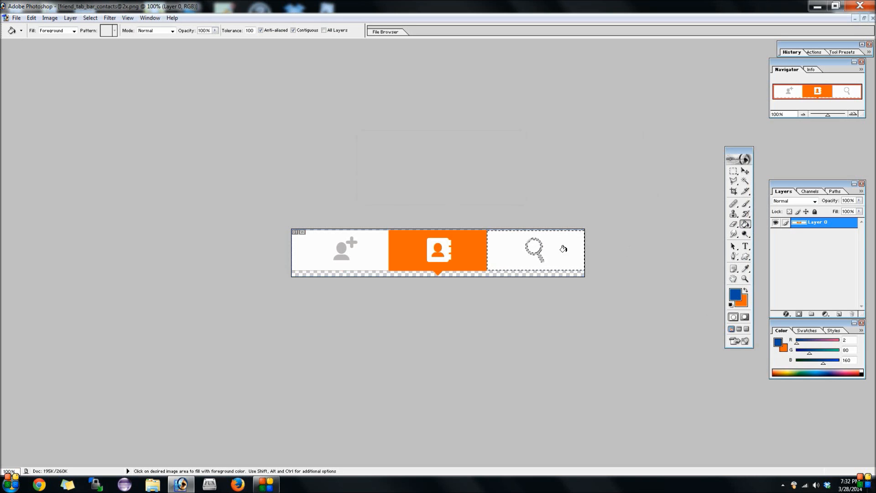
click(562, 248)
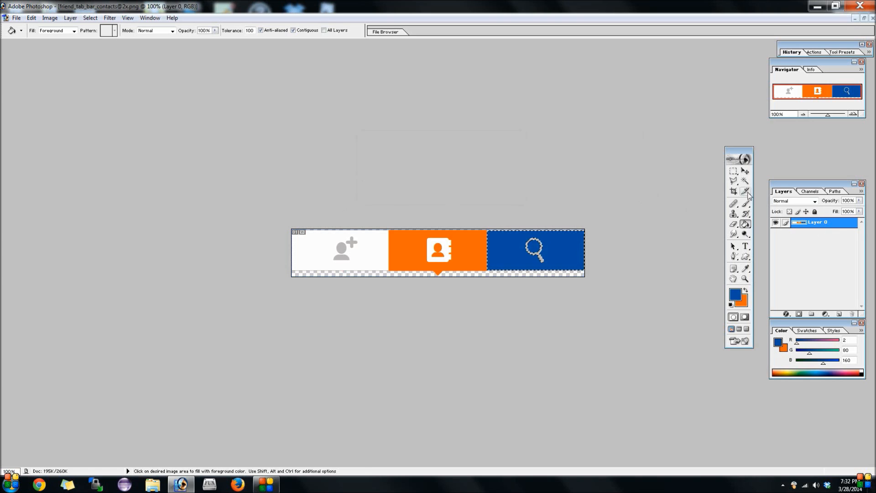
click(745, 180)
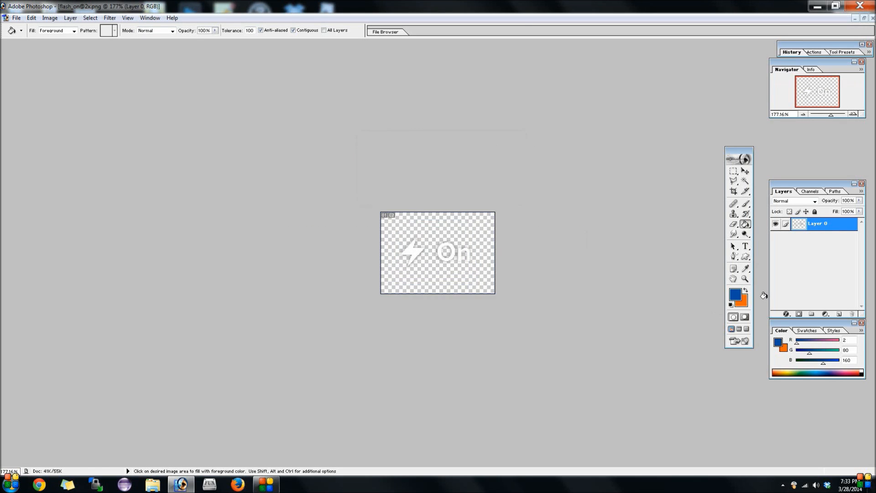
Fill the lightning bolt and On text orange and save the flash graphic on closing
click(413, 251)
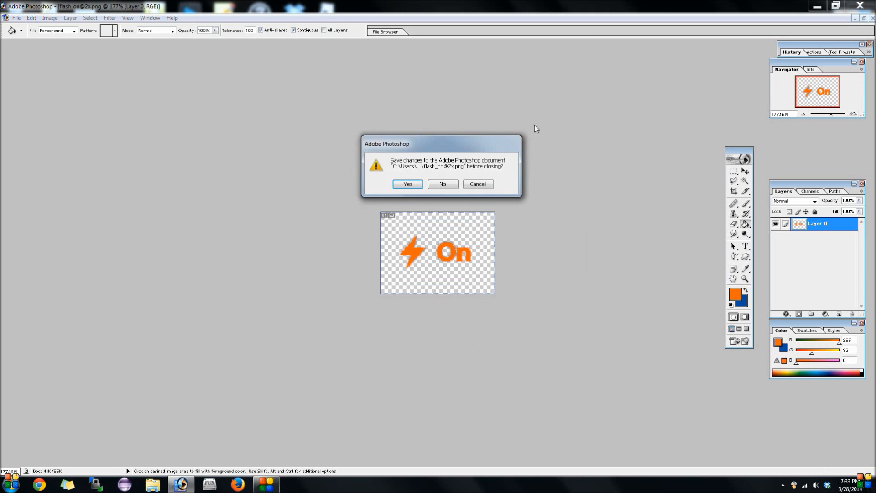
click(443, 185)
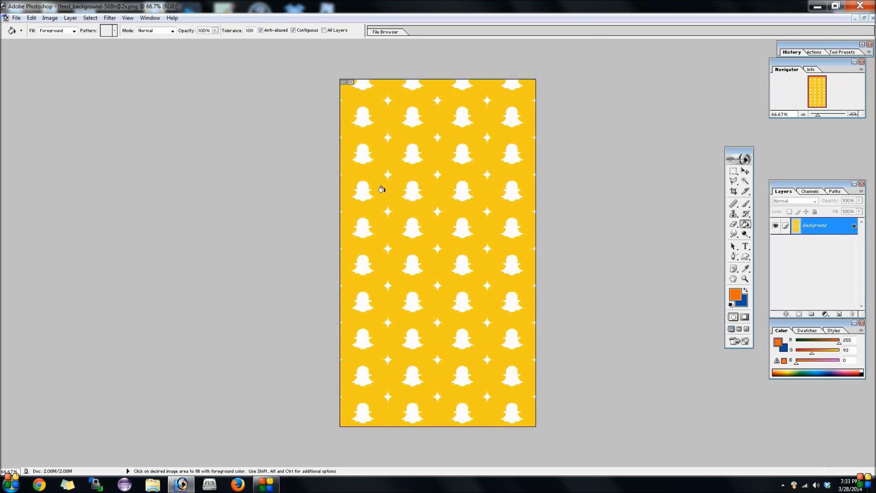
mouse_move(735, 225)
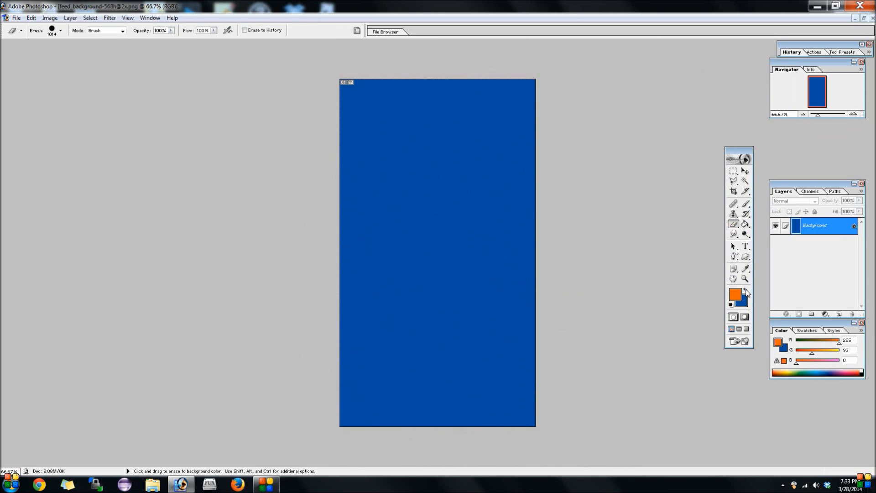
click(746, 287)
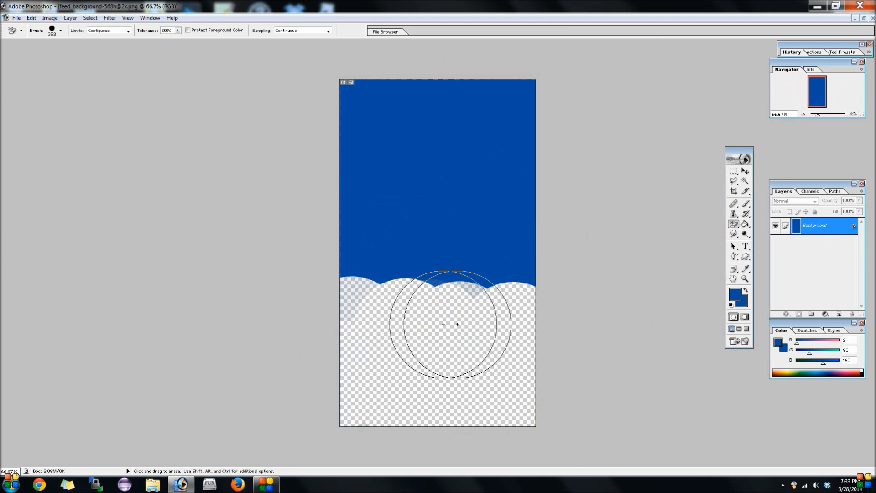
drag(447, 324, 309, 228)
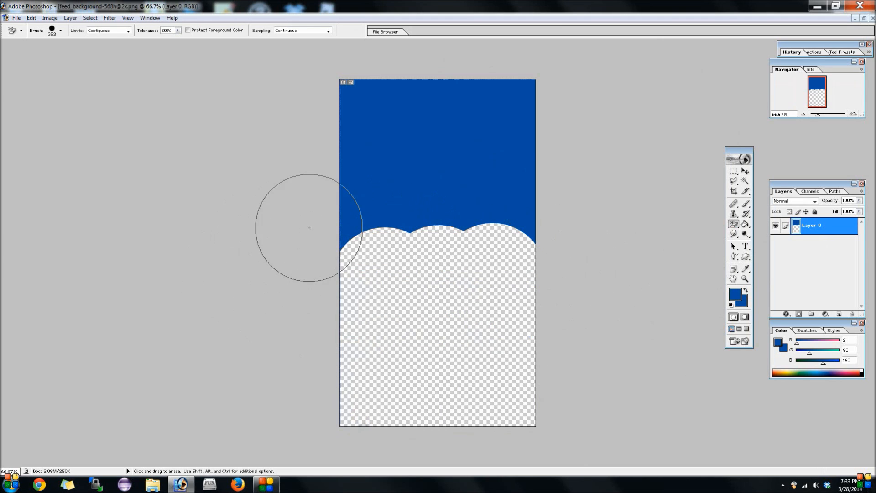
drag(309, 227, 524, 198)
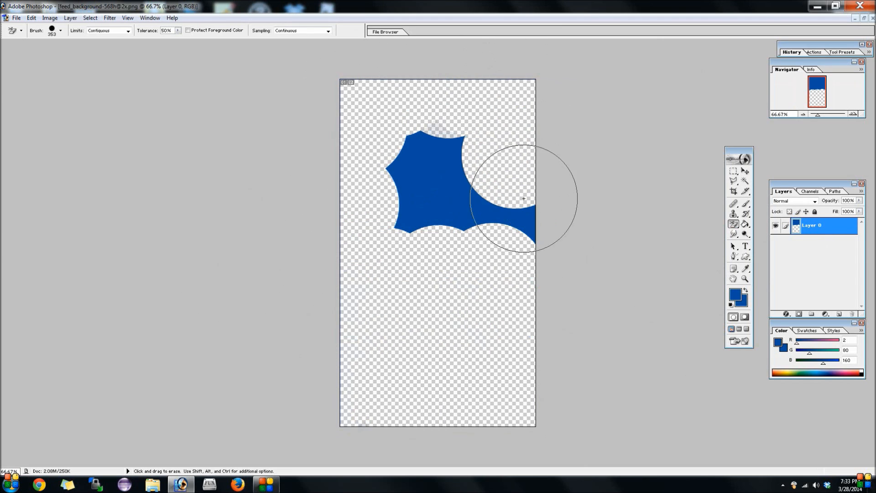
drag(497, 213, 432, 159)
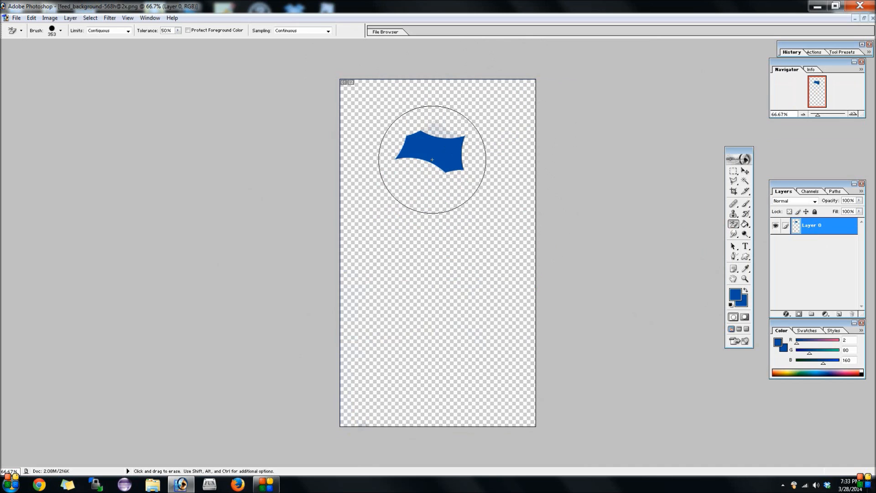
click(433, 159)
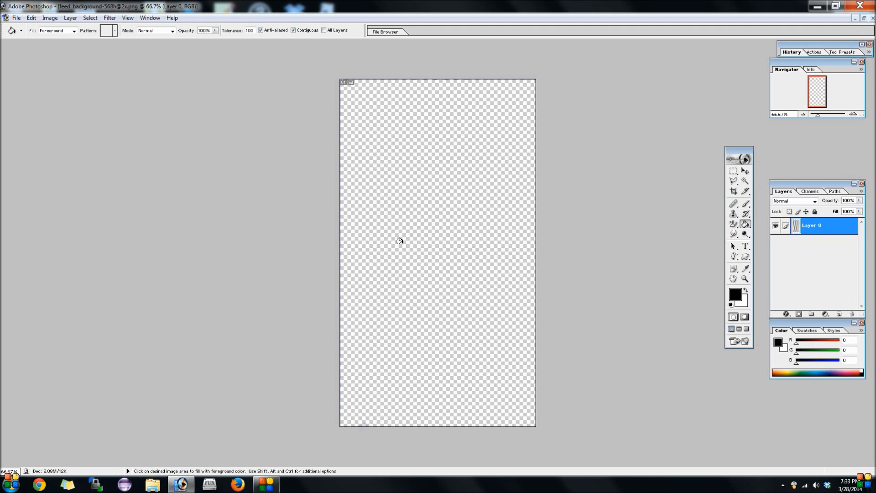
click(399, 241)
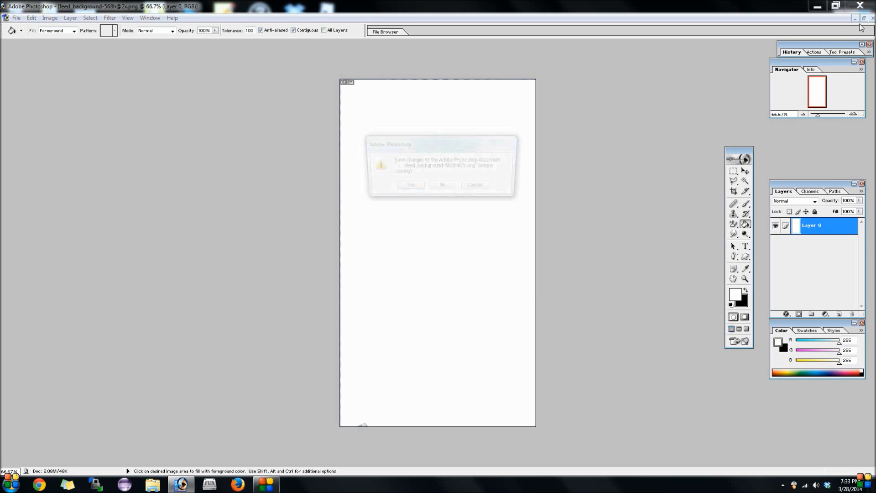
click(443, 184)
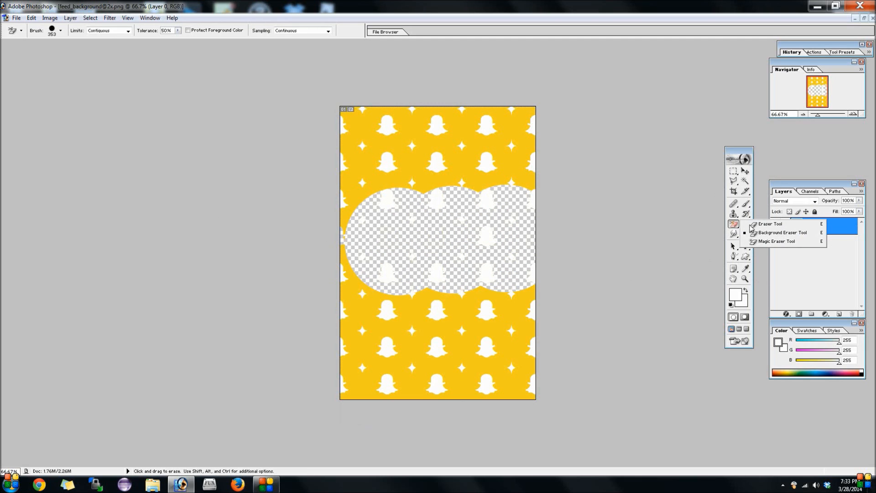
click(775, 225)
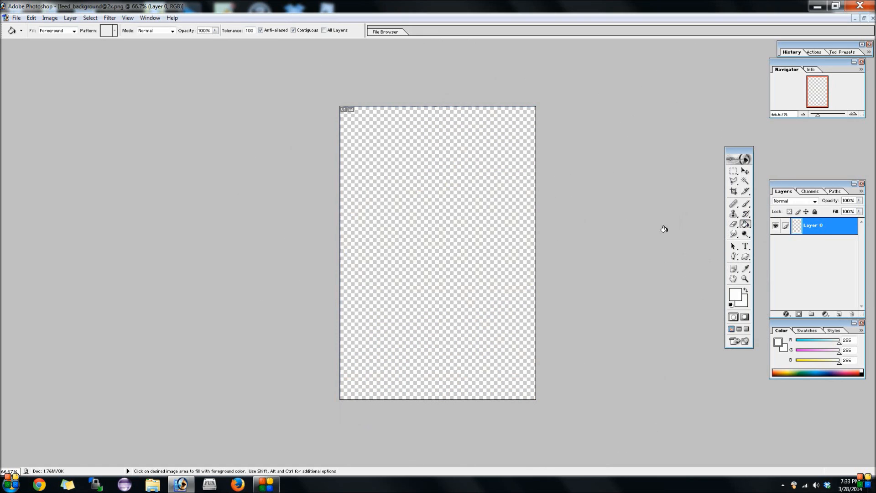
click(438, 255)
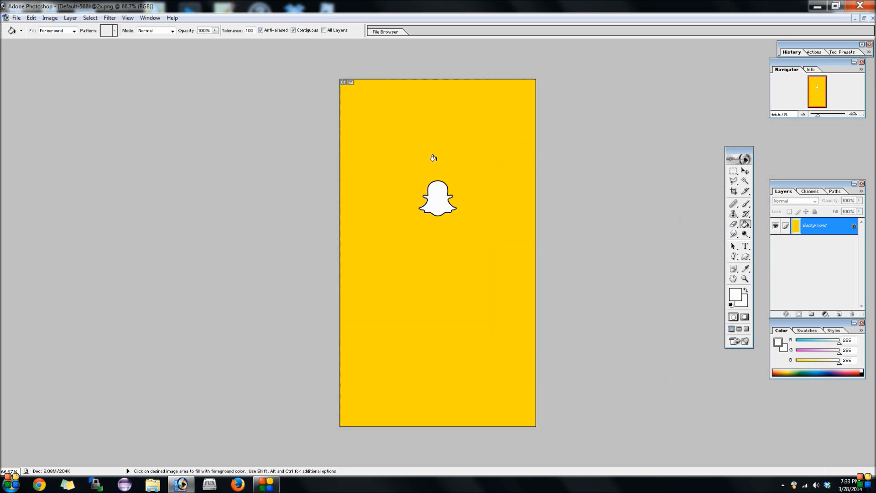
click(733, 225)
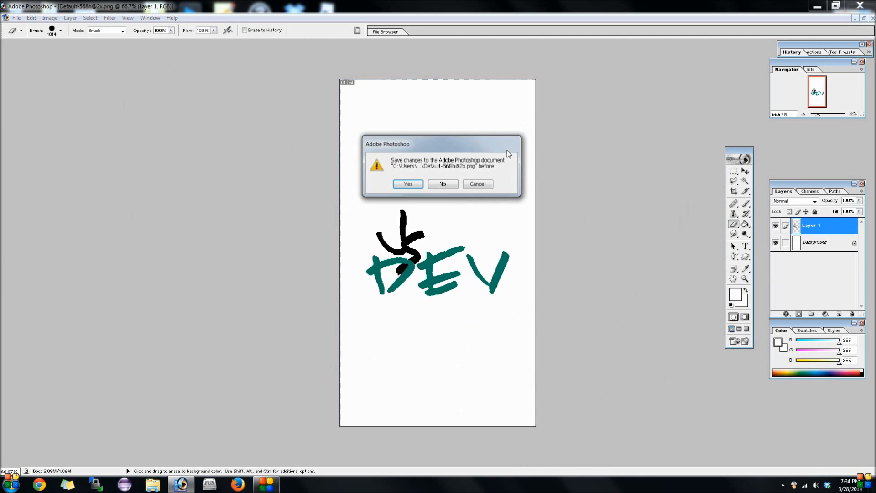
click(18, 17)
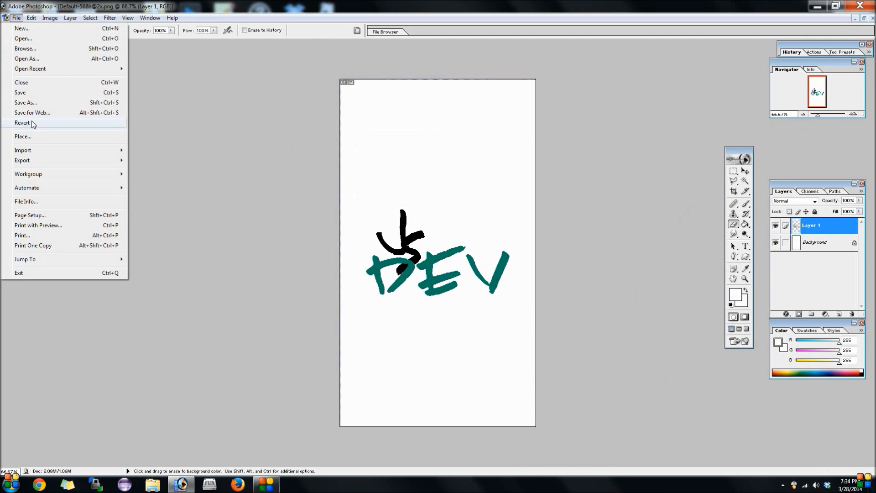
click(25, 102)
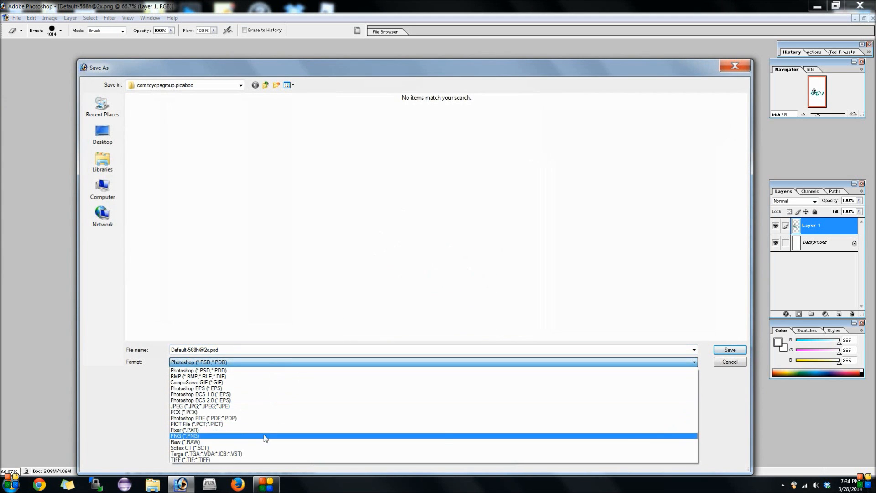
click(184, 436)
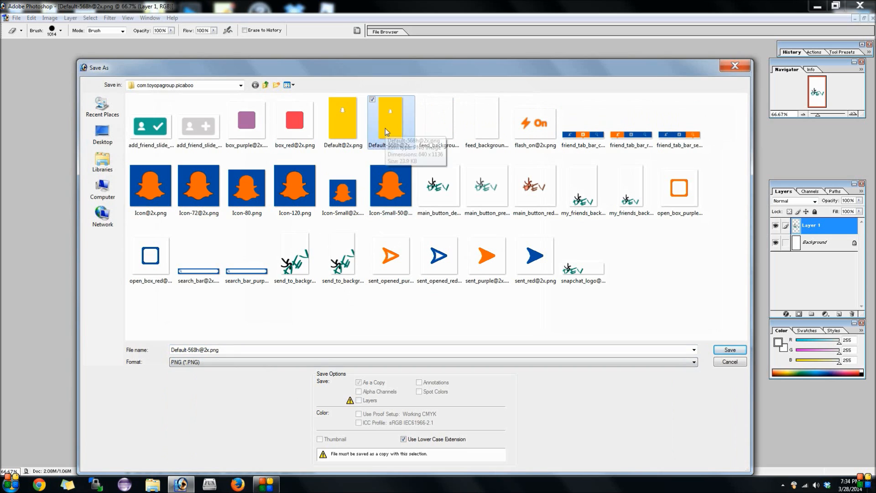
click(730, 350)
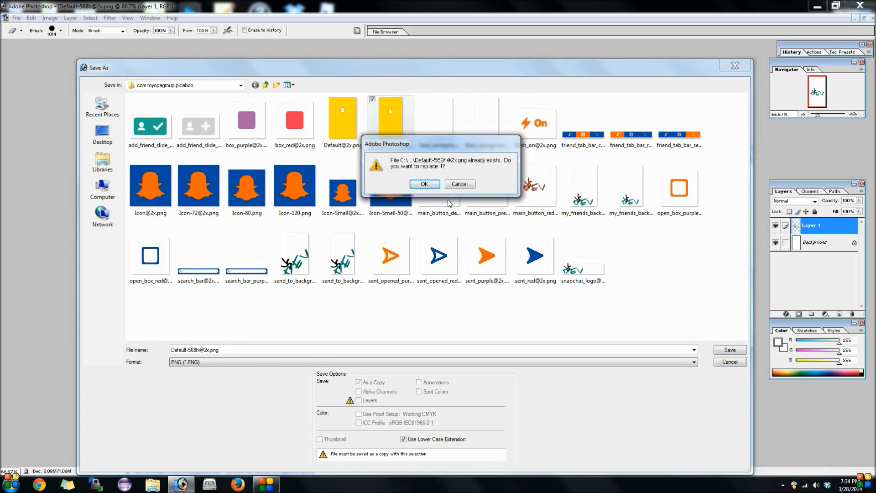
click(424, 185)
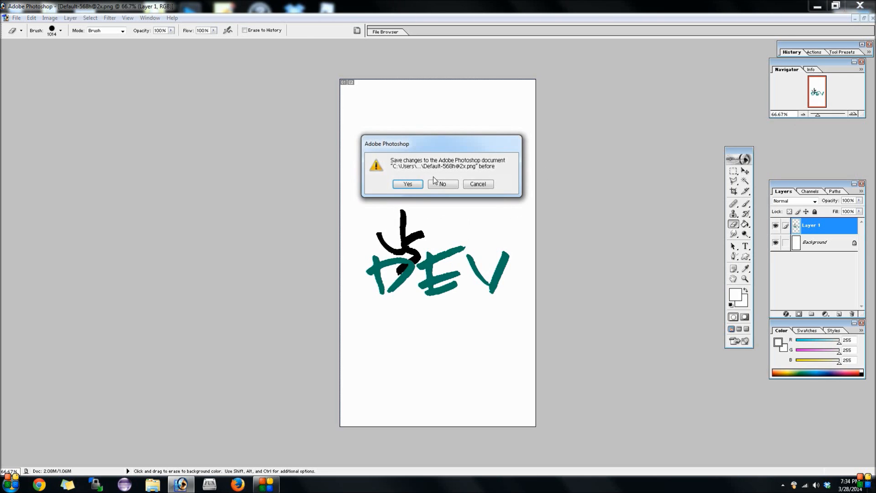
click(443, 185)
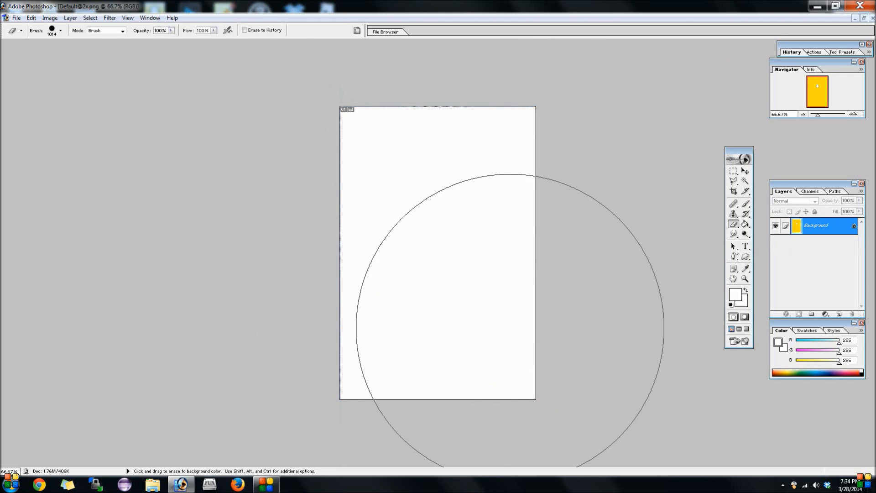
click(16, 18)
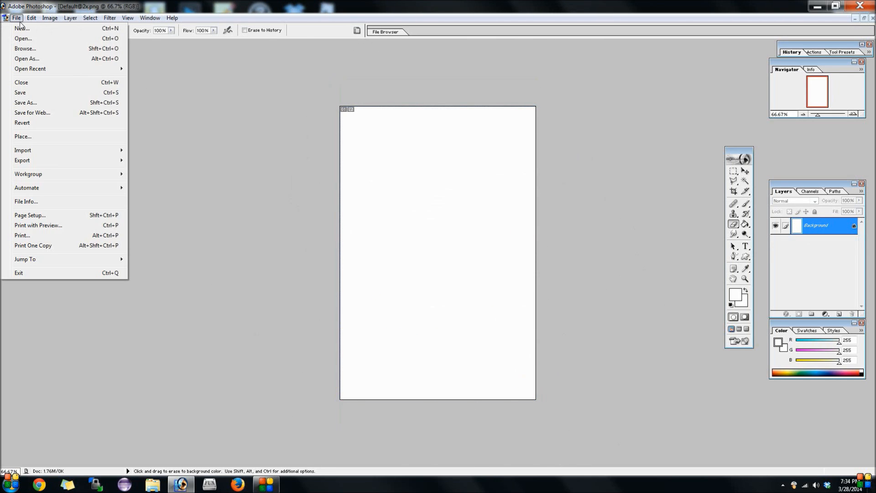
click(28, 17)
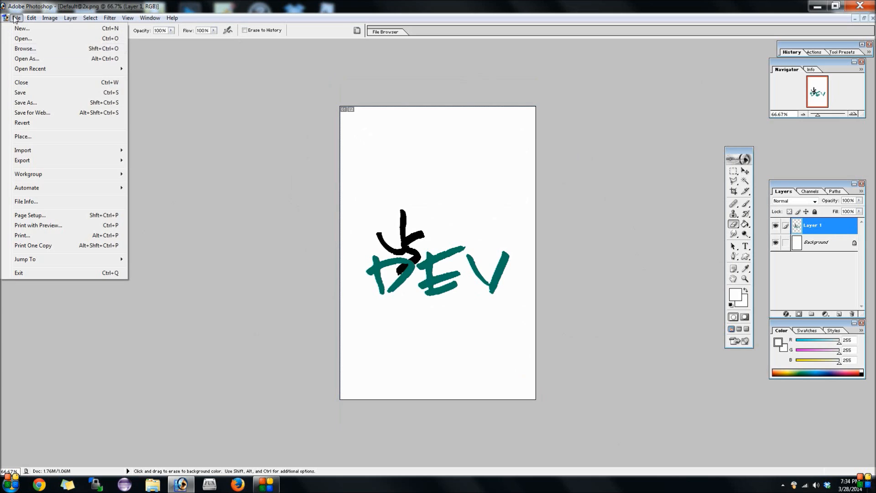
click(25, 102)
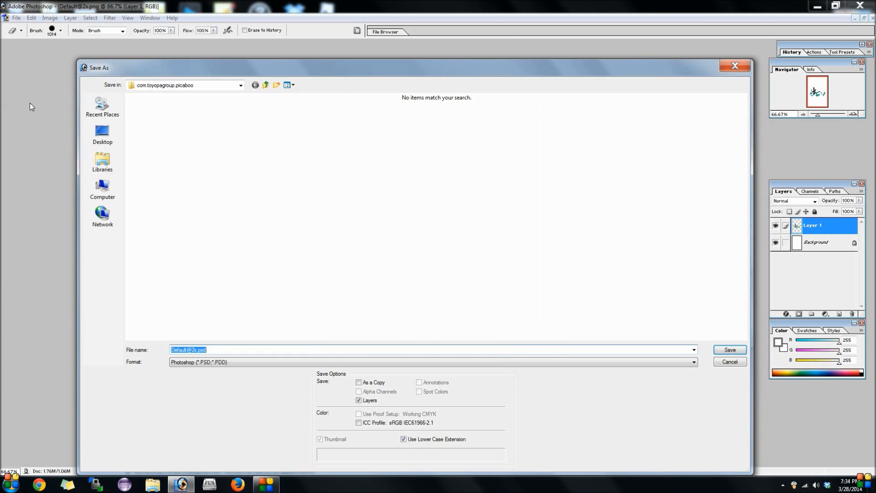
mouse_move(44, 98)
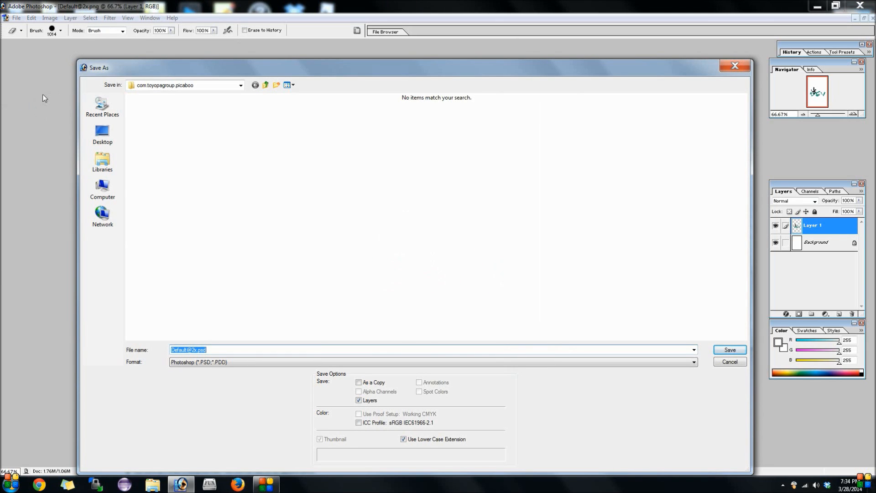
mouse_move(266, 376)
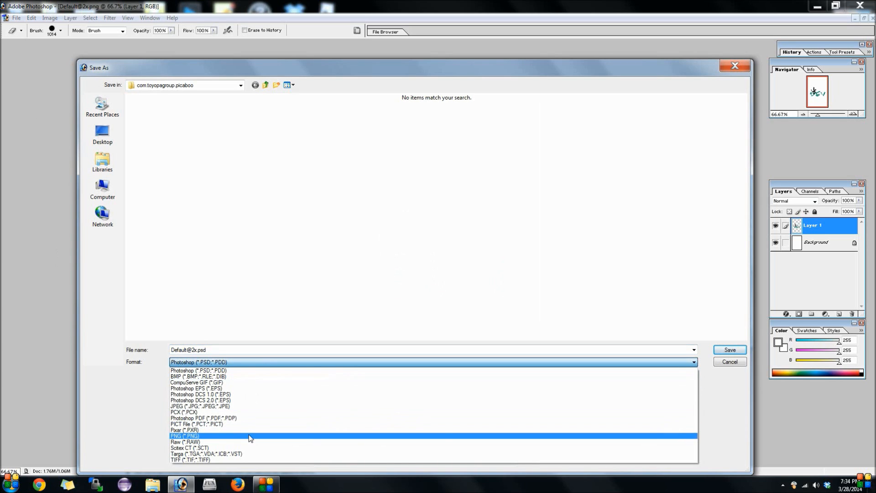
click(184, 435)
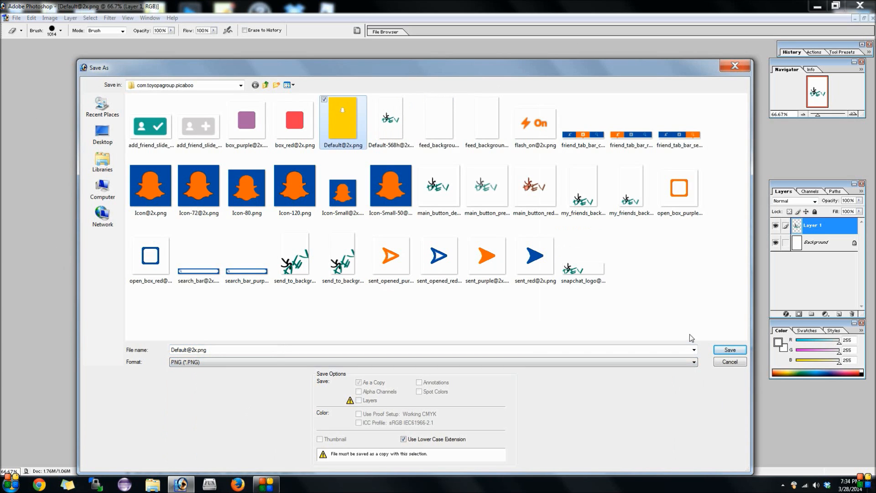
click(731, 350)
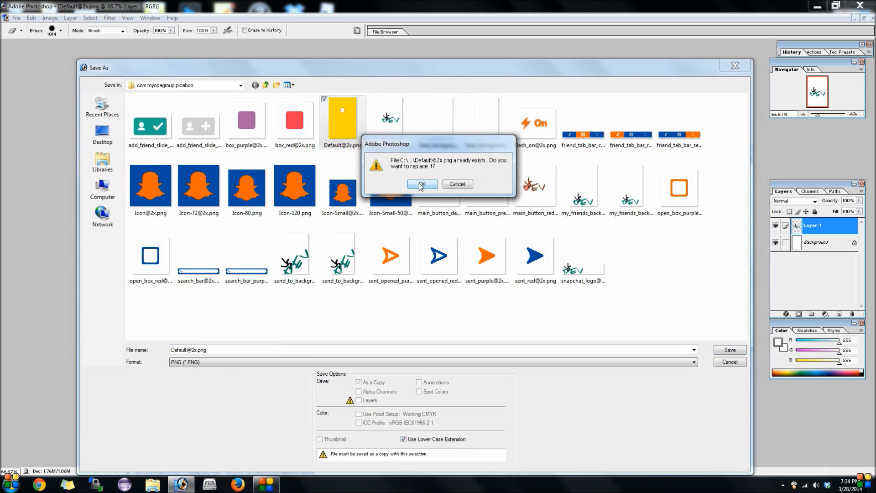
click(422, 184)
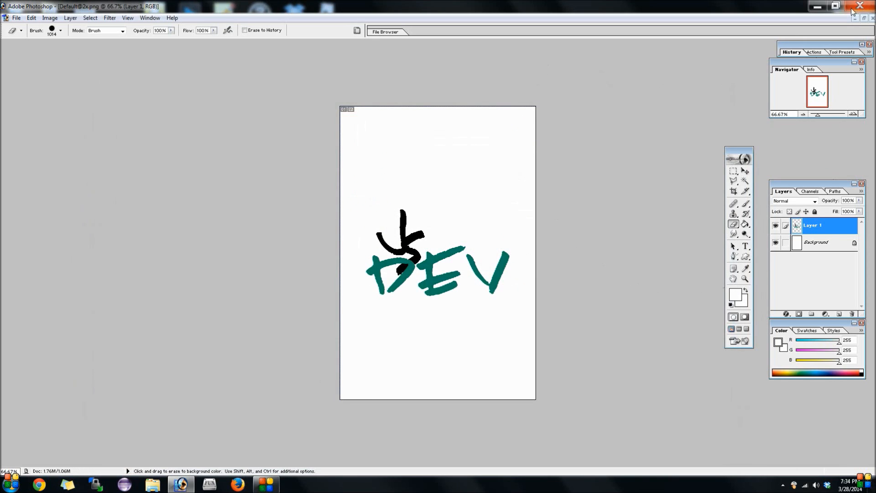
Close the launch image without keeping the layered version
click(855, 20)
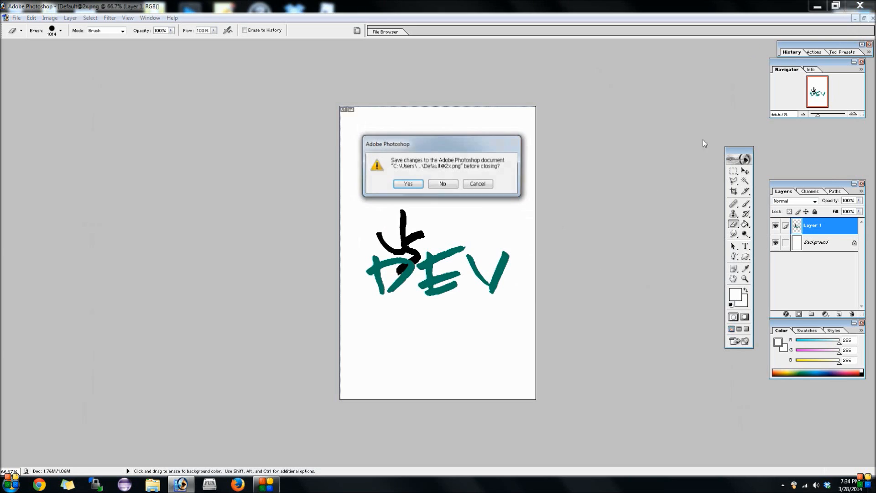
click(443, 185)
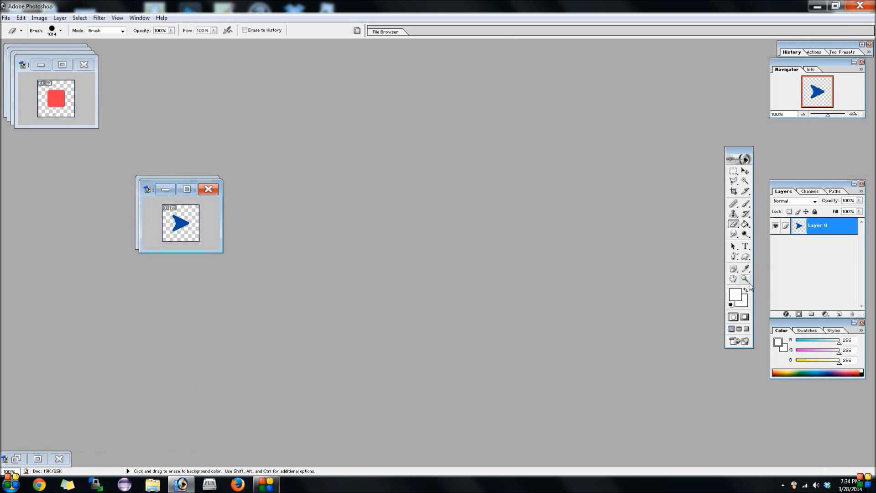
Fill the red box image blue and the purple box image orange, closing each
click(745, 269)
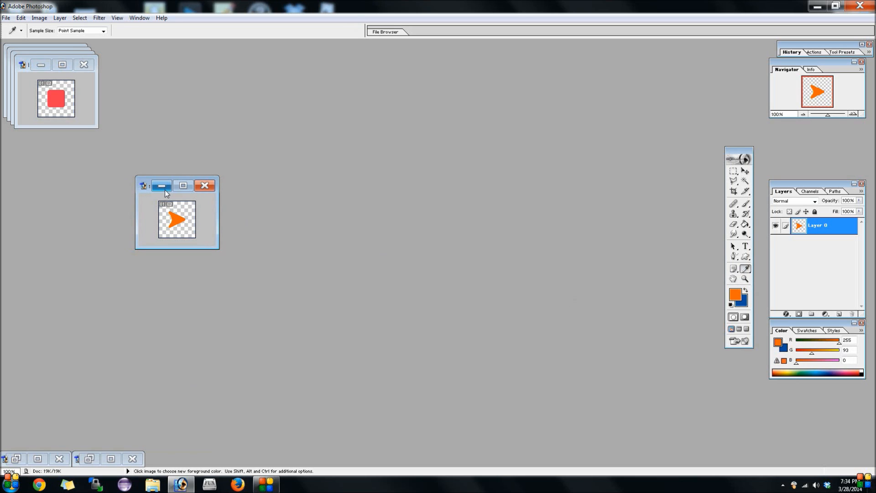
click(161, 186)
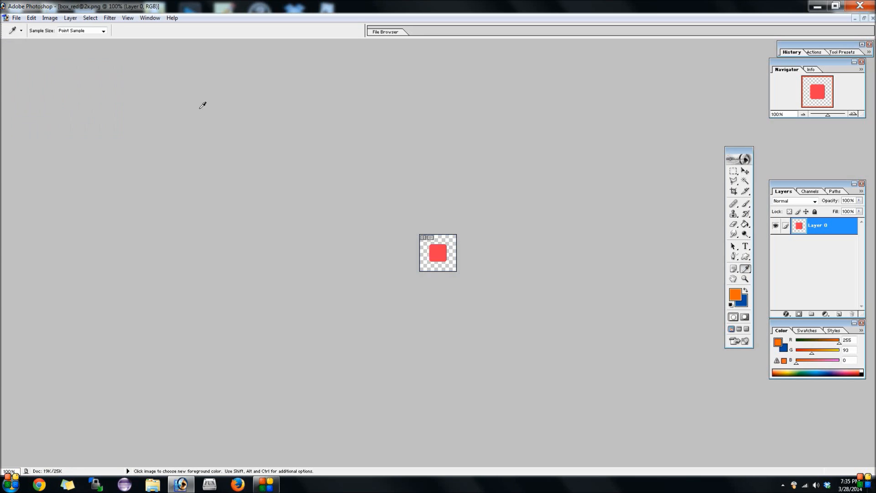
click(745, 224)
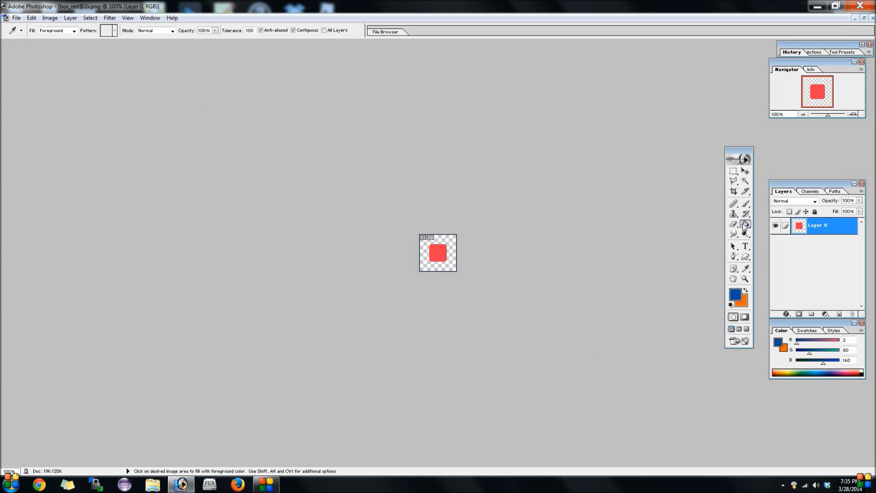
click(439, 254)
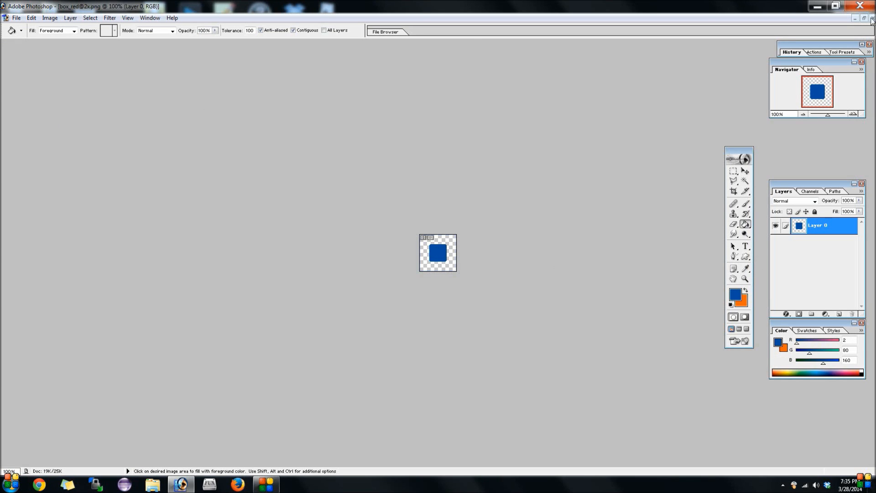
click(438, 254)
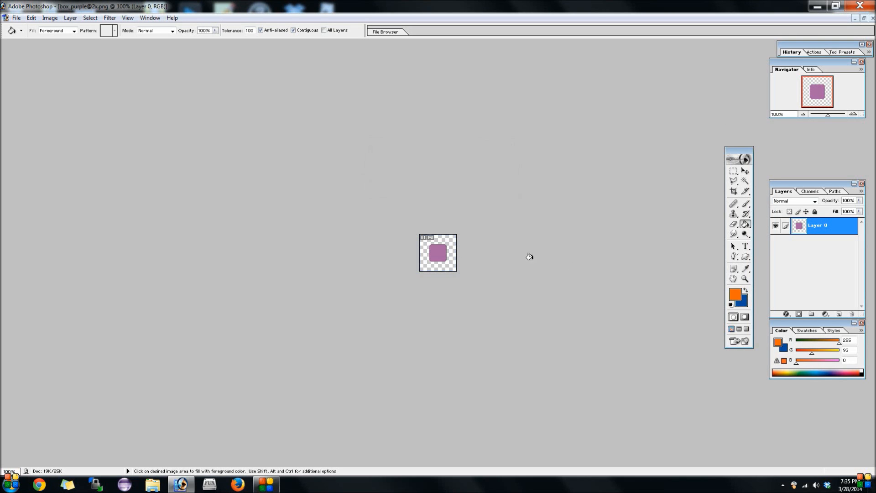
click(438, 254)
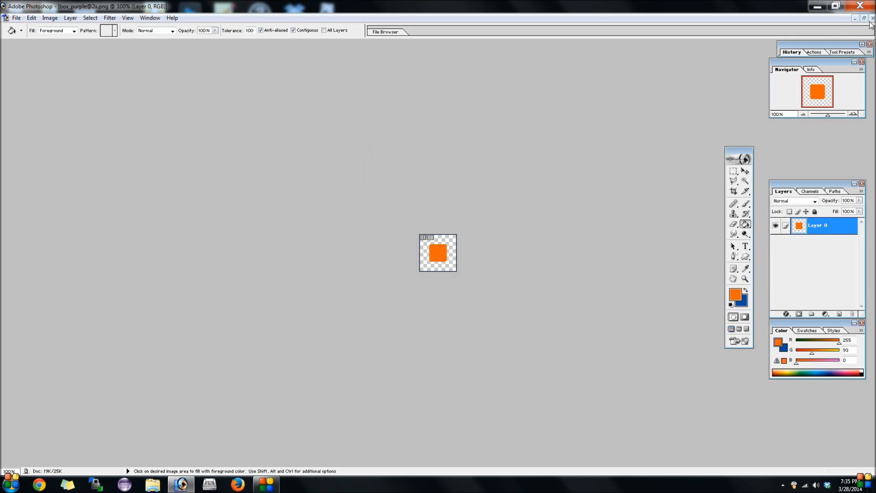
click(872, 18)
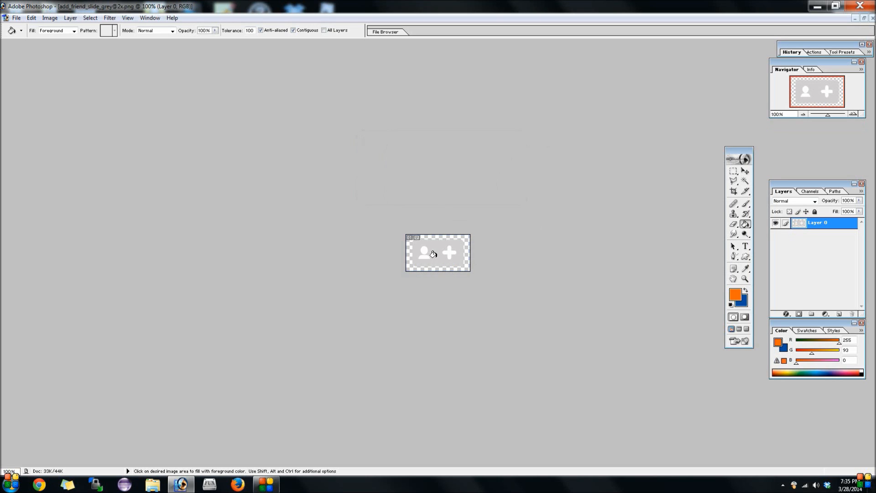
Magic-wand the grey add-friend button and fill it orange, then fill the green button blue
click(432, 253)
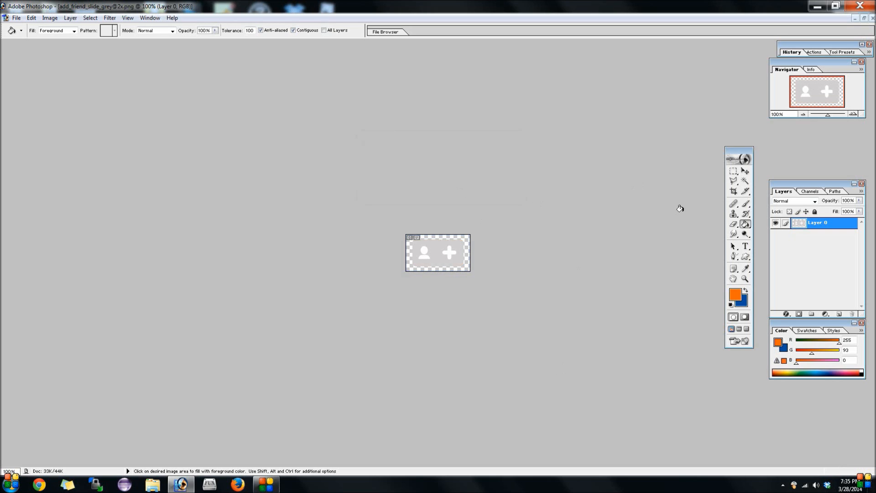
click(745, 182)
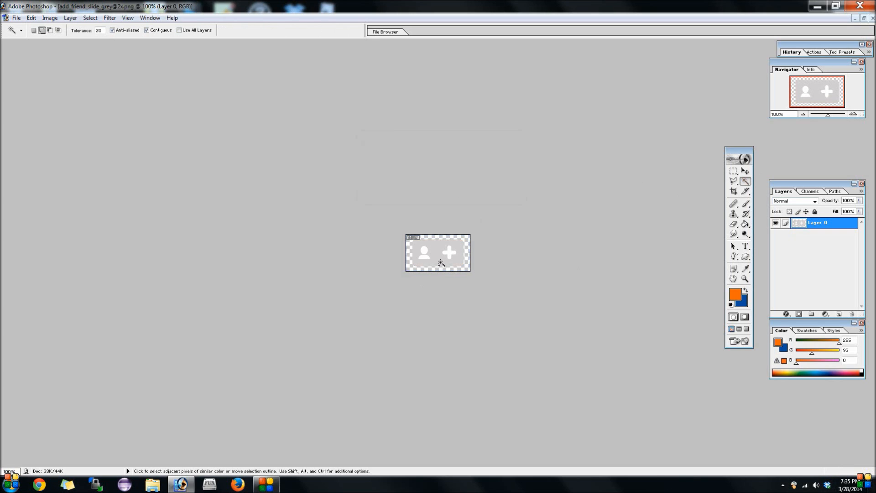
click(745, 224)
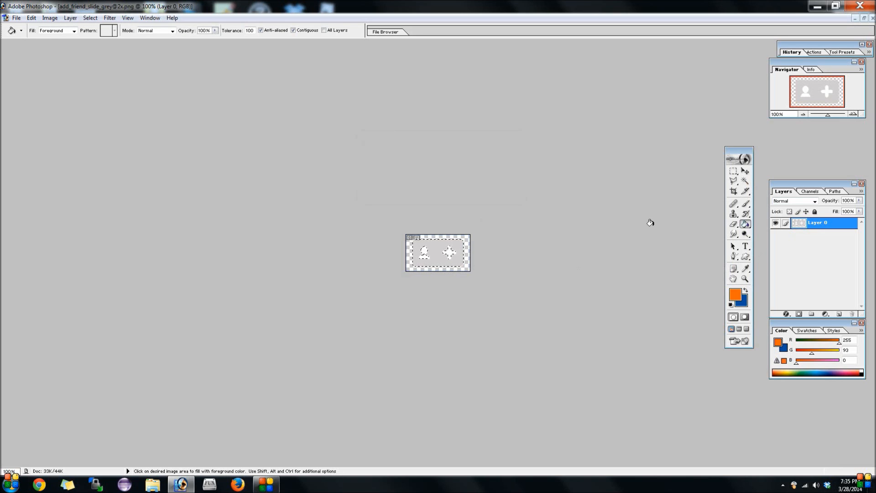
click(438, 253)
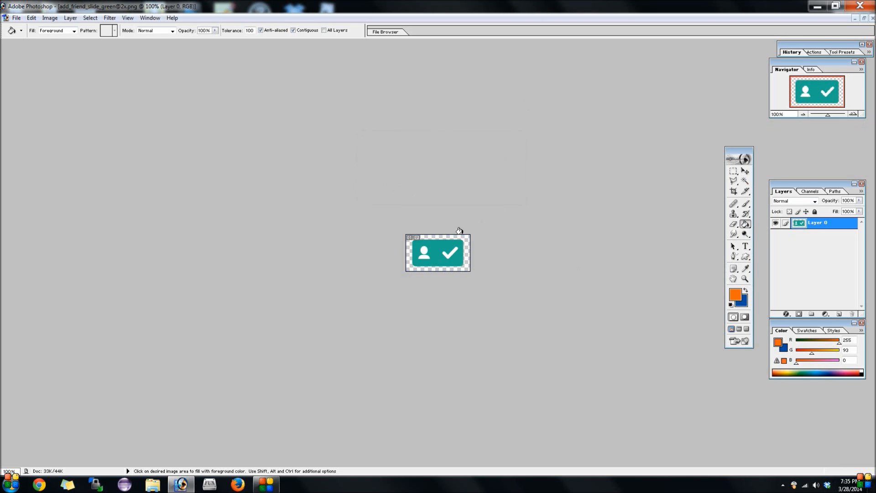
click(748, 291)
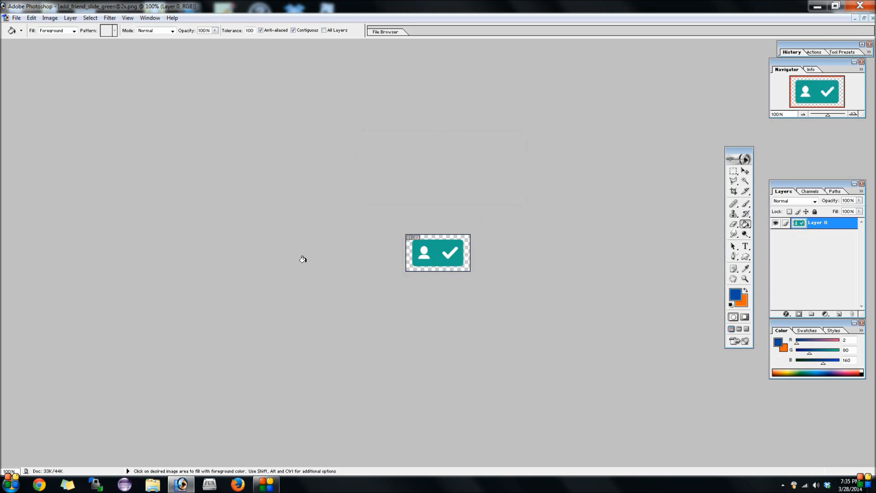
click(439, 253)
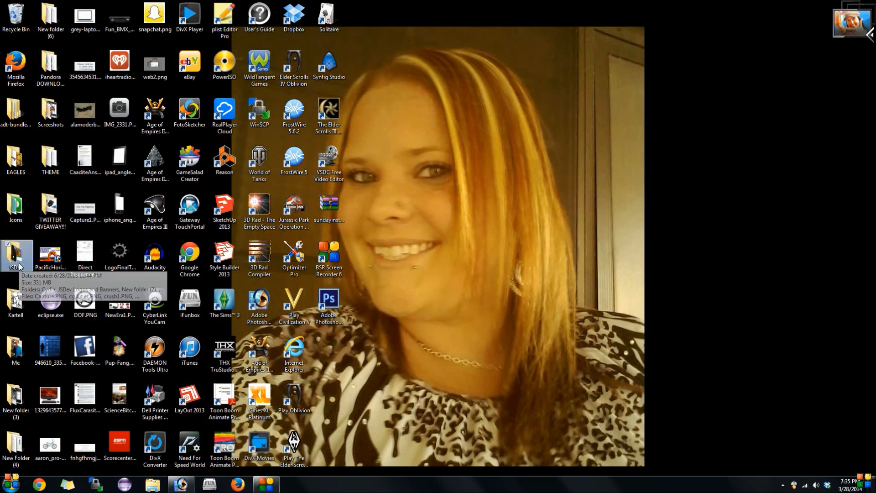
Browse JSDev > SNAPCHAT Theme Tutorial > com.toyopagroup.picaboo and open Info.plist in plist Editor Pro
double_click(15, 254)
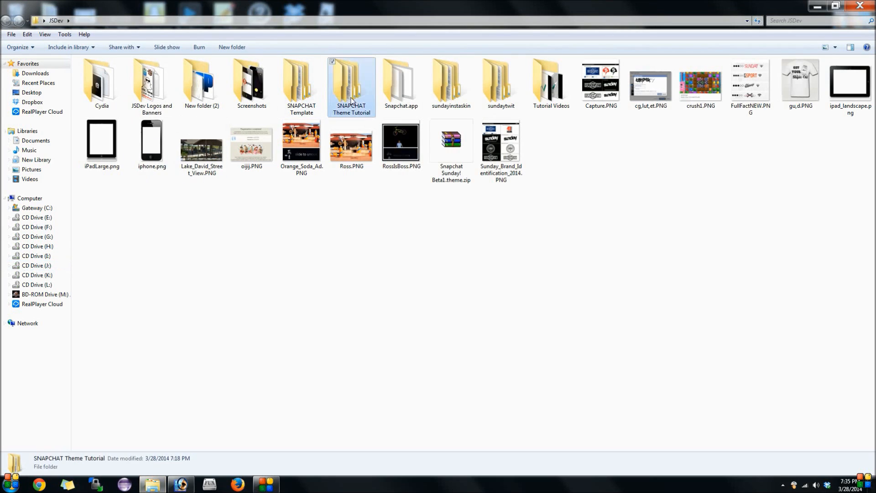
double_click(352, 81)
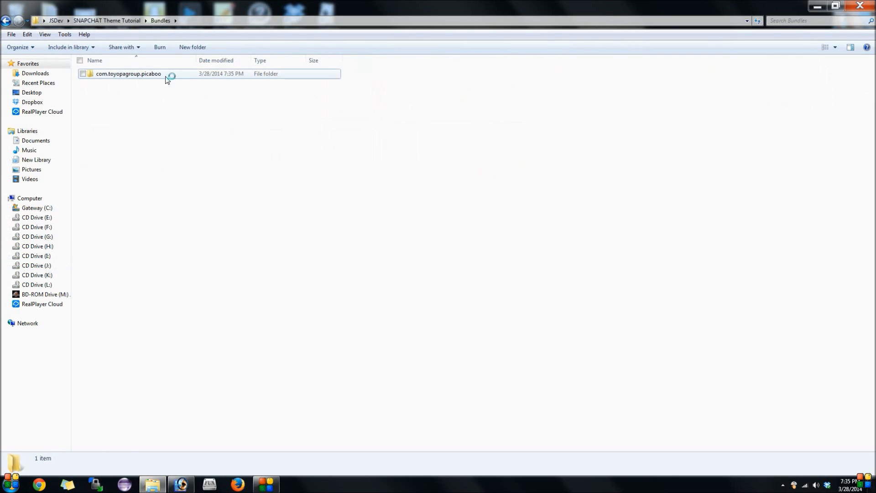
double_click(127, 74)
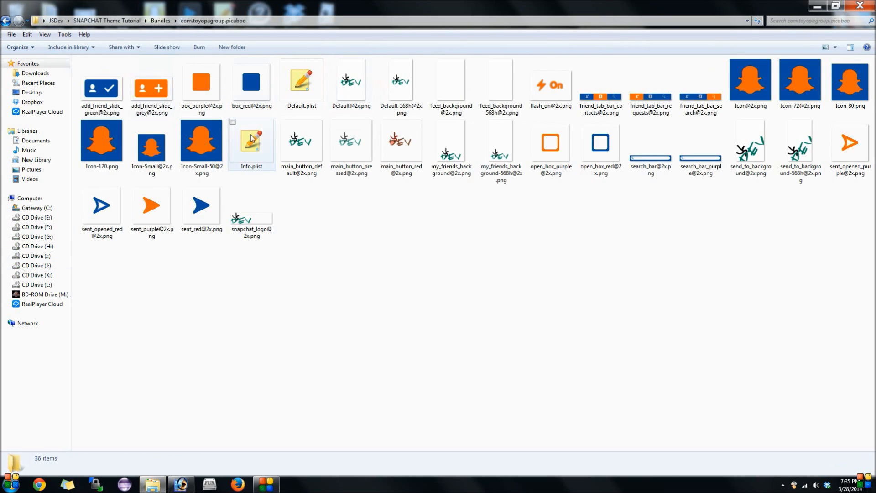
double_click(252, 141)
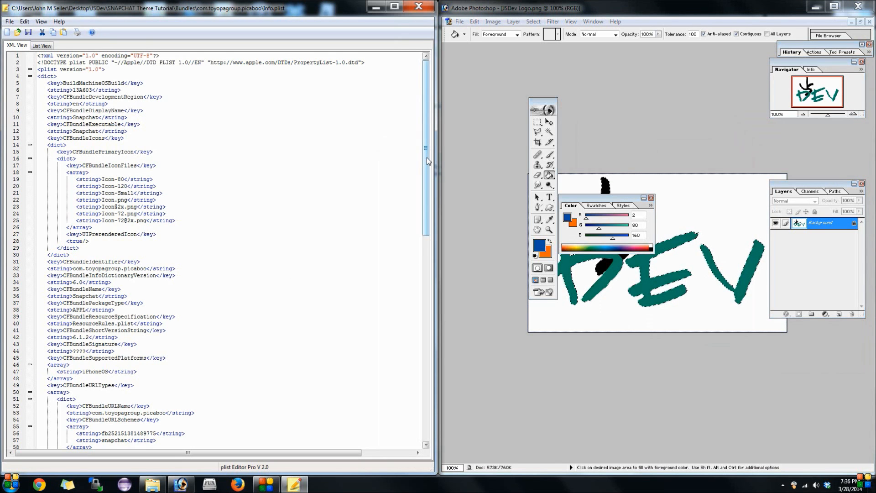
scroll(down, 3)
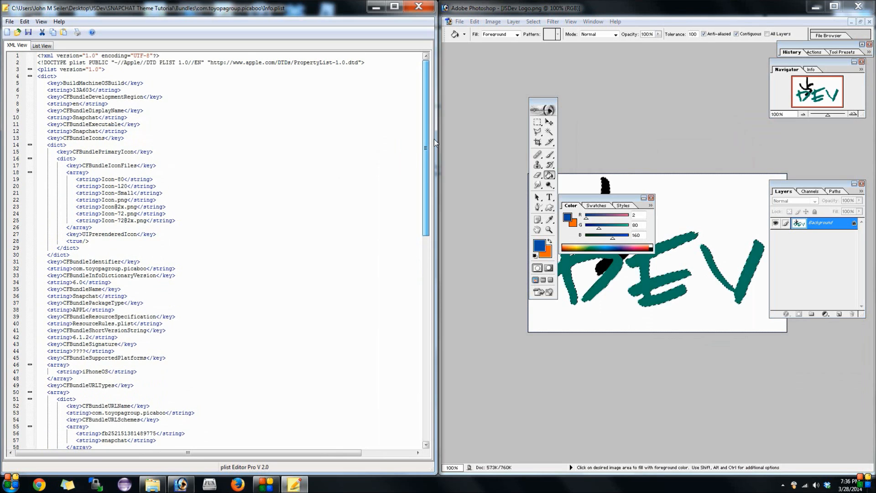
scroll(down, 3)
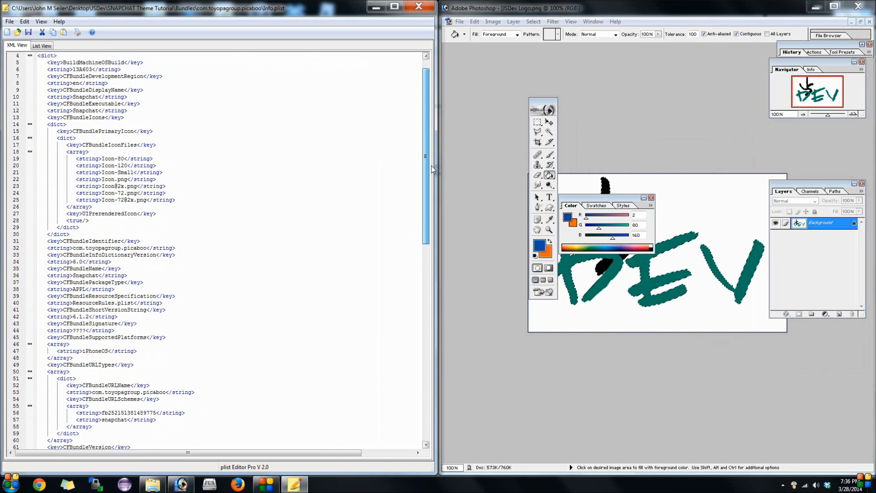
scroll(down, 3)
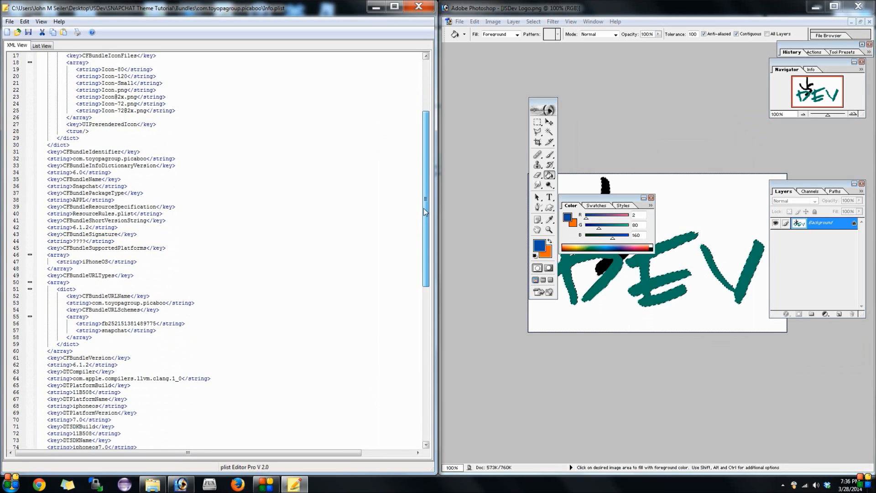
scroll(down, 3)
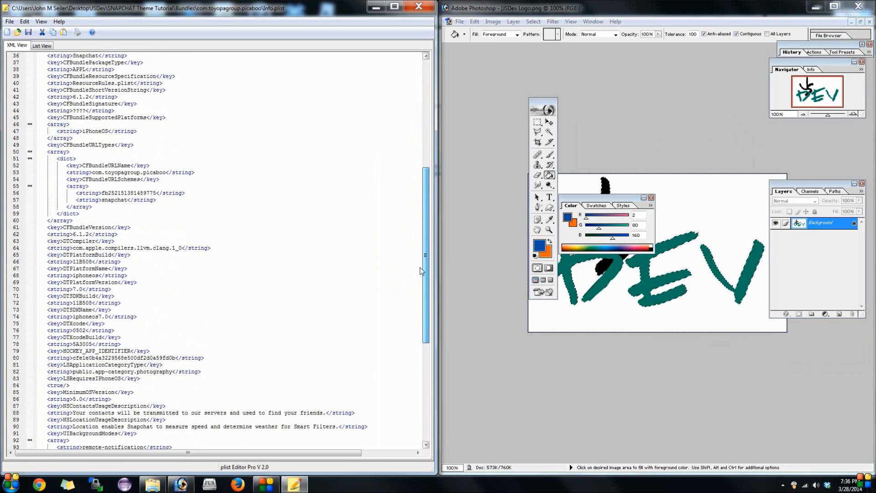
scroll(down, 3)
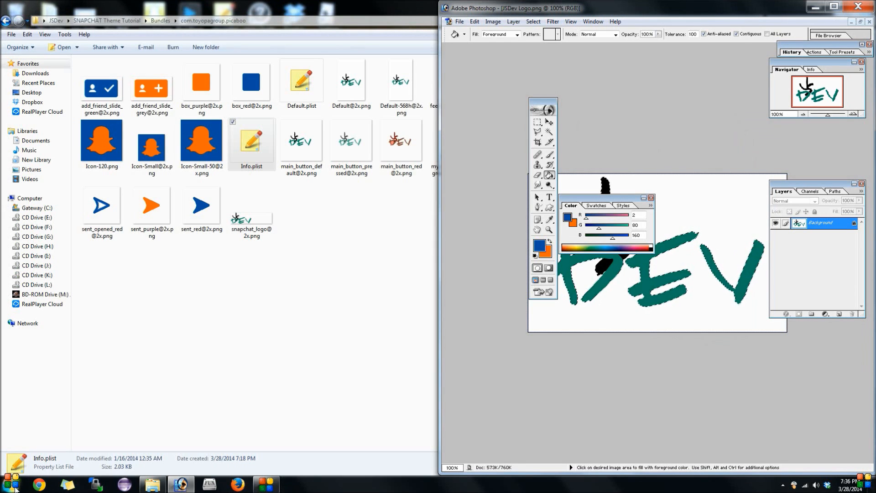
In Default.plist, set header_bg's colour values to b 160, g 80, r 2
double_click(301, 83)
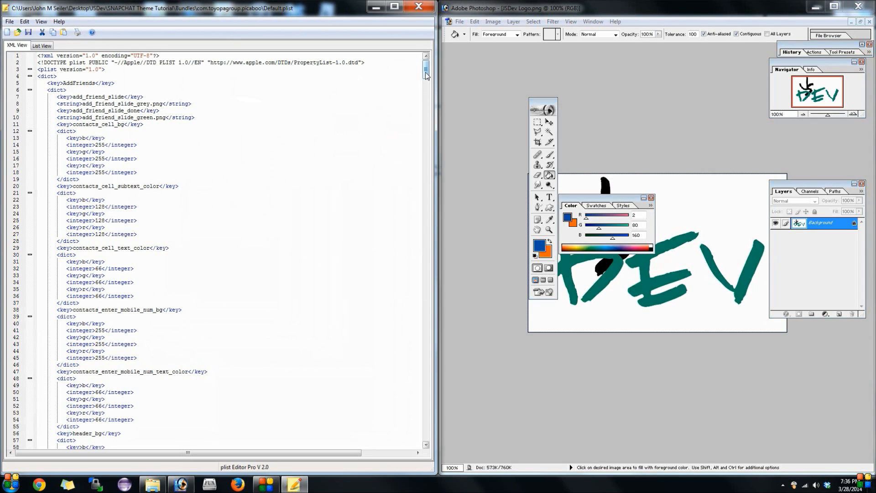
scroll(down, 3)
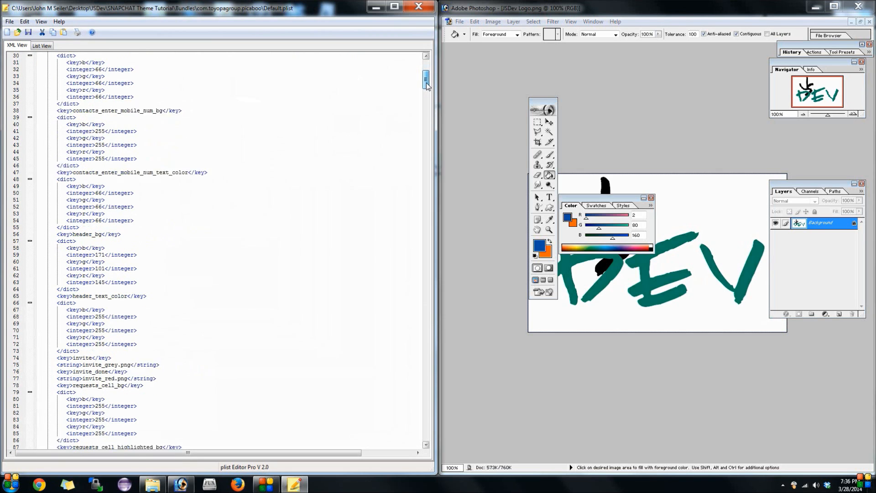
scroll(down, 3)
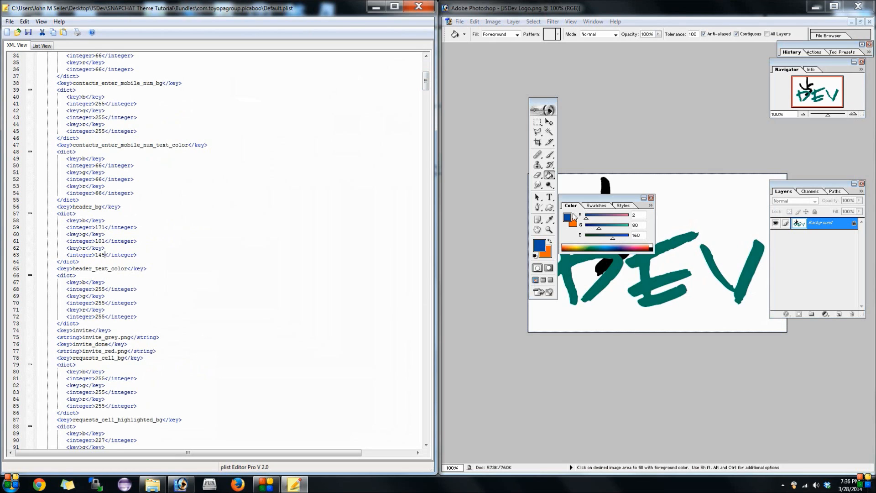
mouse_move(581, 237)
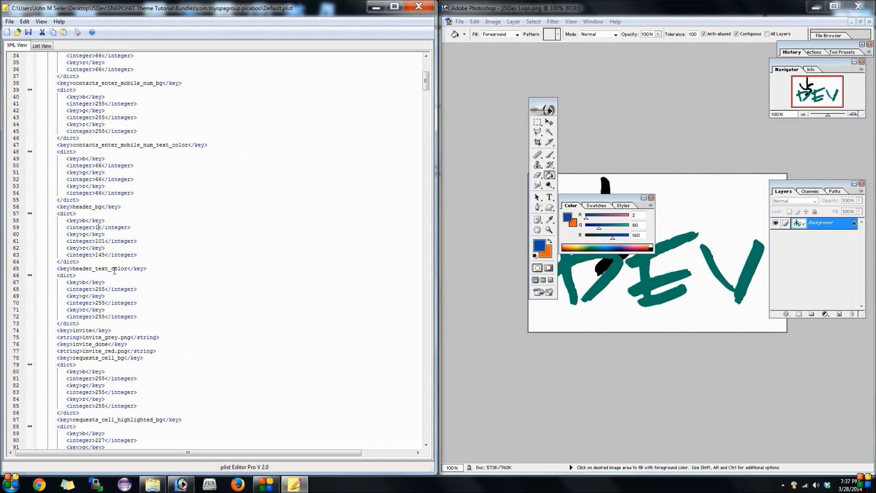
text(160)
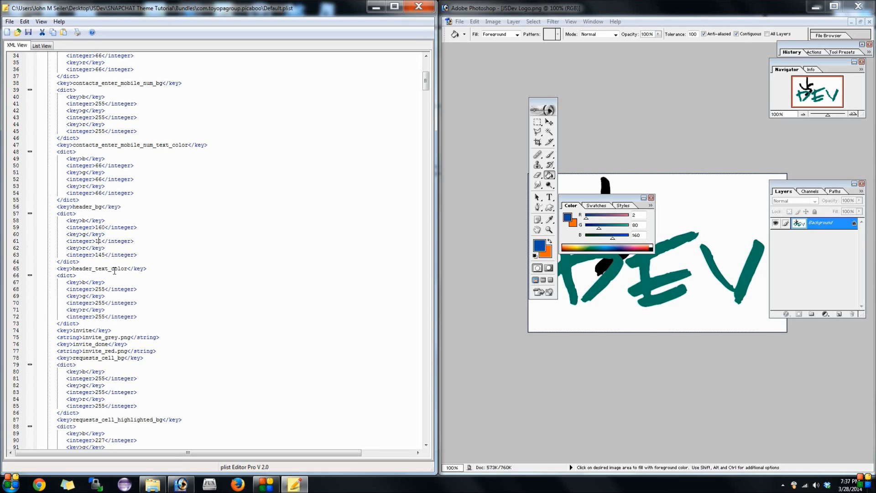
text(80)
click(101, 255)
text(2)
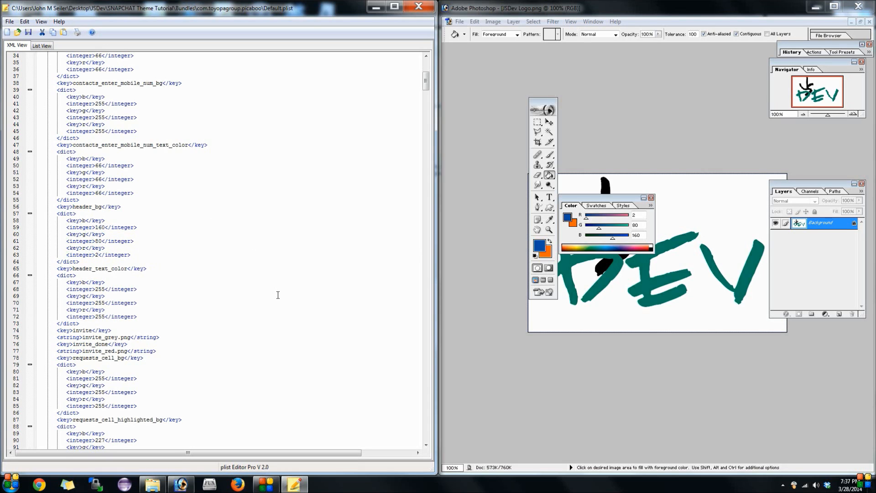
mouse_move(431, 96)
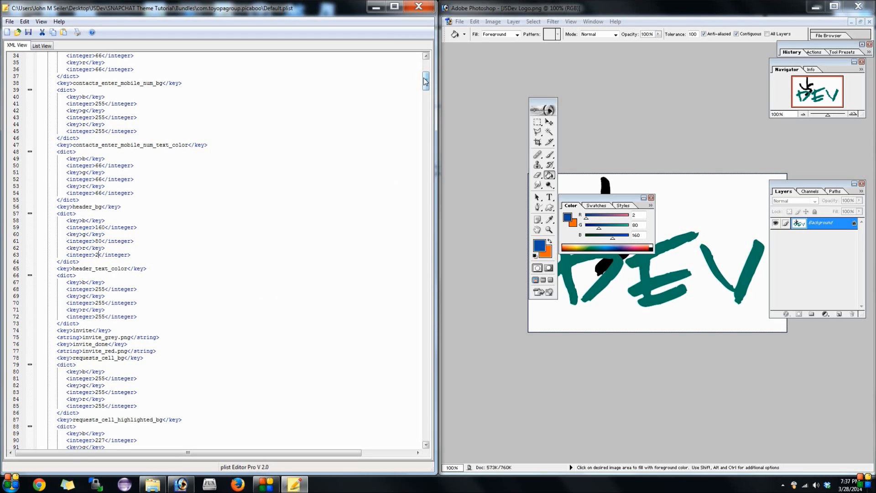
Set status_bar_color's values to b 160, g 80, r 2
scroll(down, 3)
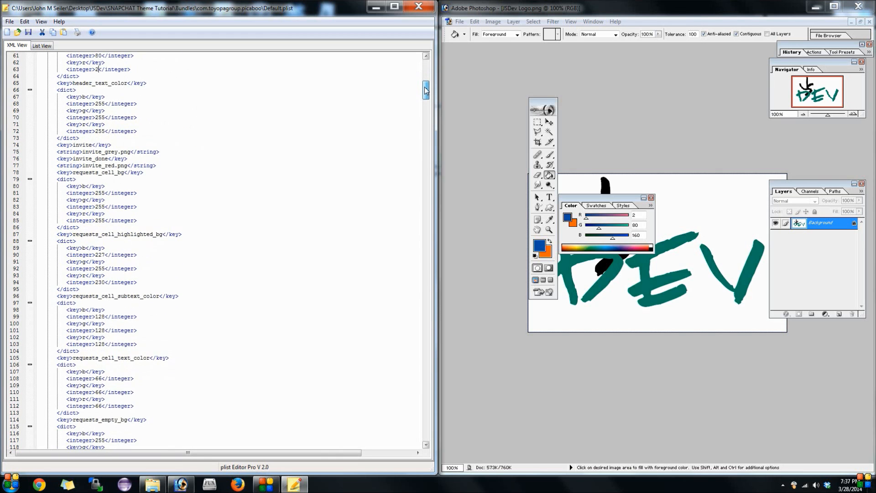
scroll(down, 3)
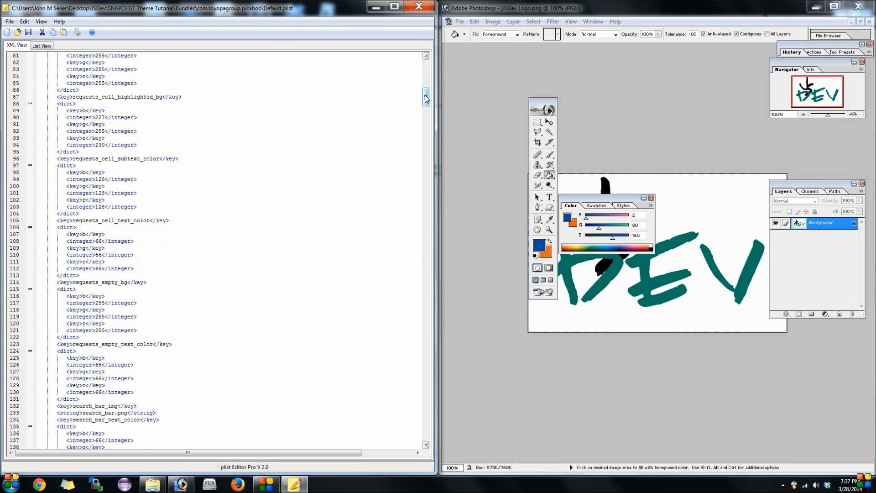
scroll(down, 3)
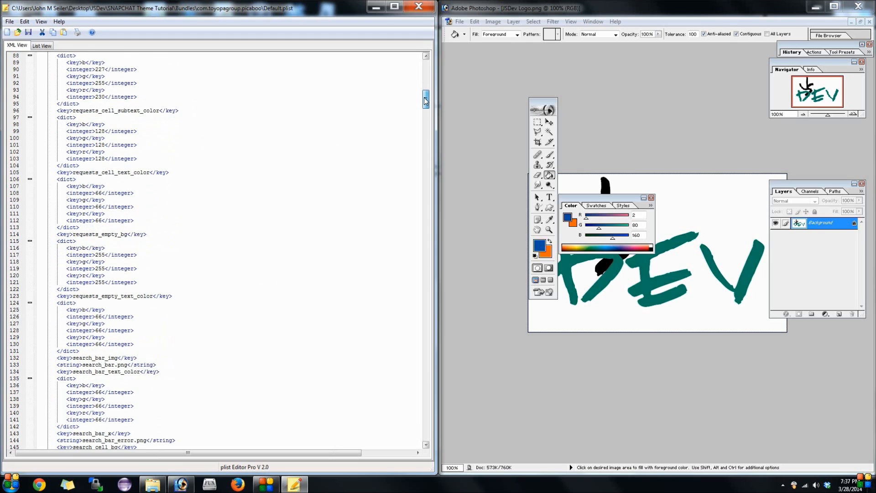
scroll(down, 3)
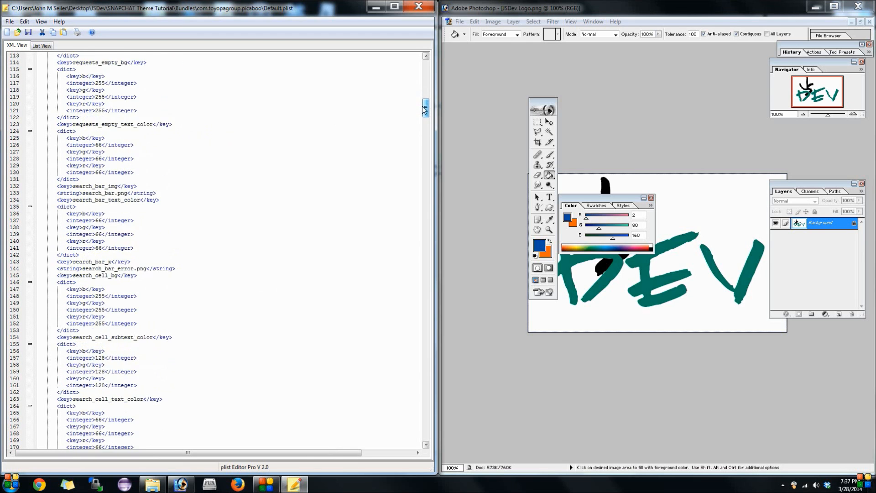
scroll(down, 3)
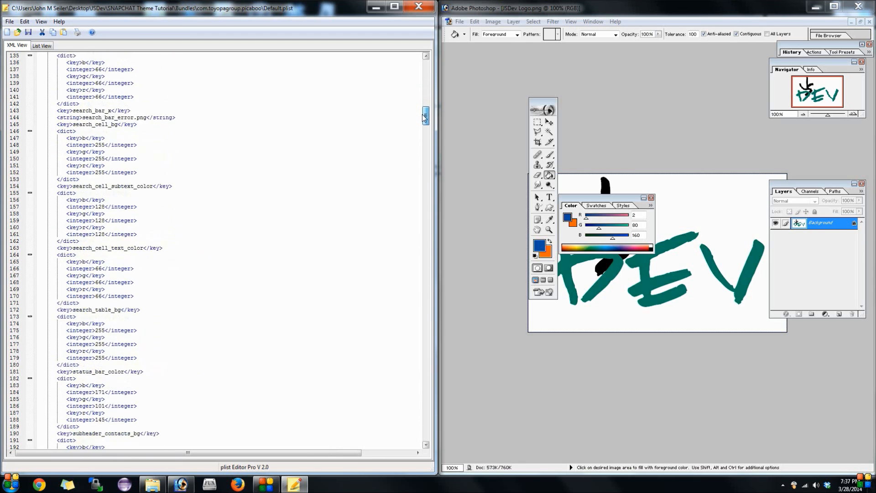
scroll(down, 3)
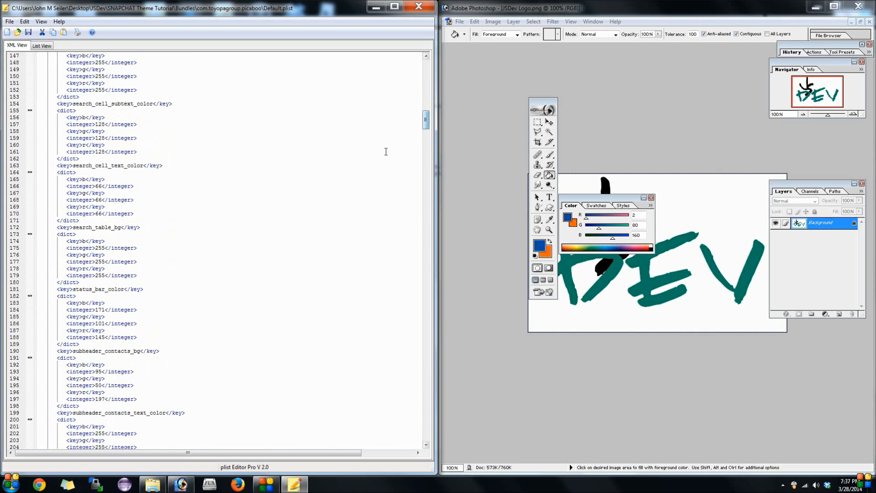
scroll(down, 3)
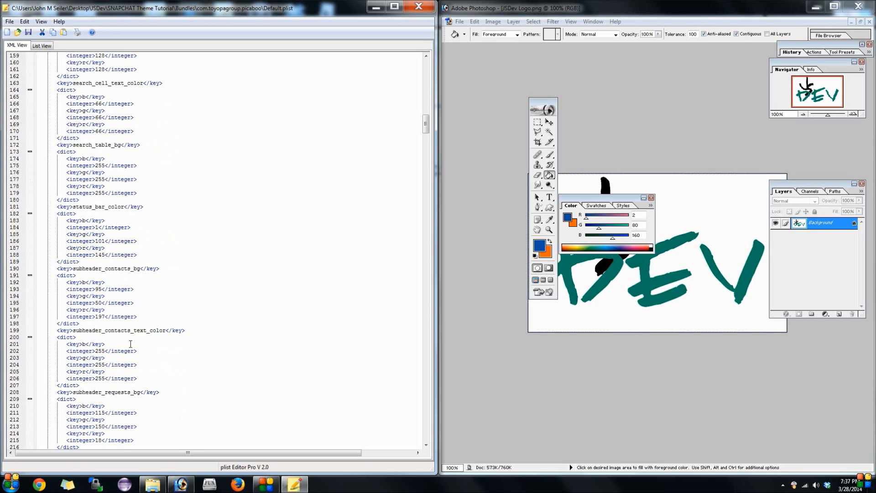
text(160)
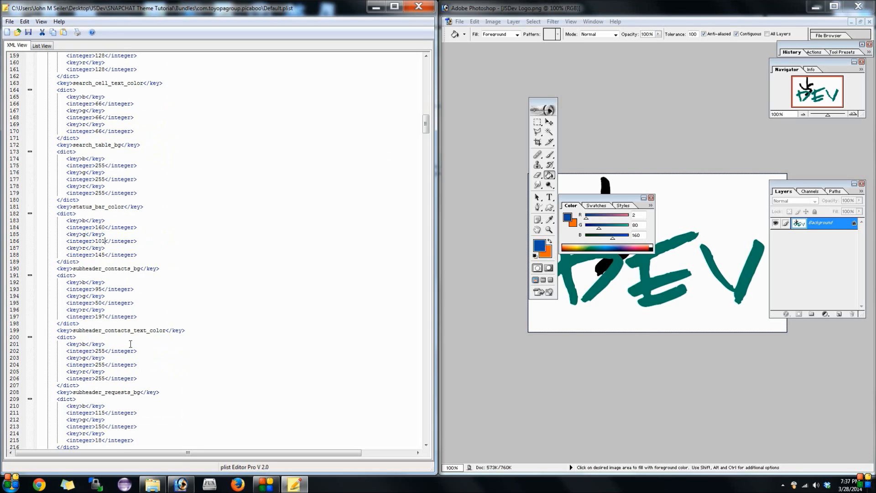
double_click(93, 241)
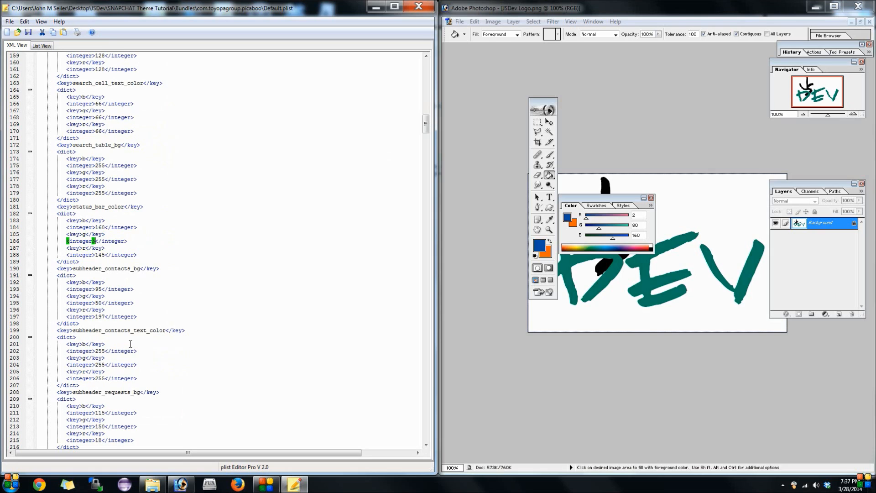
text(80)
click(101, 255)
text(2)
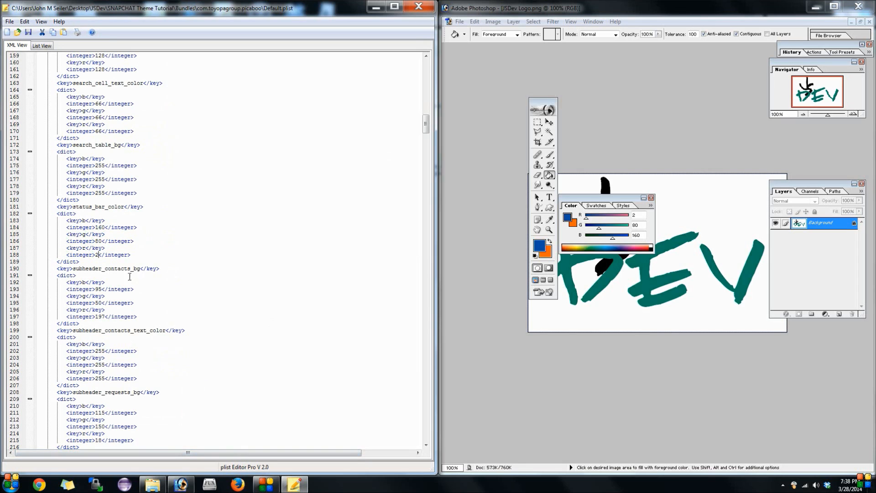
Copy the status bar colour lines and paste them over subheader_contacts_bg and subheader_requests_bg
double_click(87, 343)
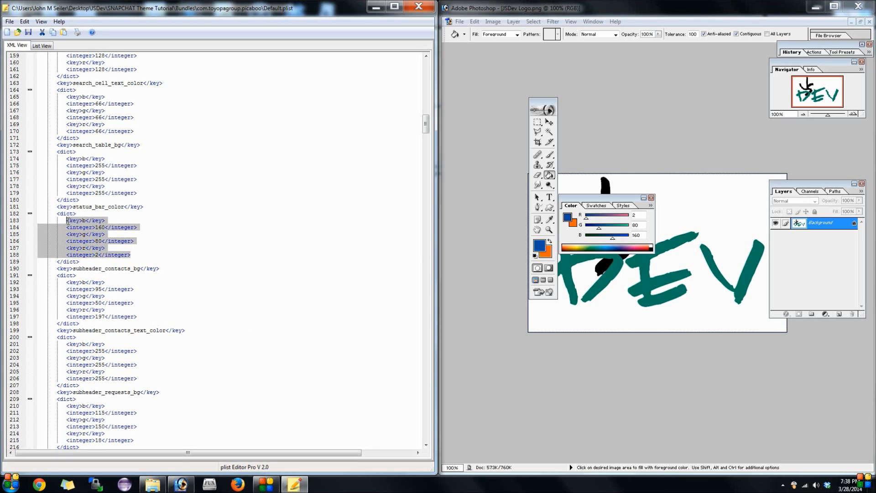
click(9, 22)
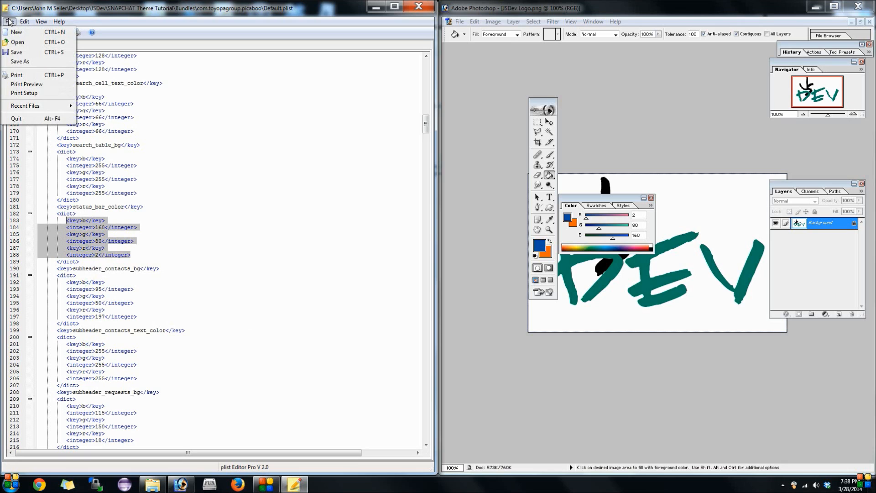
click(29, 21)
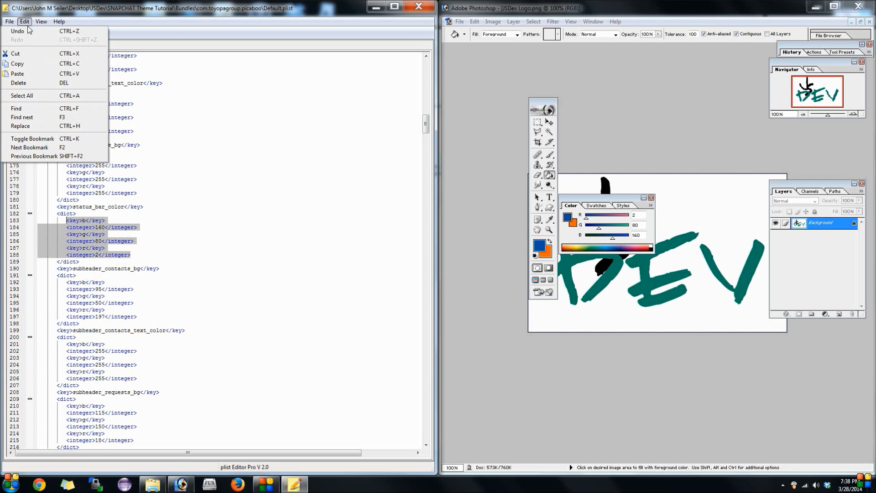
mouse_move(35, 67)
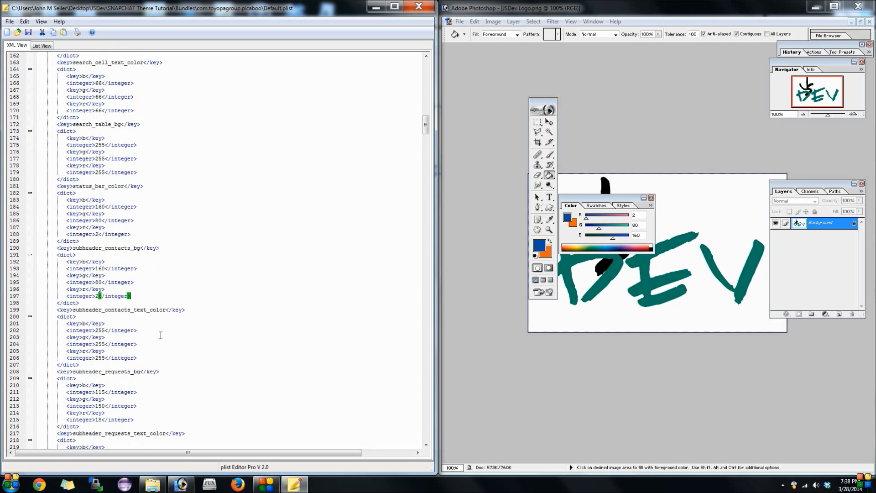
scroll(down, 3)
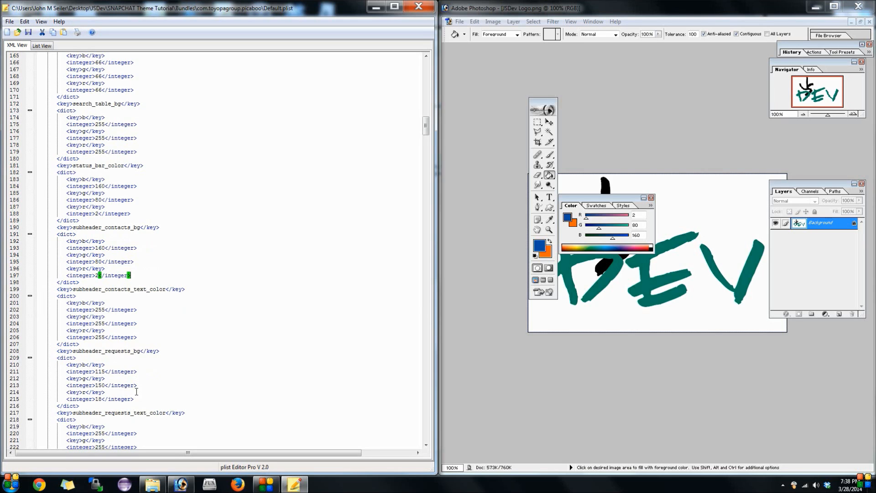
drag(70, 386, 134, 399)
text(2)
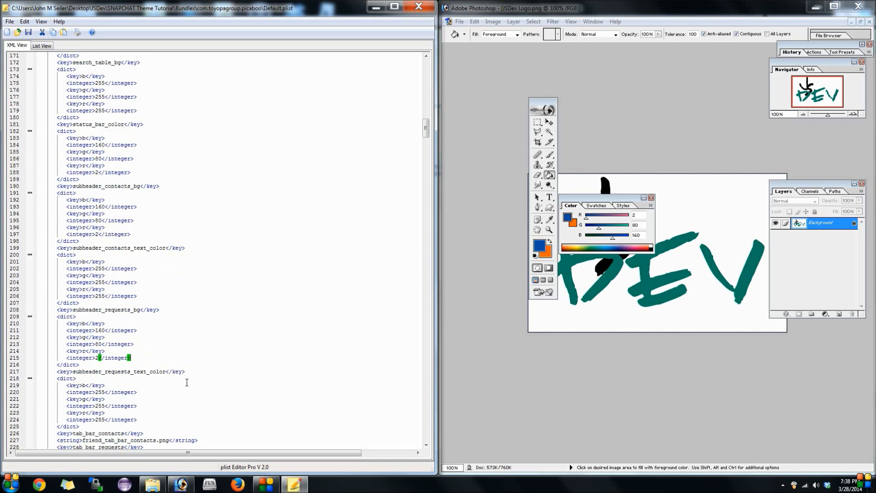
Scroll through the remaining colour entries and head to the File menu to save
scroll(down, 3)
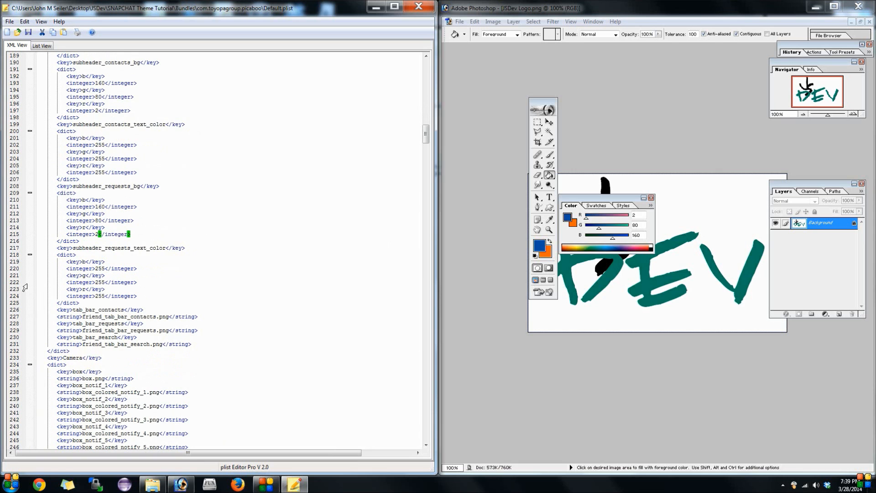
scroll(down, 3)
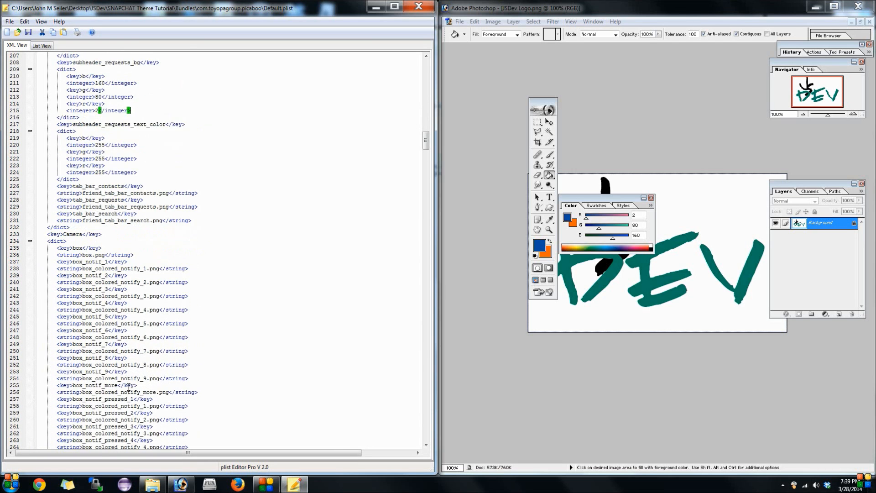
scroll(down, 3)
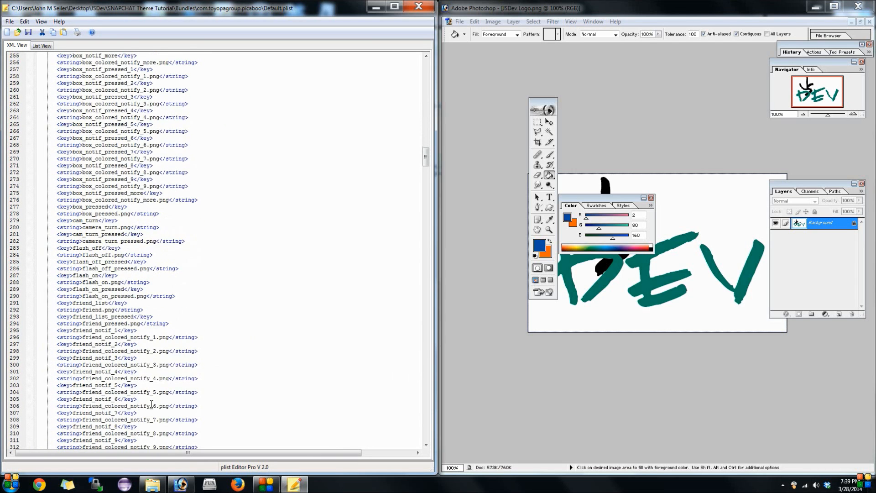
scroll(down, 3)
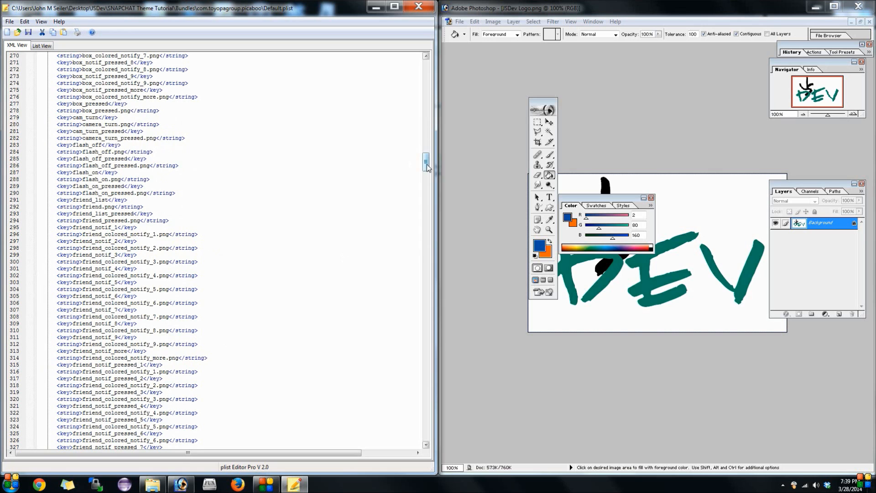
scroll(down, 3)
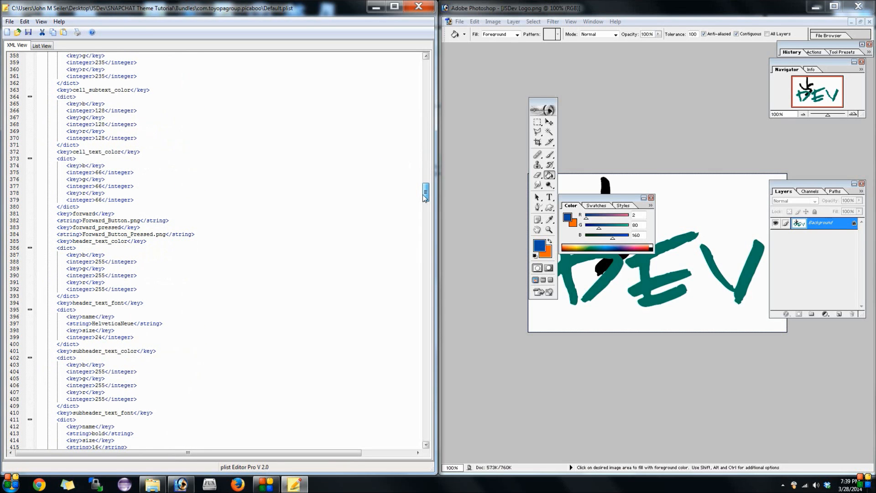
scroll(down, 3)
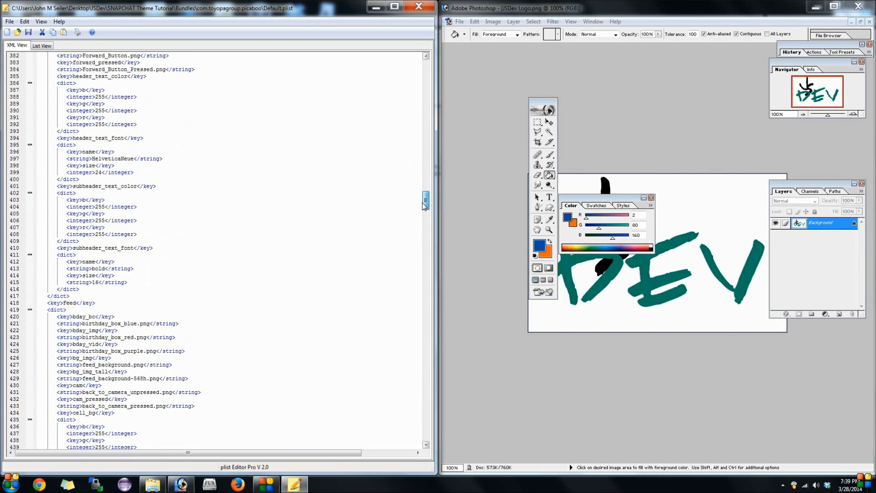
scroll(down, 3)
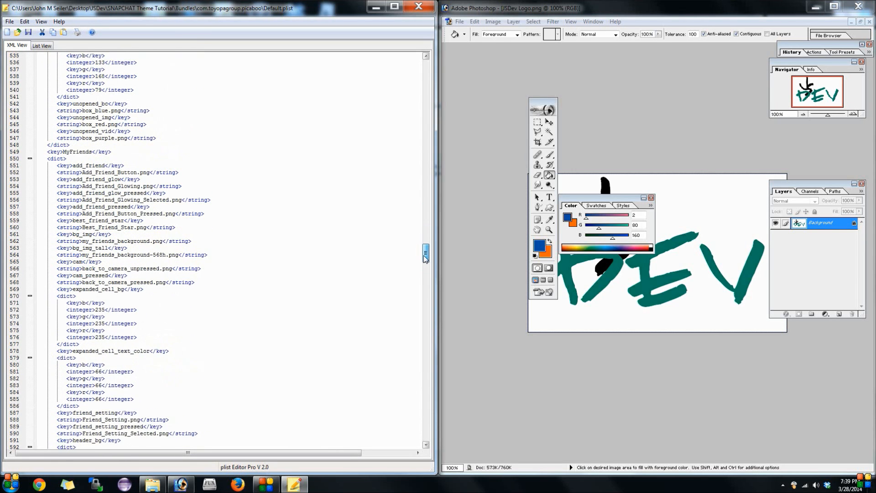
click(9, 21)
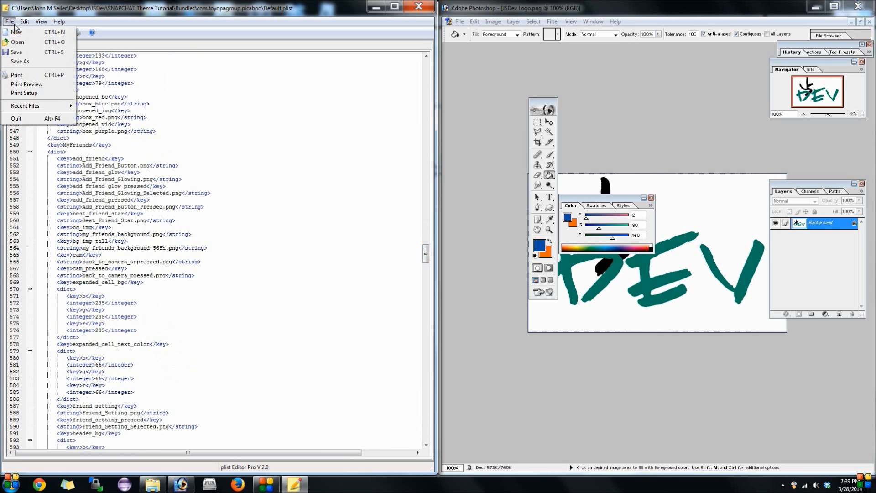
mouse_move(22, 62)
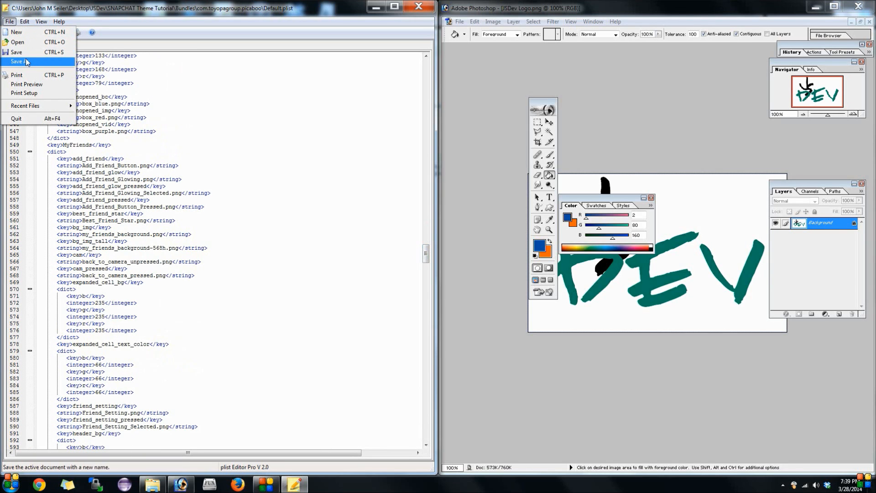
Save over Default.plist in JSDev\SNAPCHAT Theme Tutorial\Bundles\com.toyopagroup.picaboo, replacing it, and keep changes on close
click(17, 62)
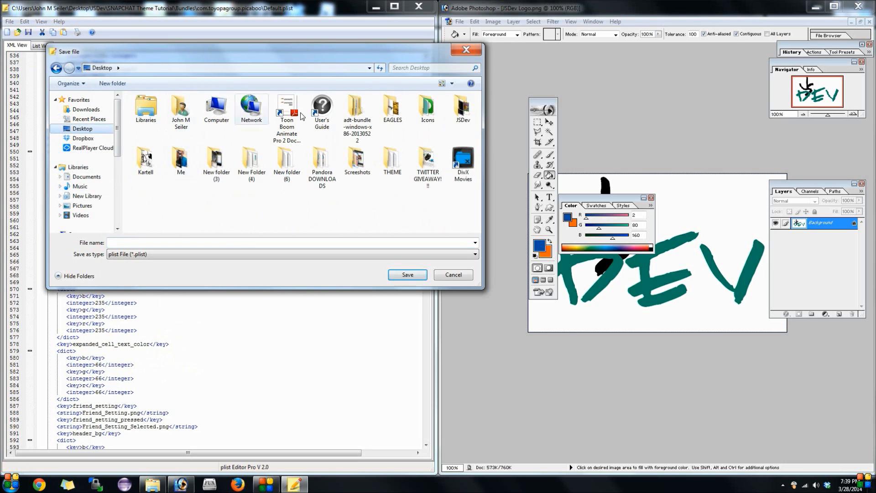
double_click(463, 108)
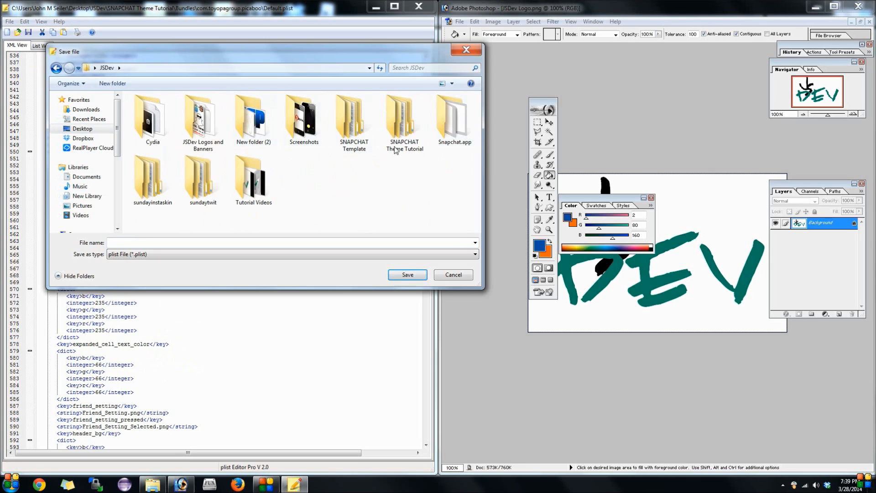
double_click(403, 117)
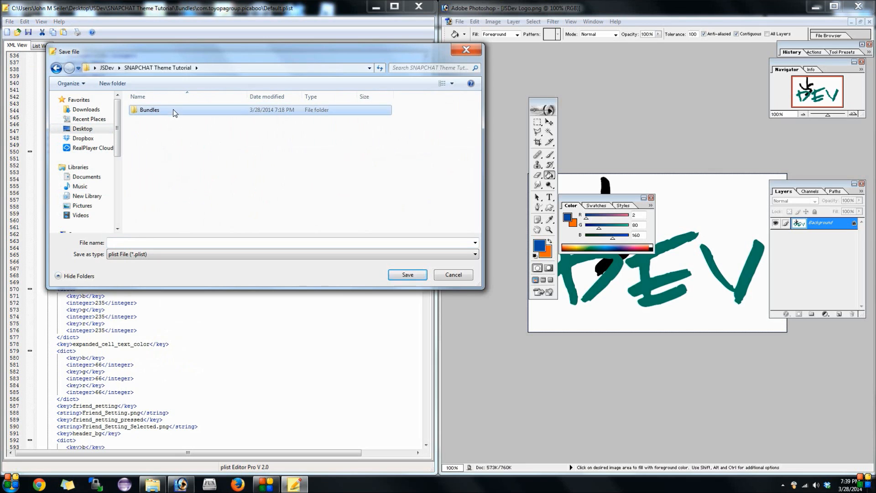
double_click(150, 109)
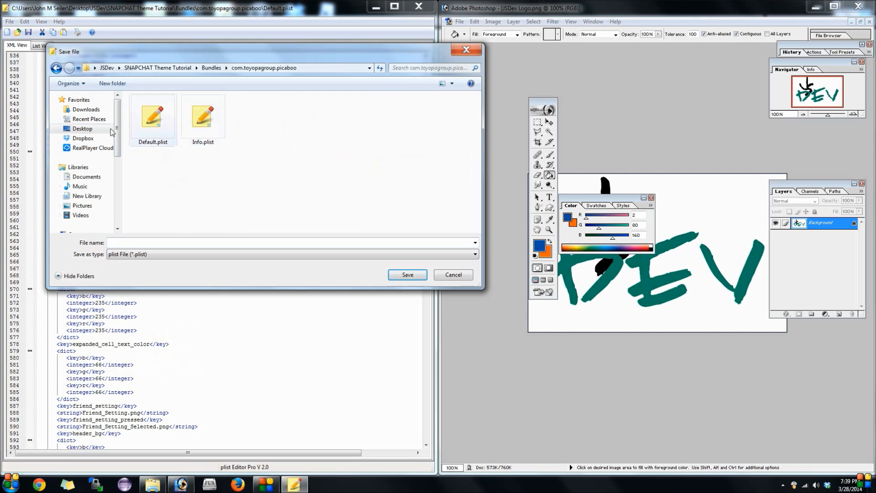
mouse_move(221, 131)
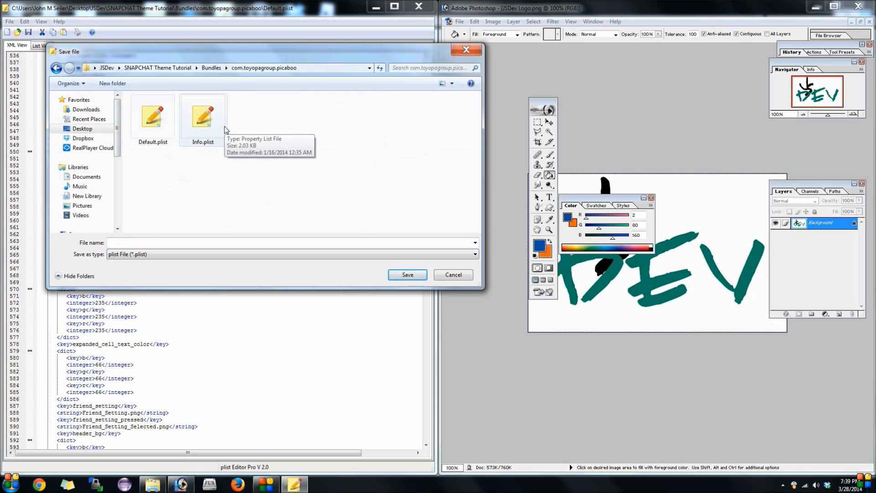
click(152, 117)
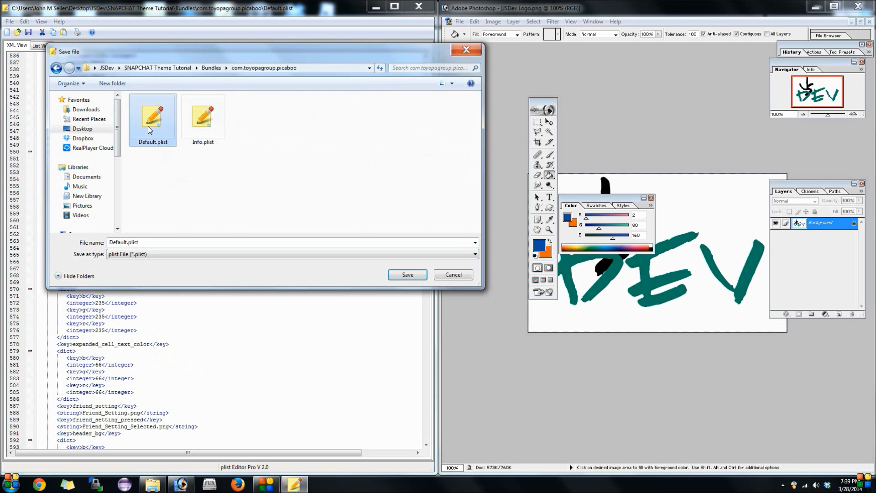
click(407, 275)
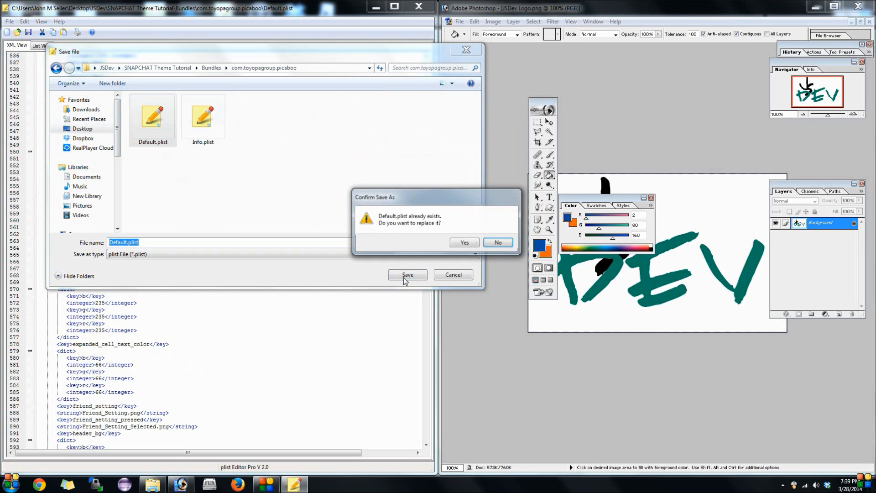
click(465, 243)
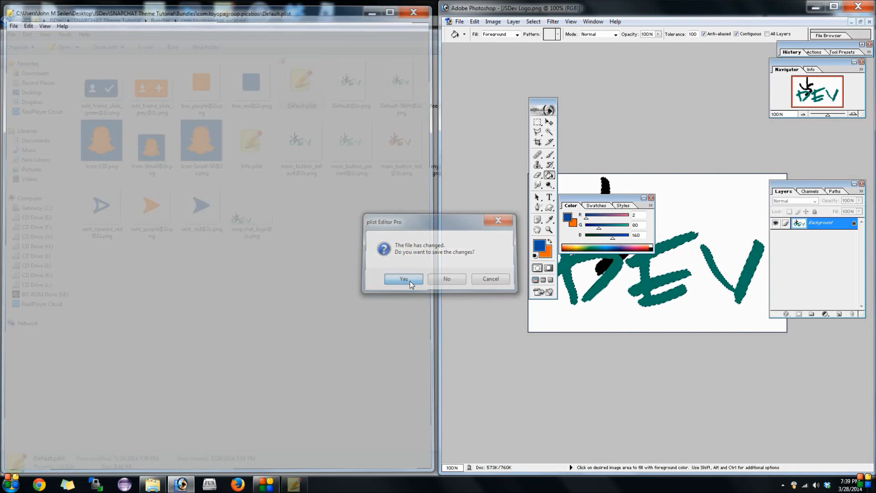
click(403, 279)
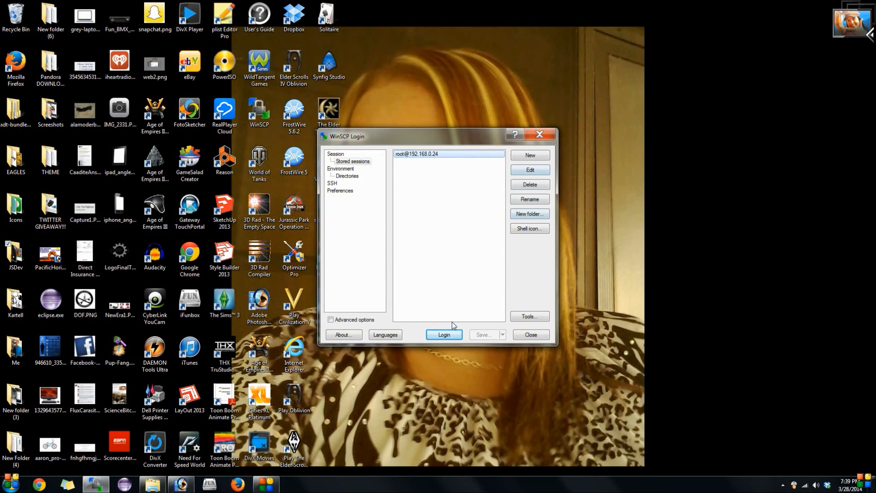
click(445, 334)
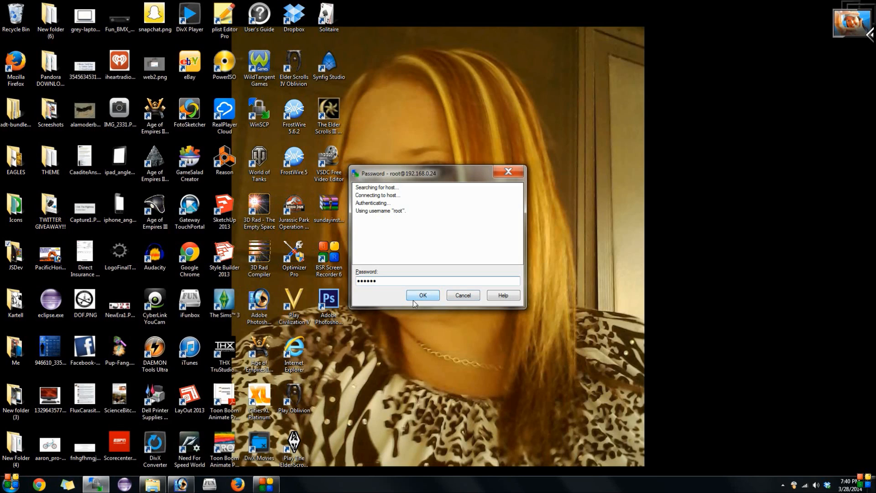
click(423, 295)
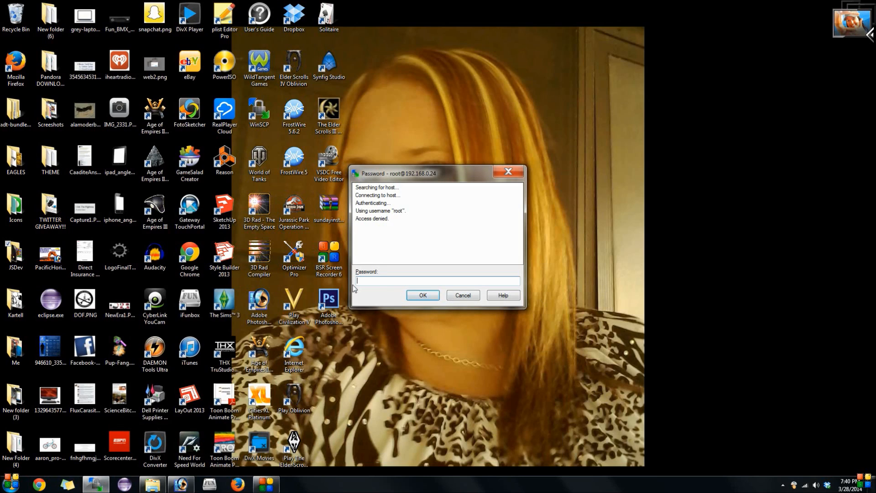
text(••••••)
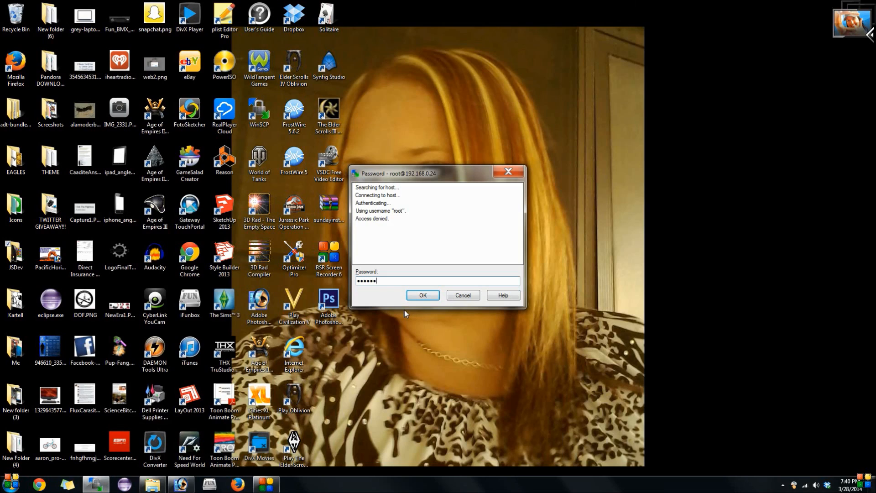
click(422, 295)
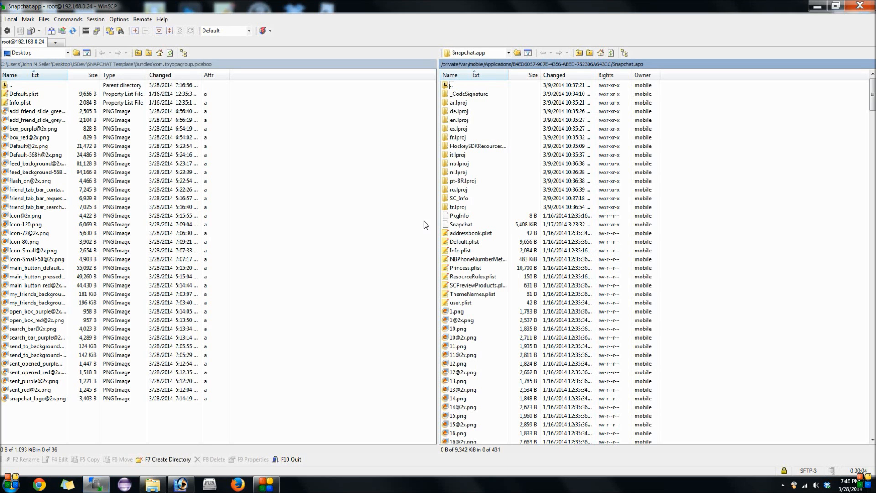
click(509, 53)
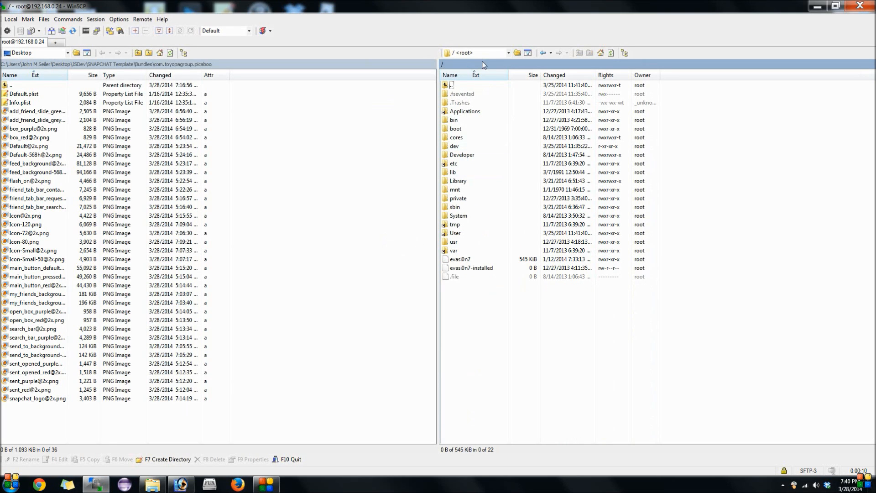
Navigate the phone side into /Library/Themes
click(454, 251)
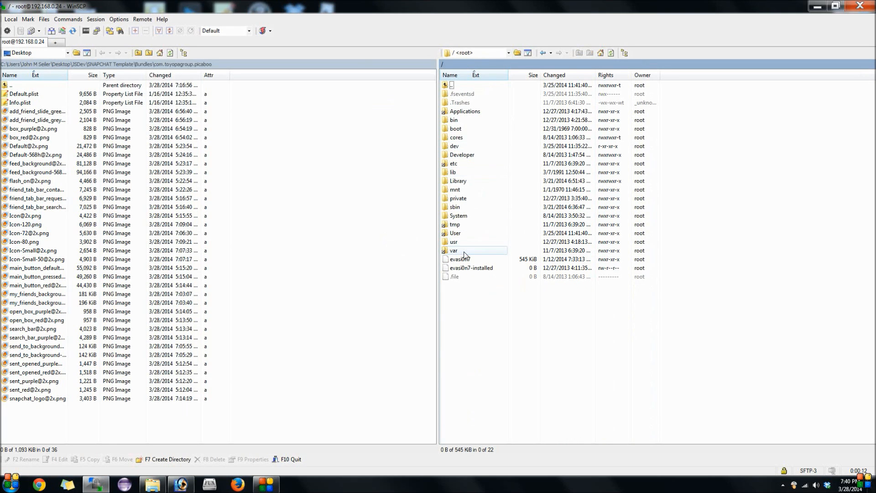
double_click(453, 250)
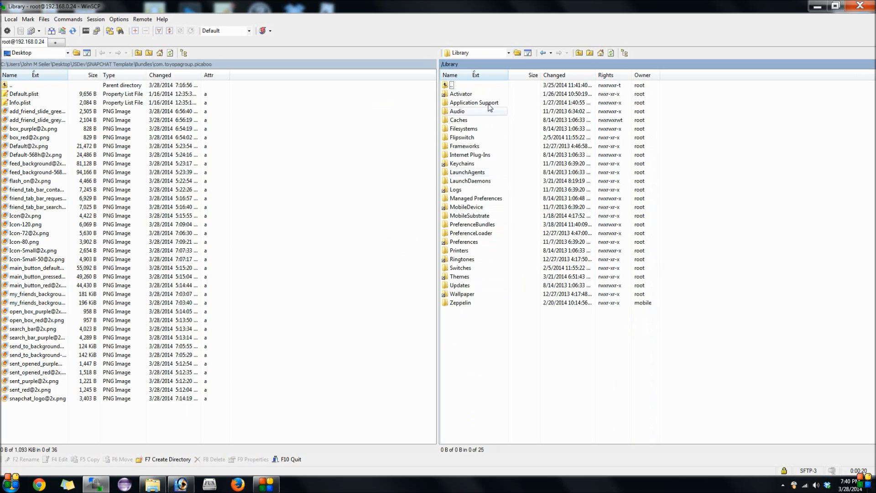
click(461, 277)
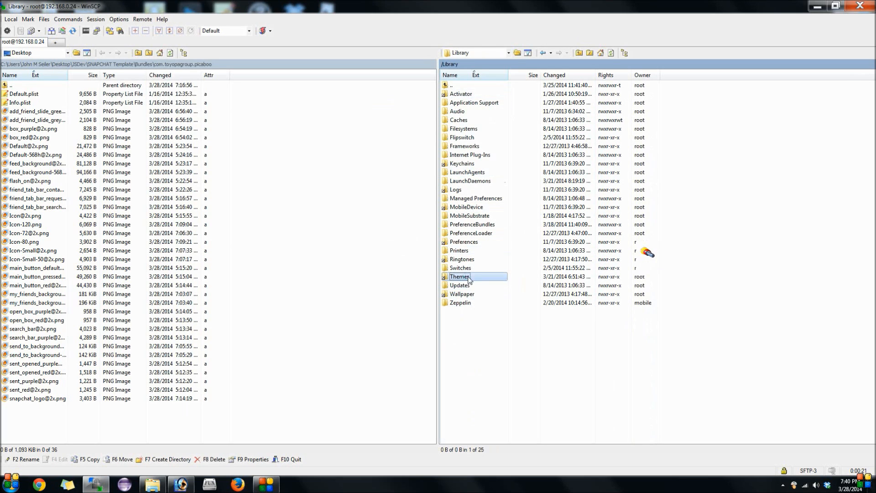
double_click(459, 276)
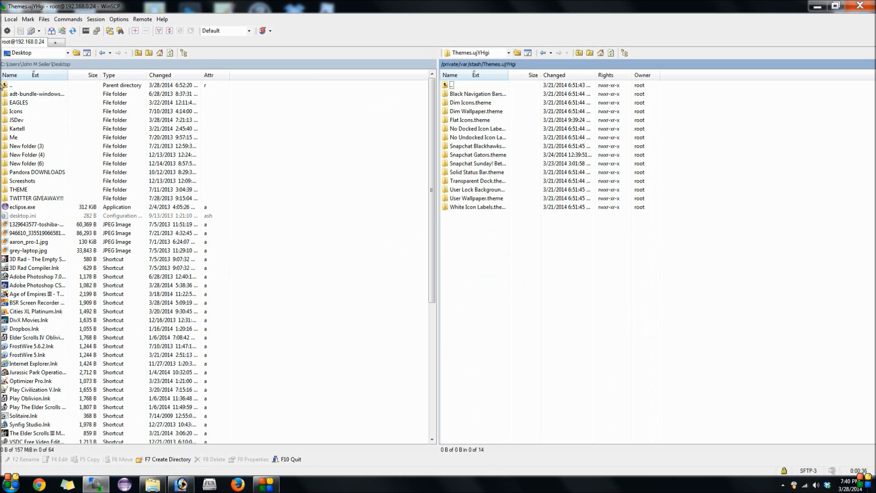
Show local Desktop\JSDev and select the SNAPCHAT Theme Tutorial folder for copying
double_click(16, 128)
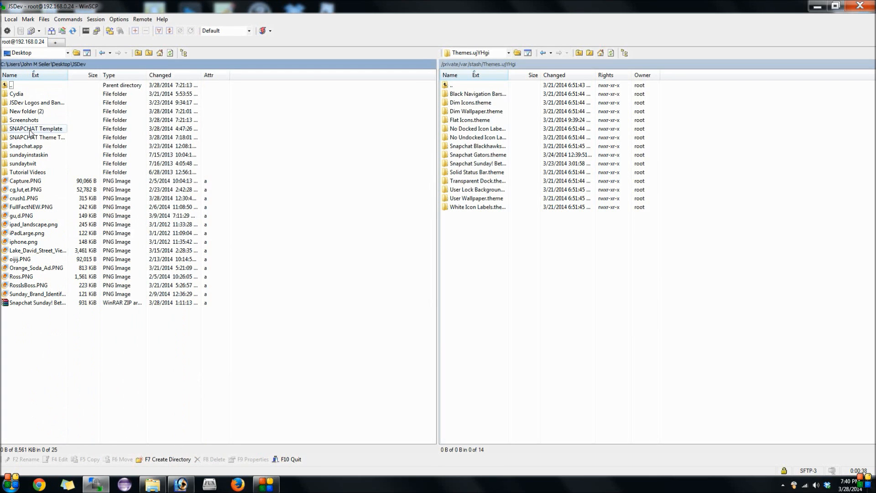
click(35, 137)
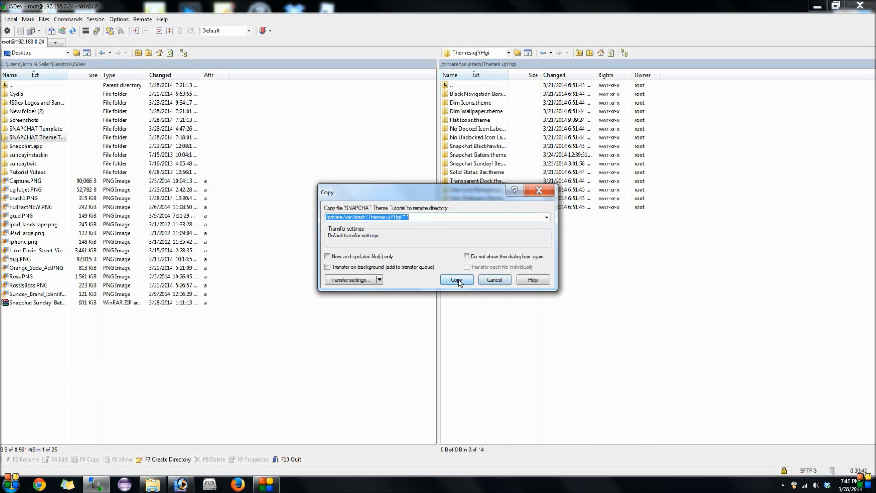
Copy SNAPCHAT Theme Tutorial into the phone's Themes folder and verify its com.toyopagroup.picaboo bundle, keeping the session open
click(457, 280)
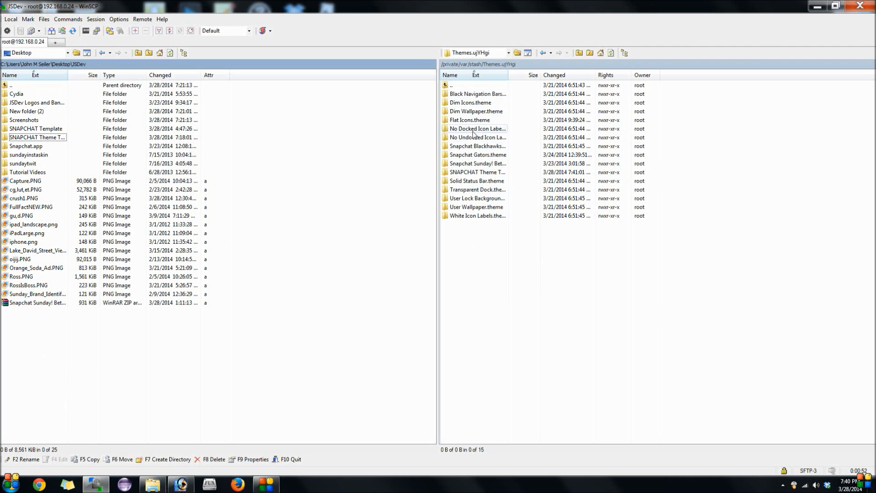
click(477, 172)
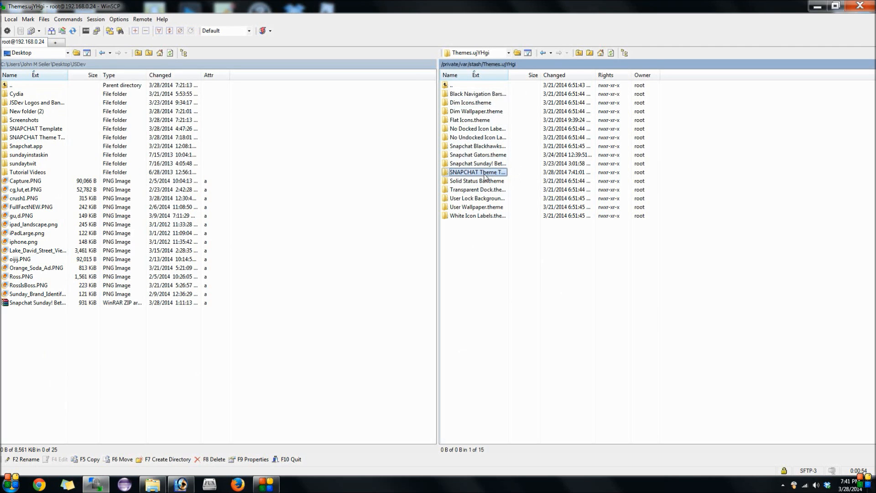
double_click(476, 171)
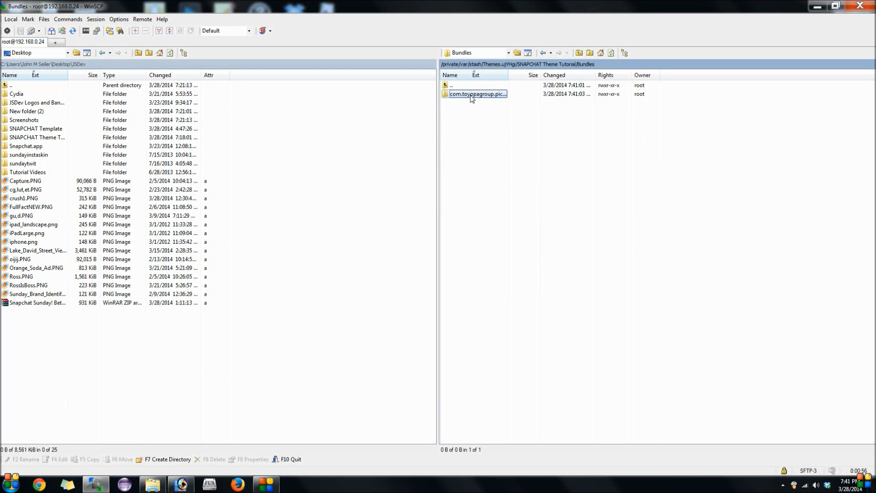
double_click(475, 94)
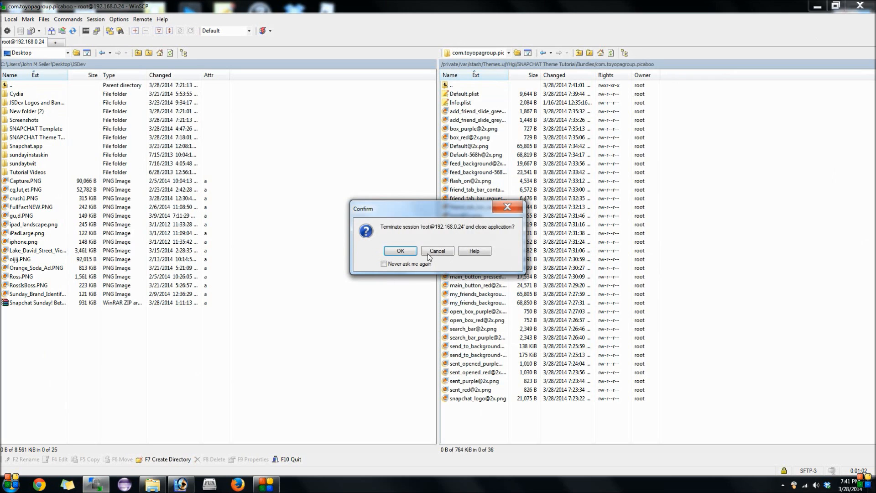
click(437, 250)
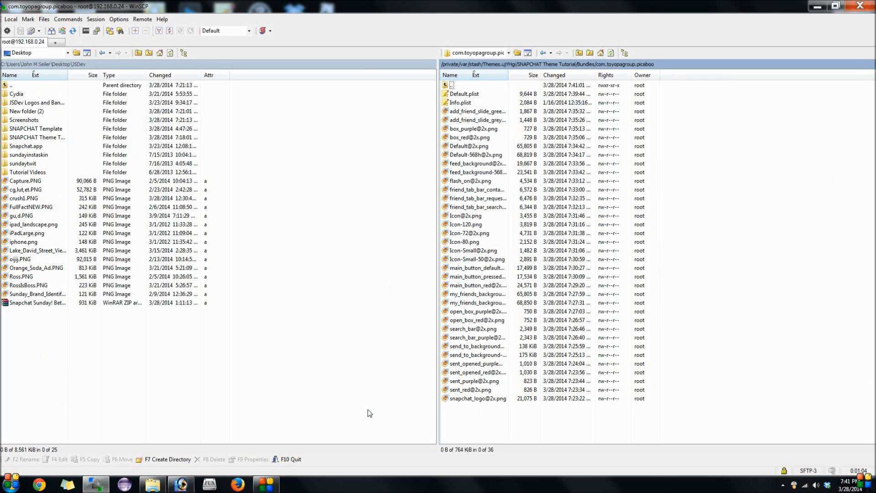
mouse_move(374, 426)
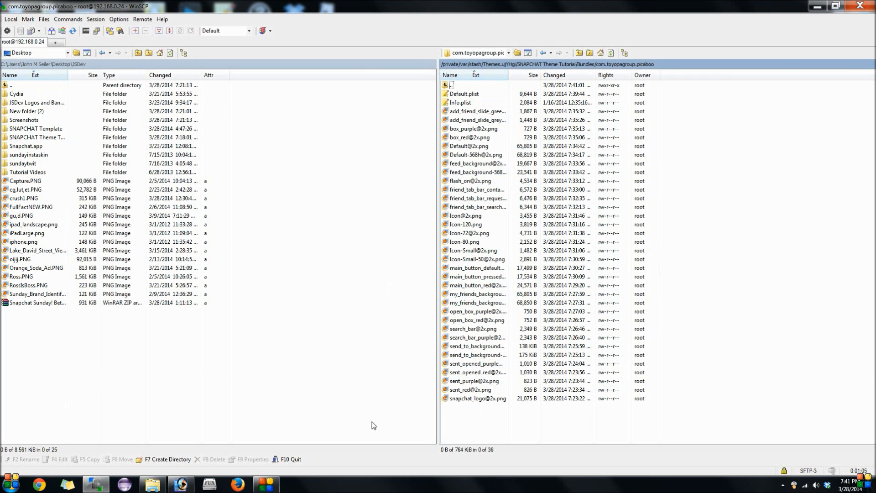